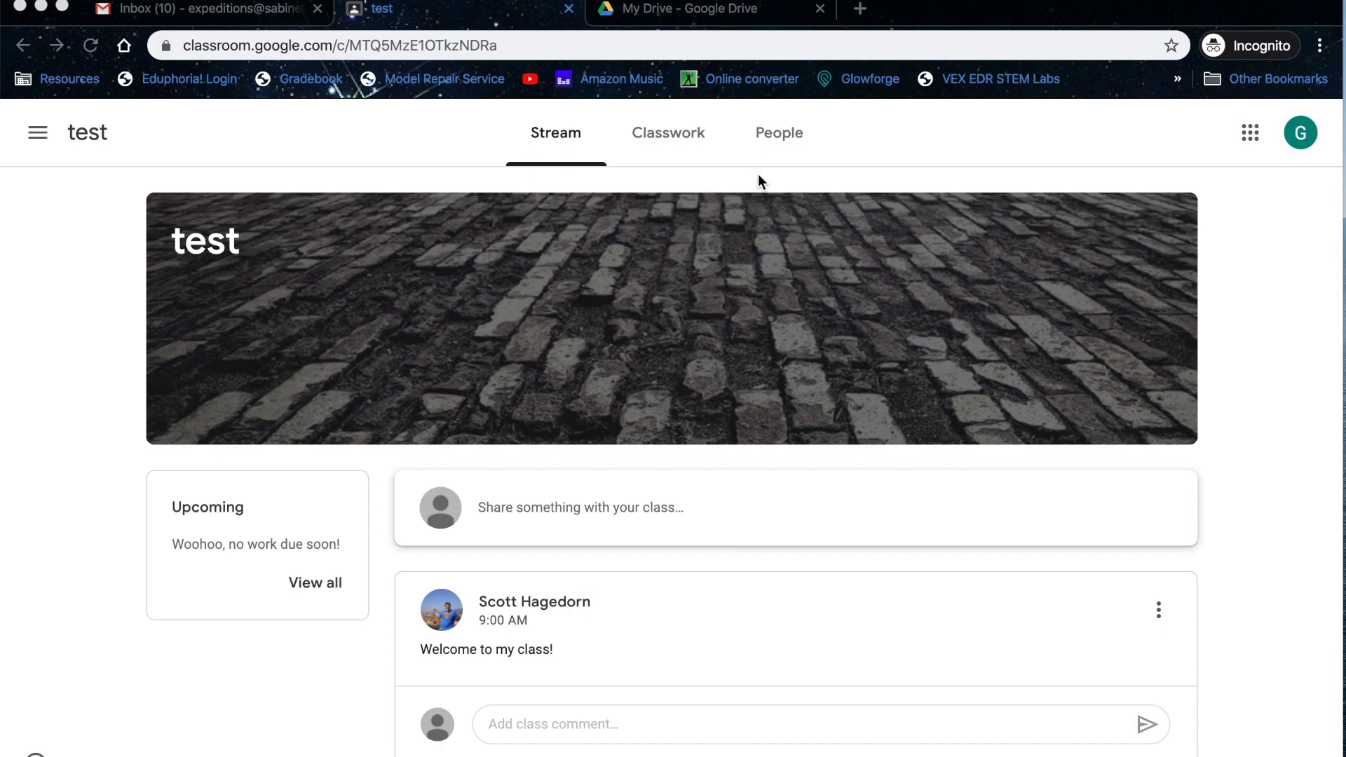
pyautogui.moveTo(549, 435)
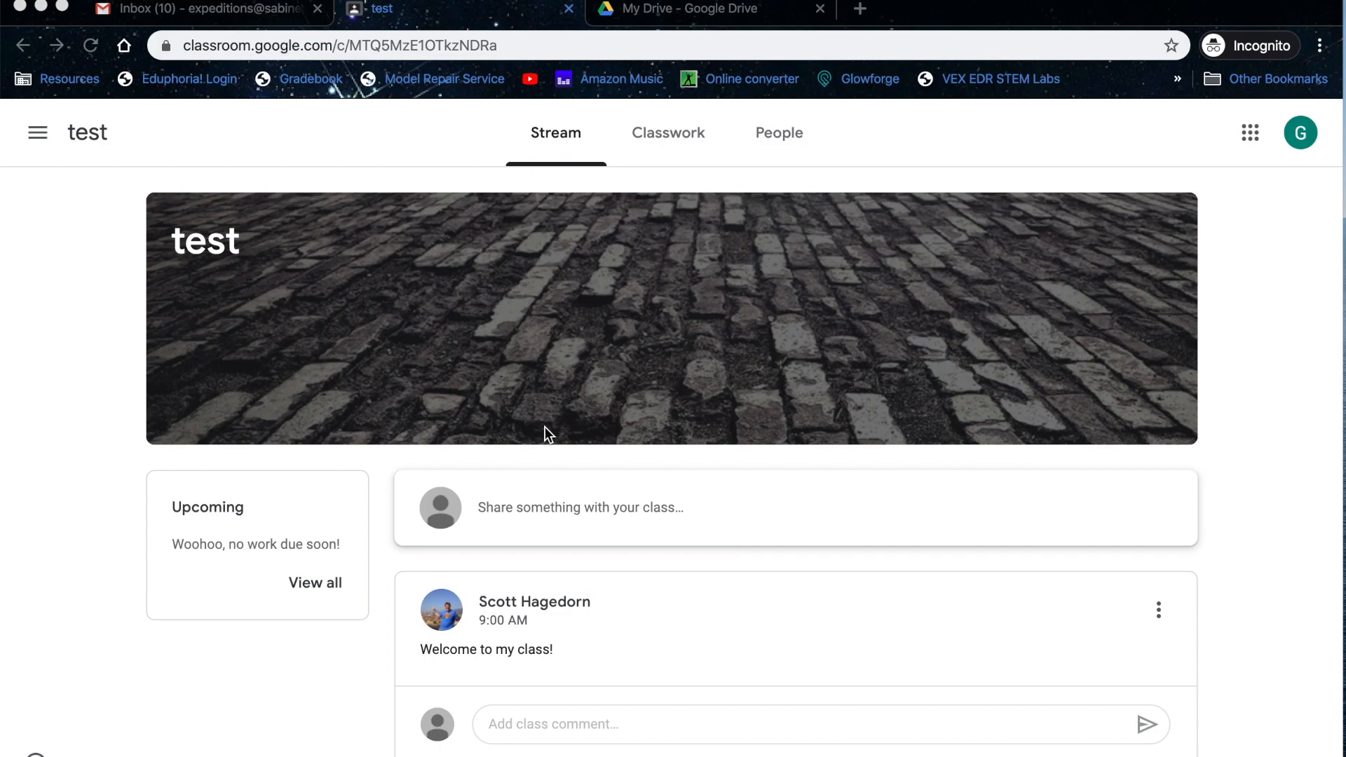
pyautogui.moveTo(378, 414)
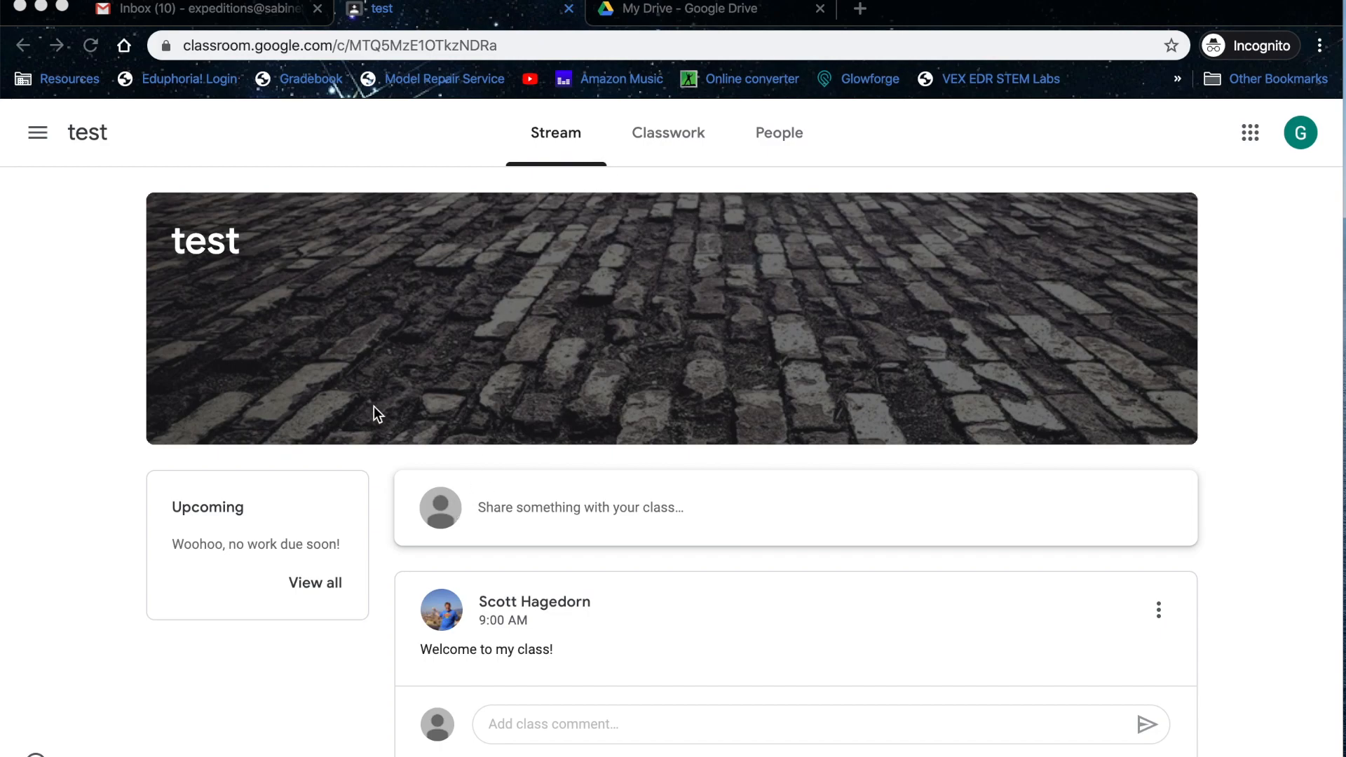
pyautogui.moveTo(384, 525)
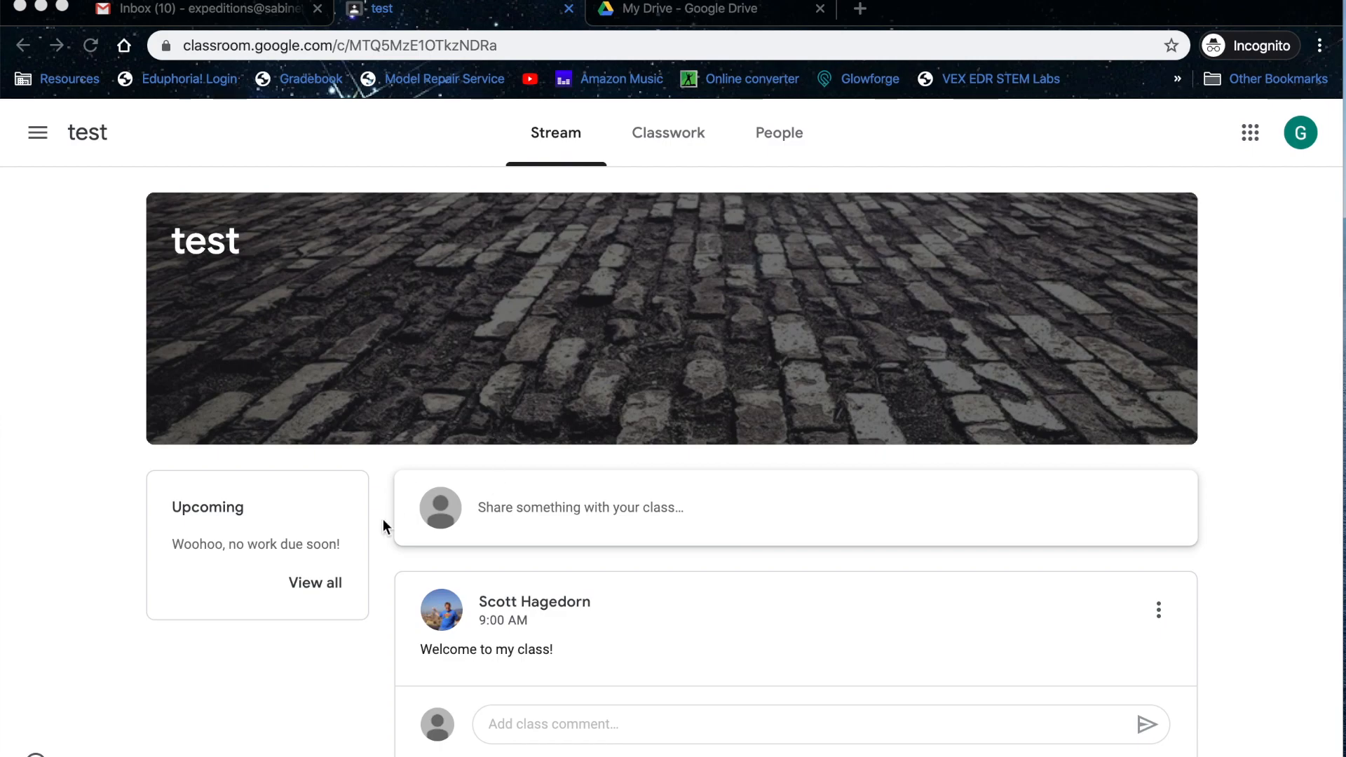
# Go to the Classwork list and expand the Pancakebot Files assignment
pyautogui.scroll(-3)
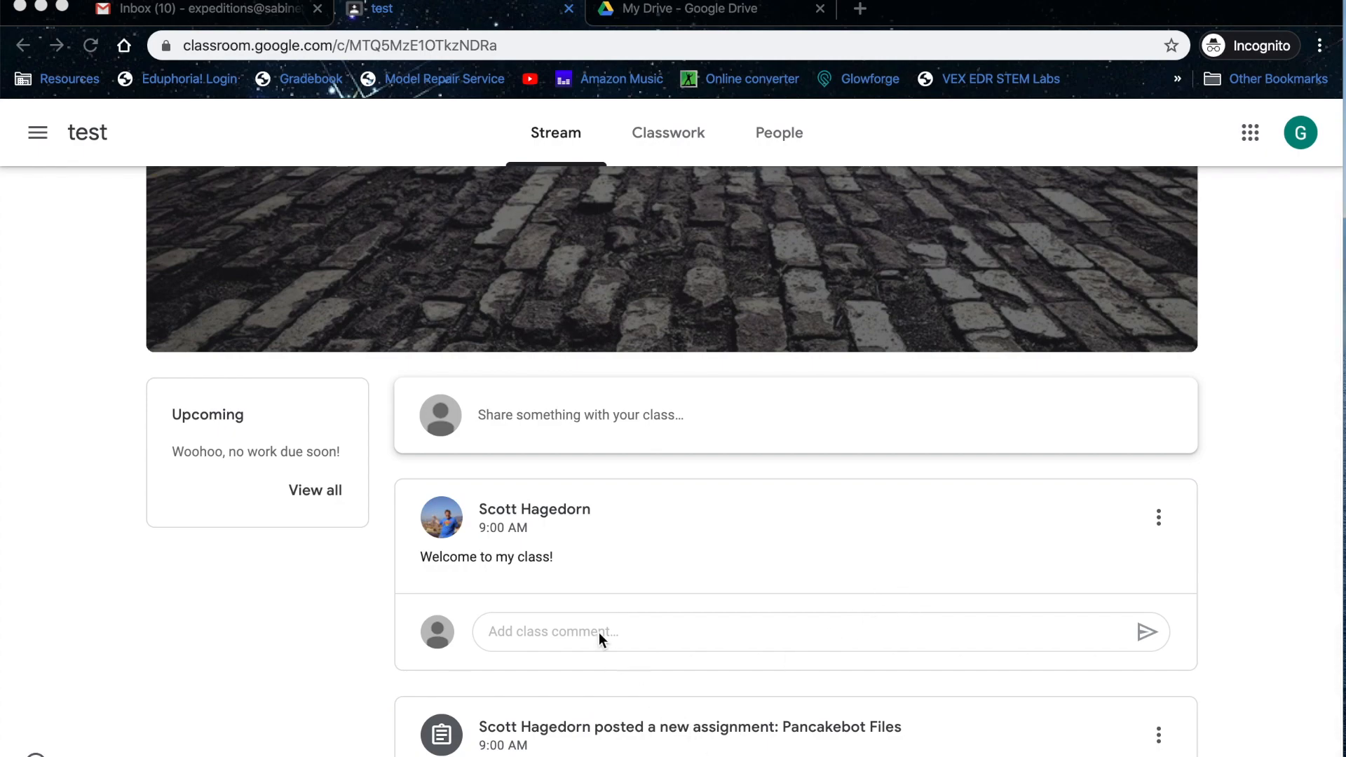
pyautogui.moveTo(502, 561)
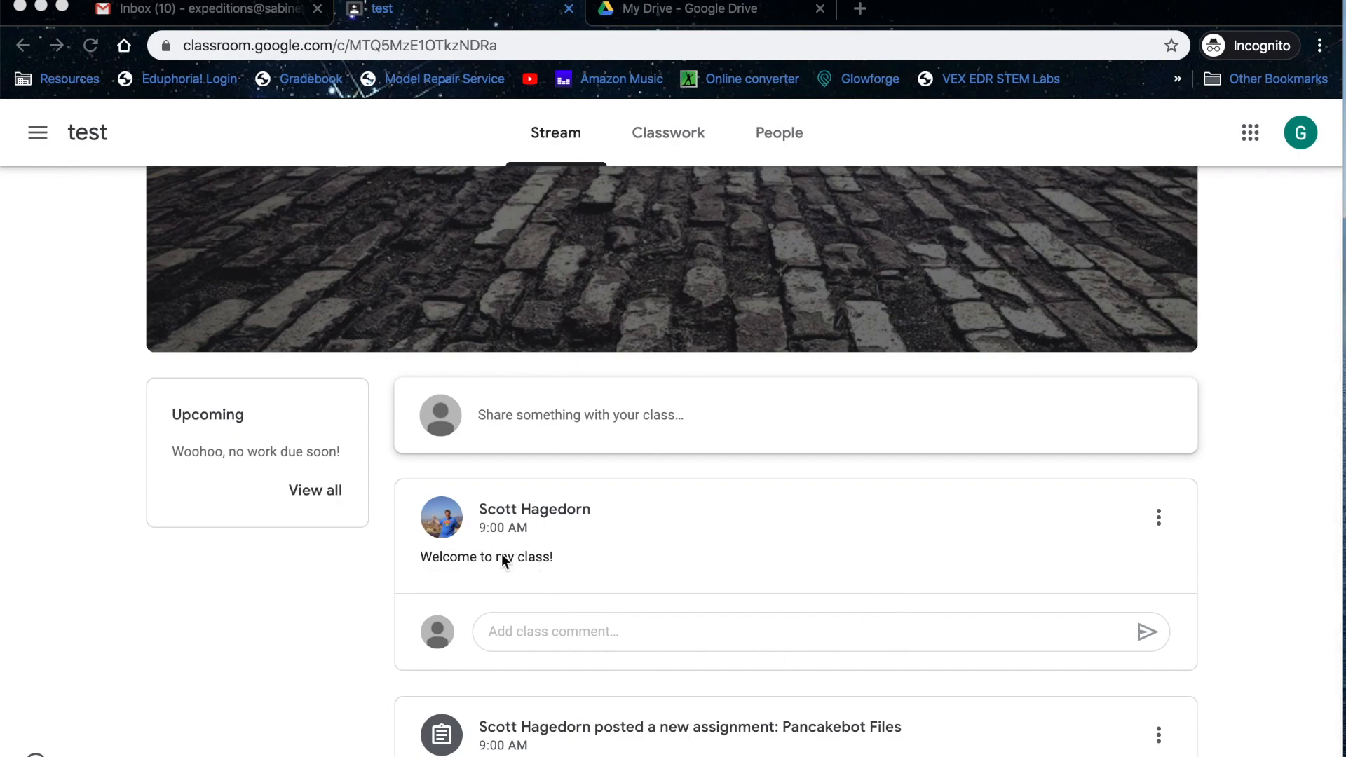
pyautogui.moveTo(577, 221)
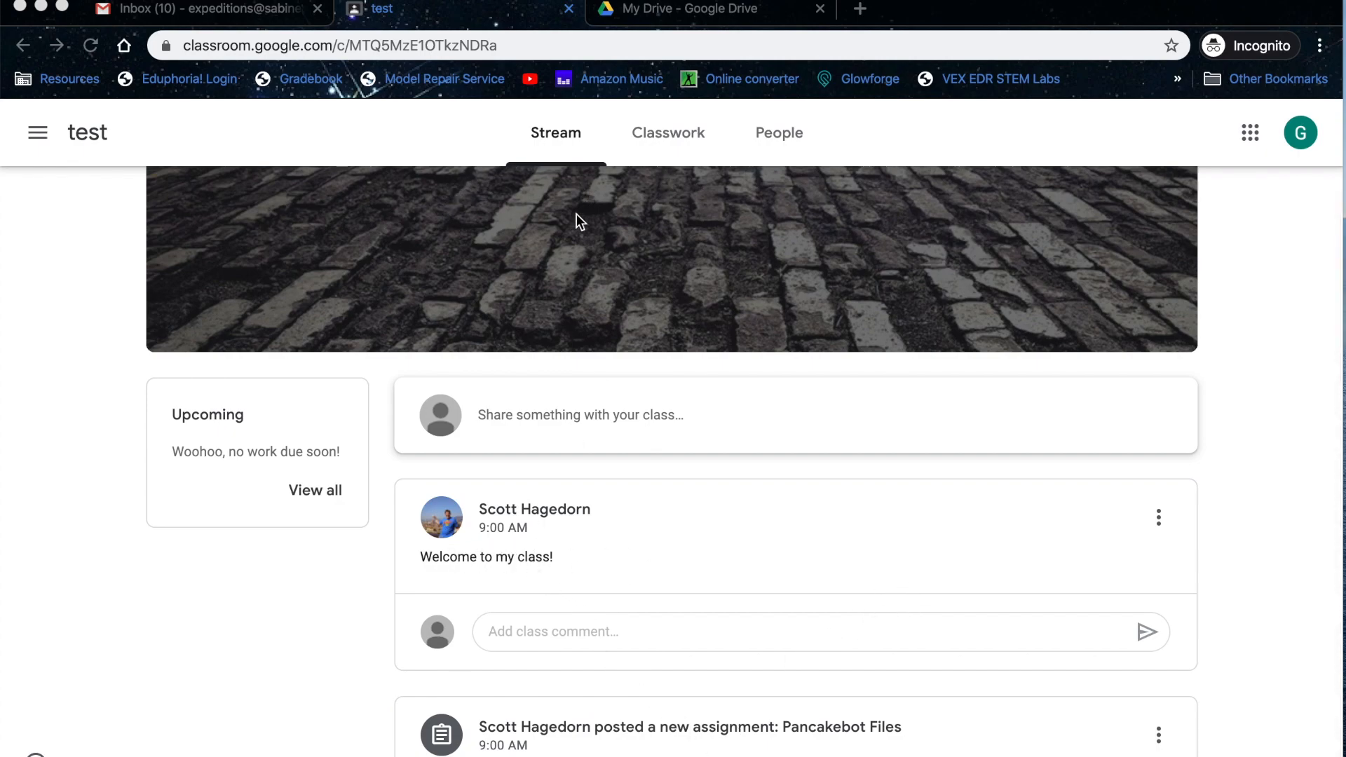
pyautogui.moveTo(673, 135)
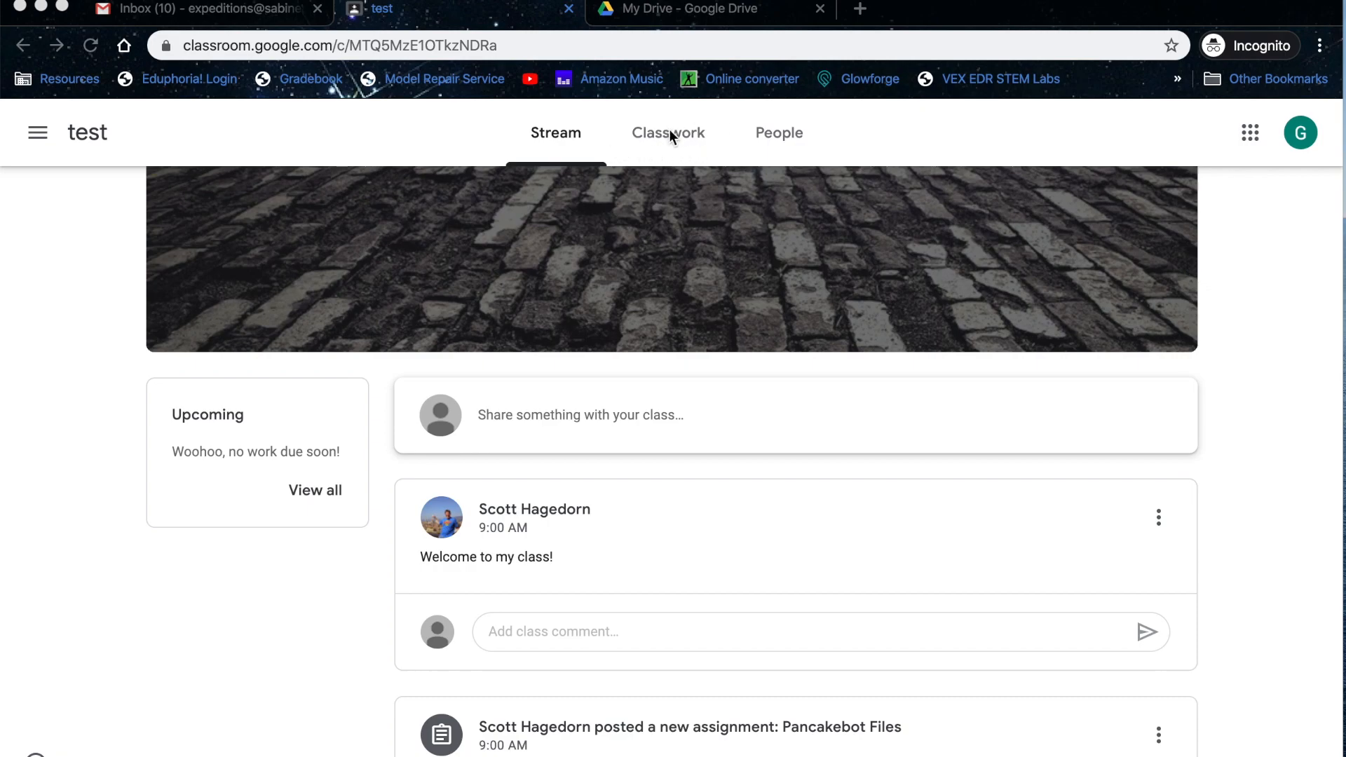
pyautogui.click(668, 132)
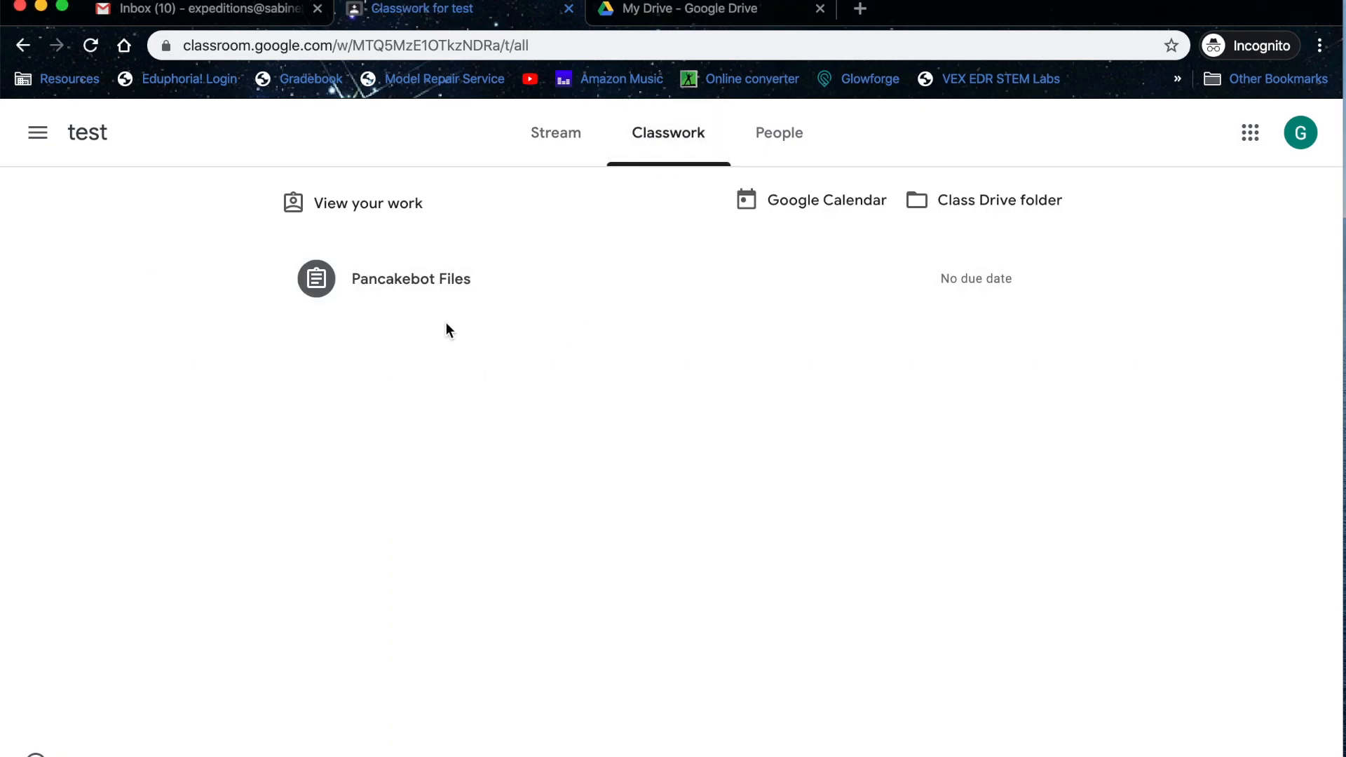
pyautogui.moveTo(438, 299)
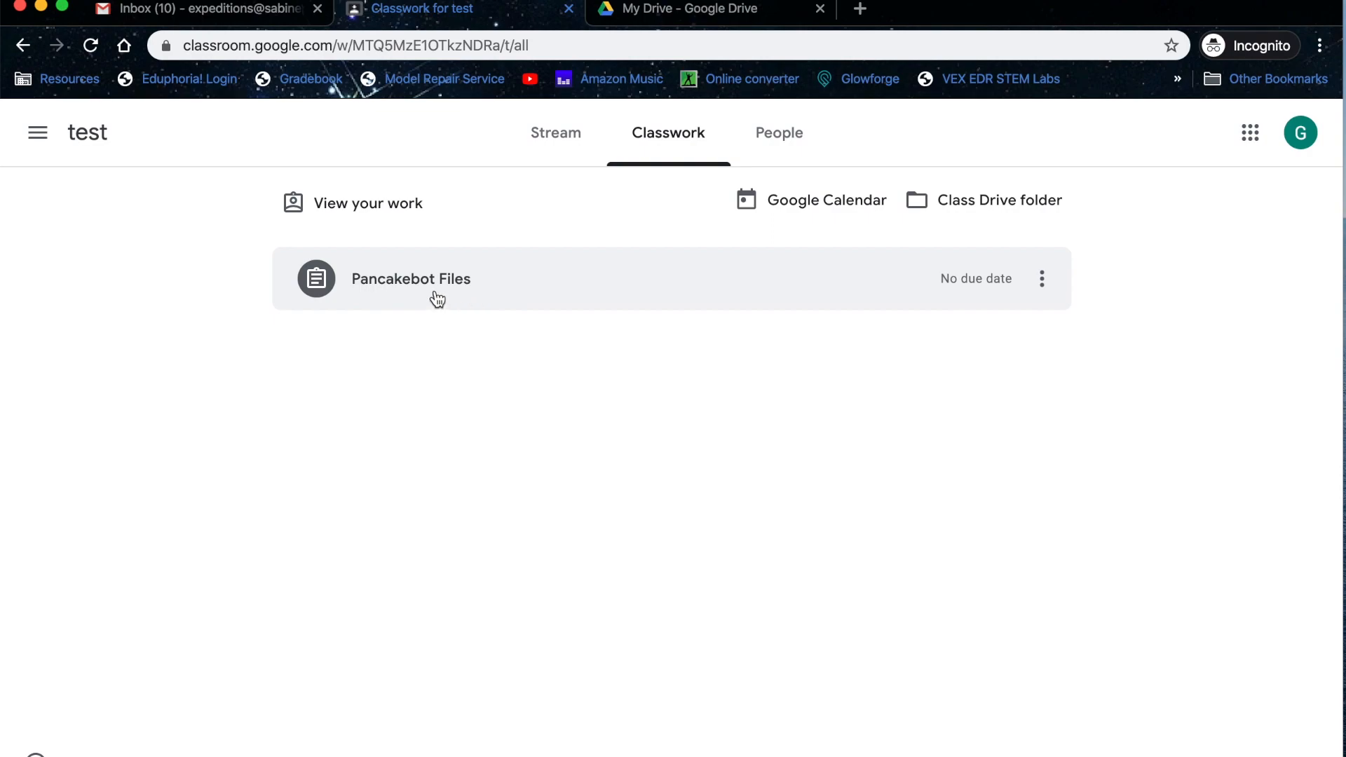
pyautogui.moveTo(360, 278)
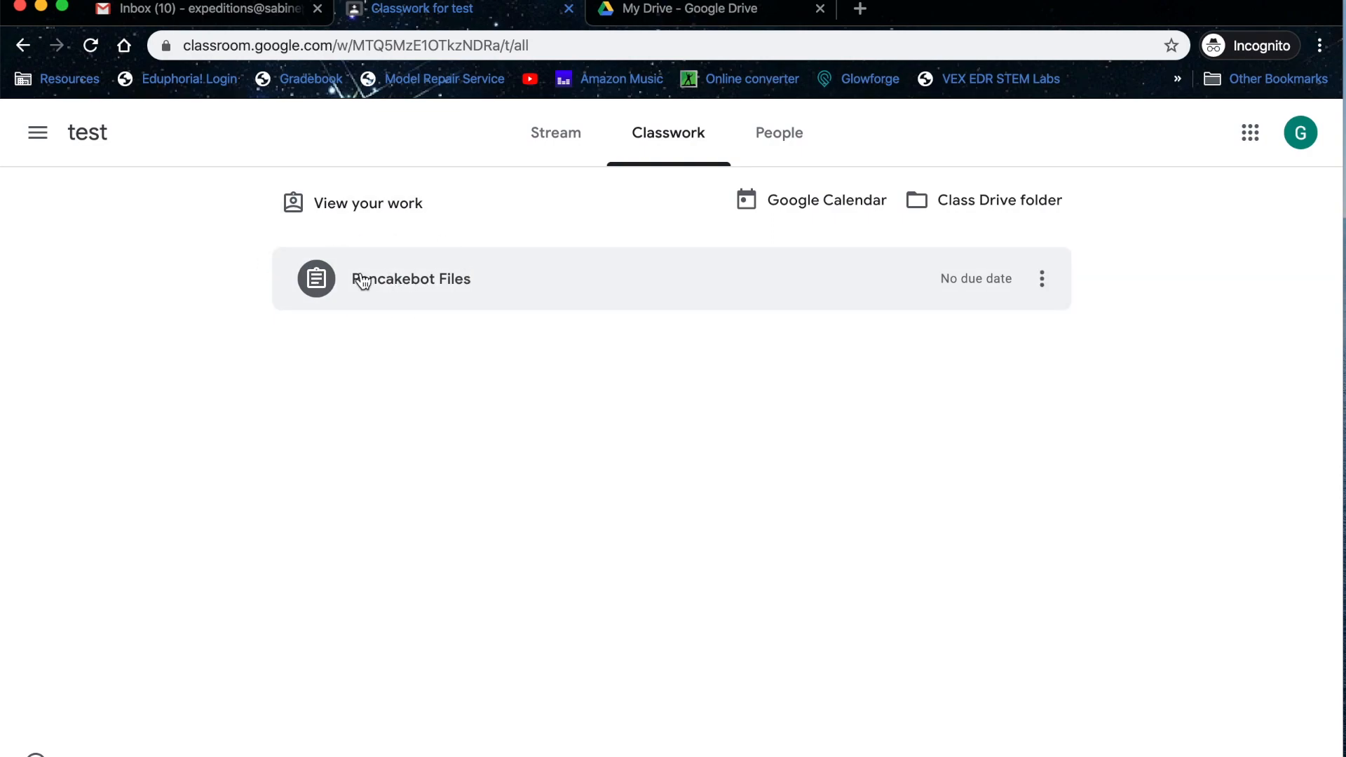
pyautogui.moveTo(400, 306)
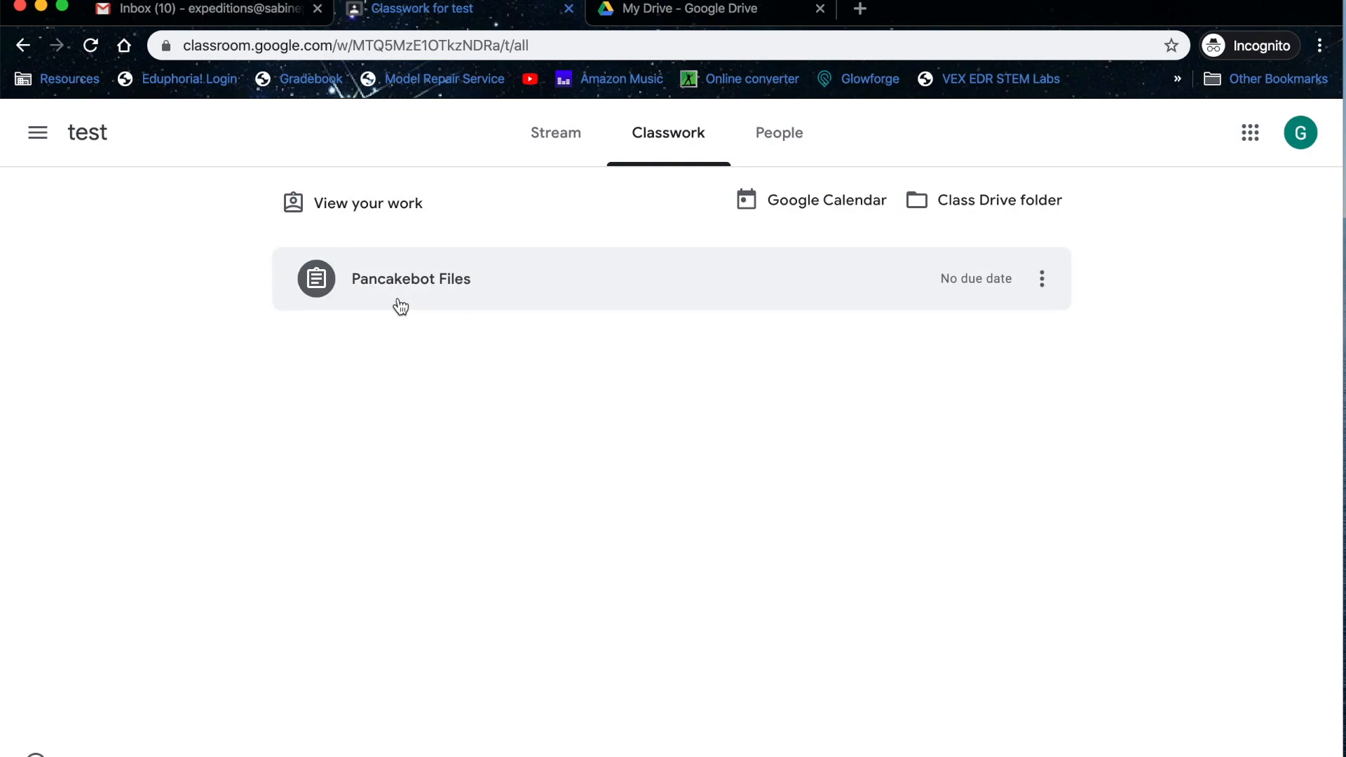
pyautogui.click(410, 279)
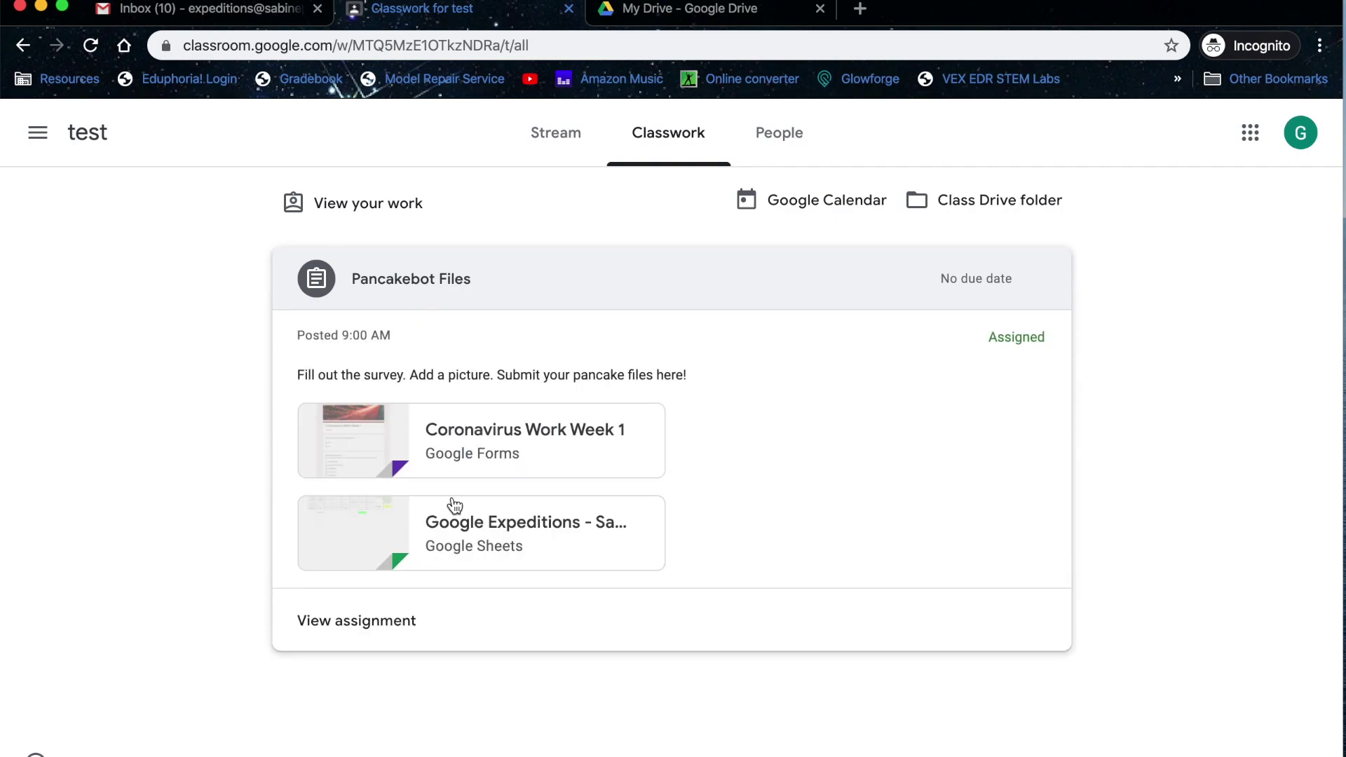
pyautogui.moveTo(483, 412)
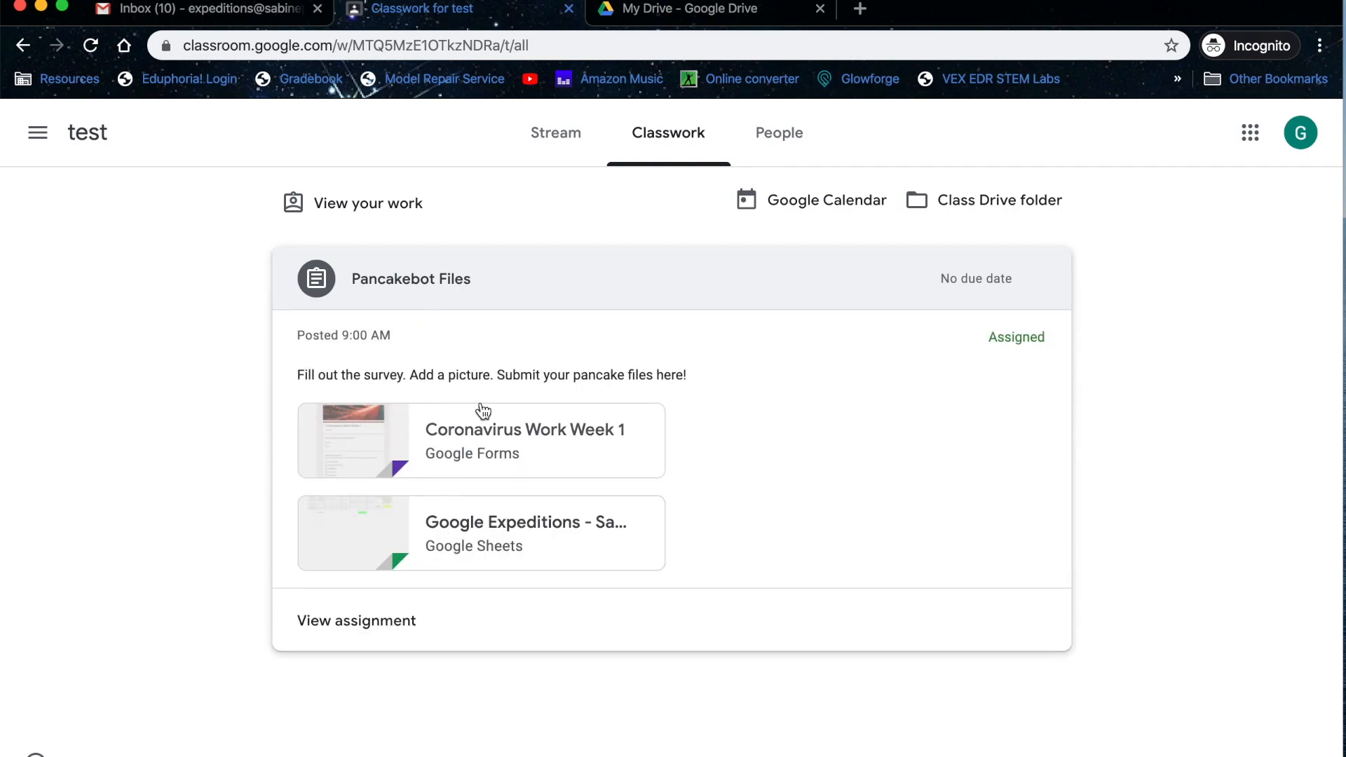
pyautogui.moveTo(735, 568)
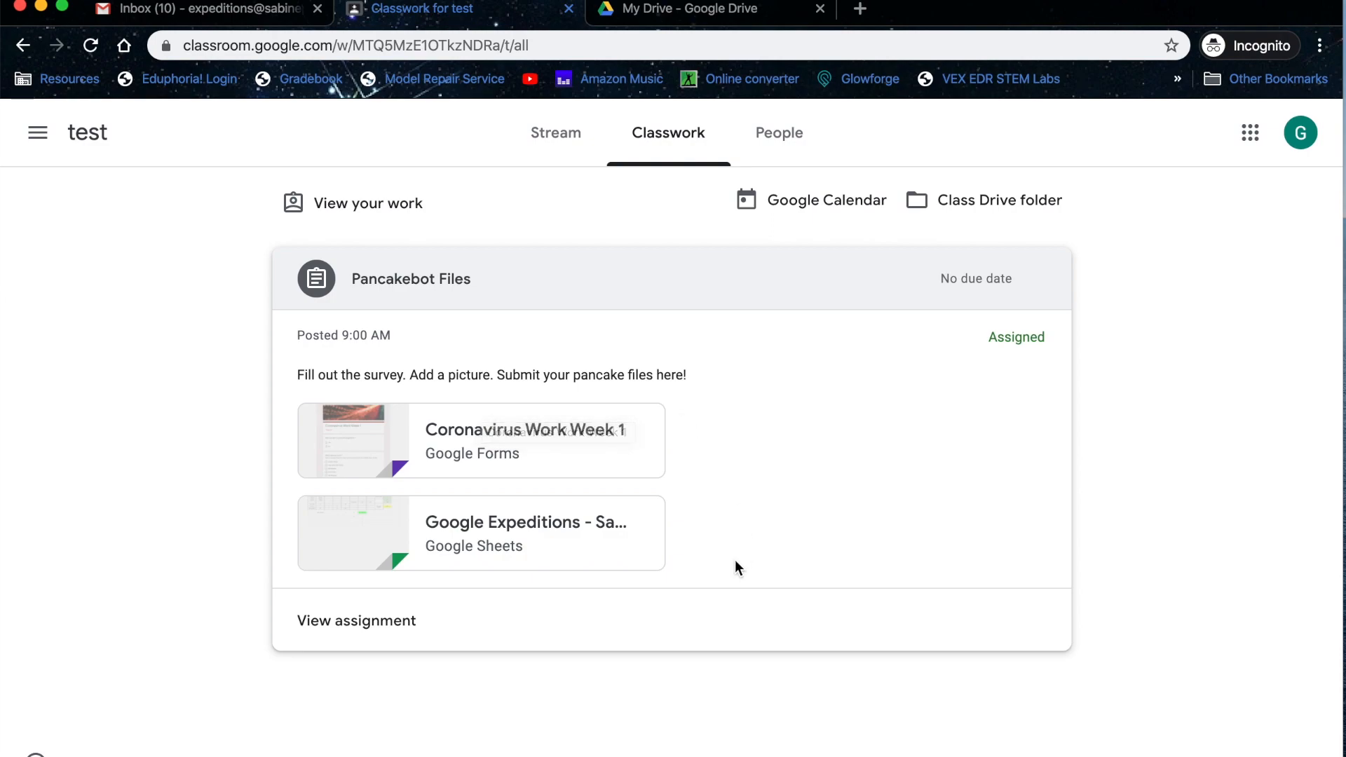
pyautogui.moveTo(451, 471)
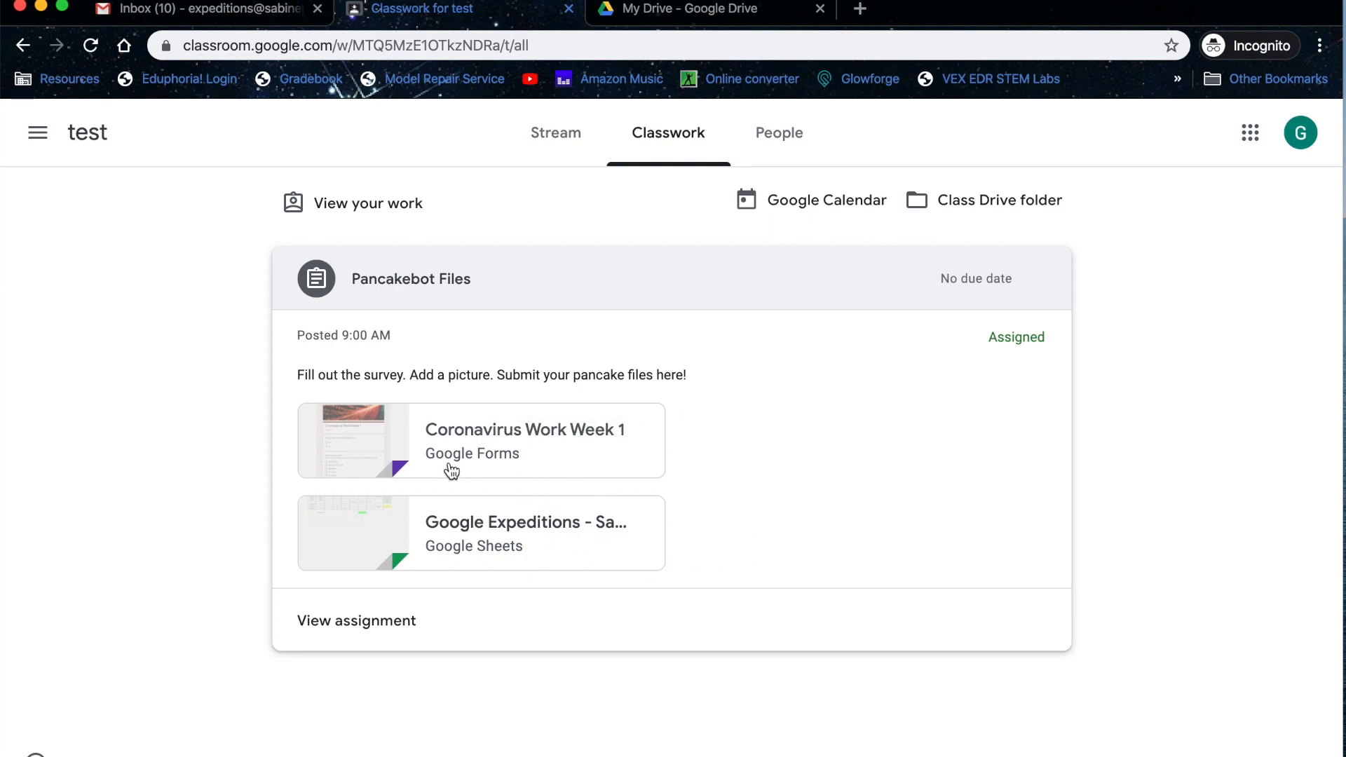
pyautogui.moveTo(415, 633)
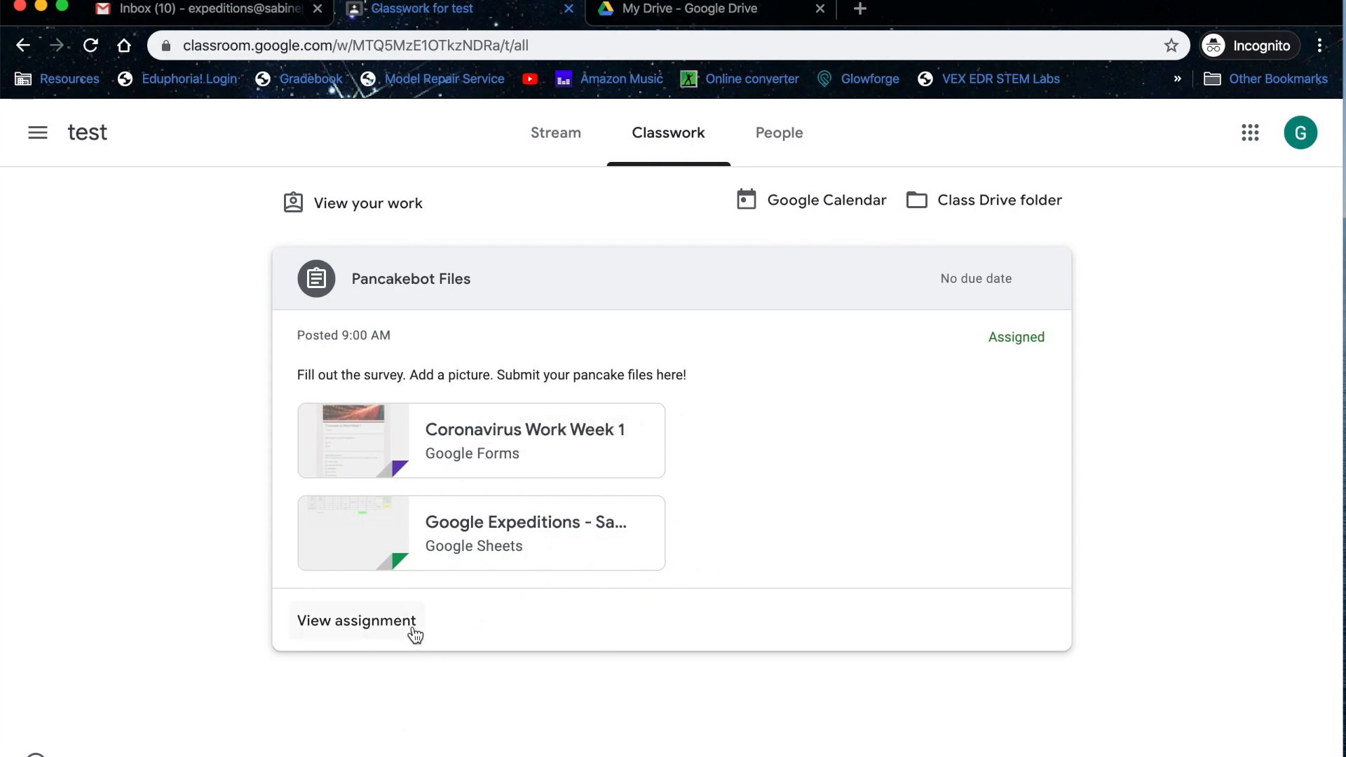
pyautogui.moveTo(380, 624)
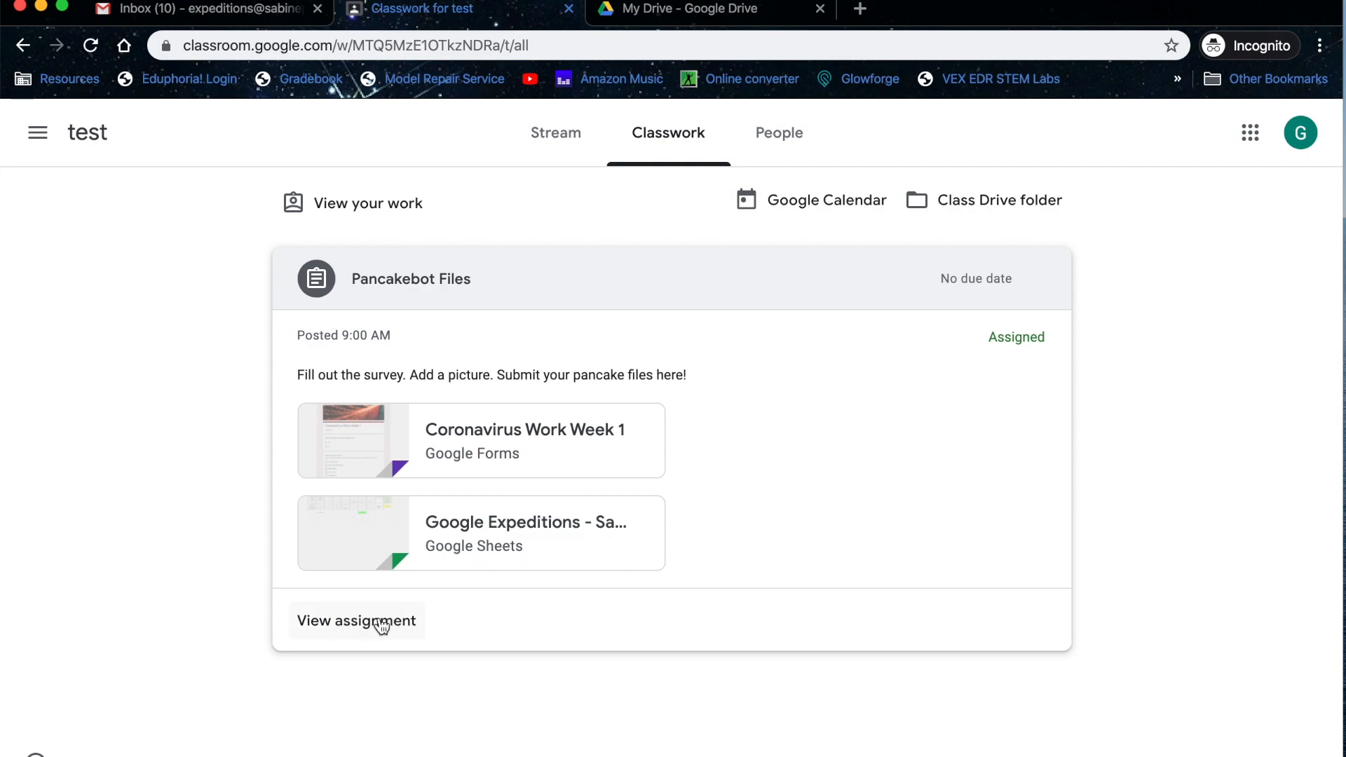
pyautogui.moveTo(444, 579)
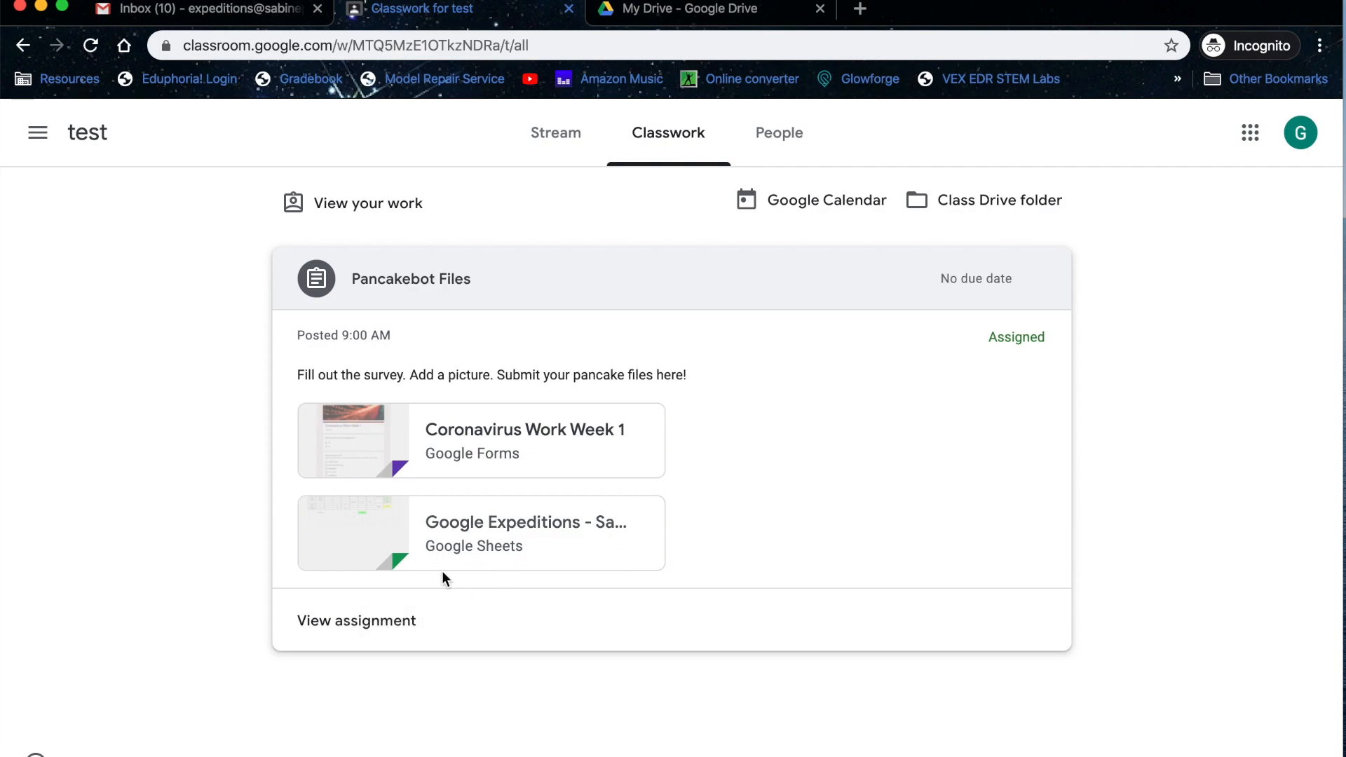
pyautogui.moveTo(437, 596)
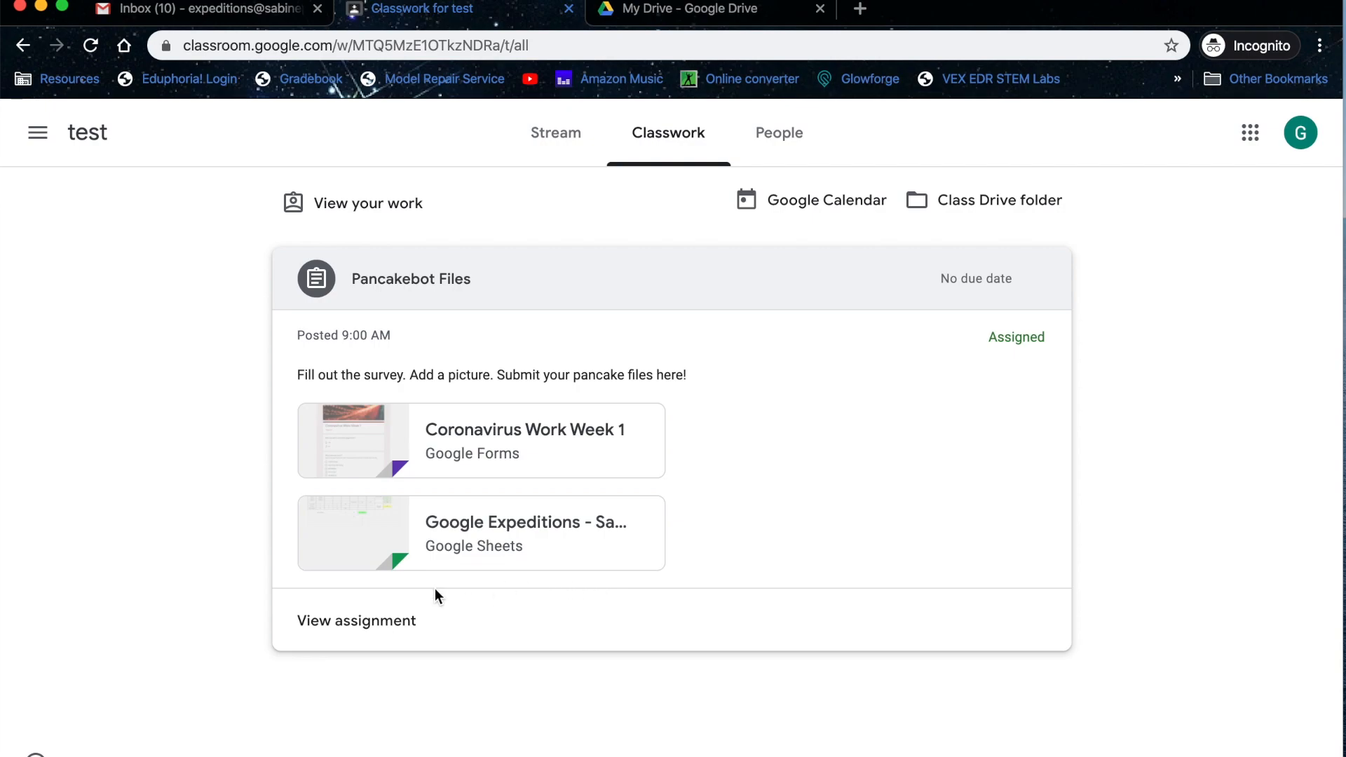
pyautogui.moveTo(244, 678)
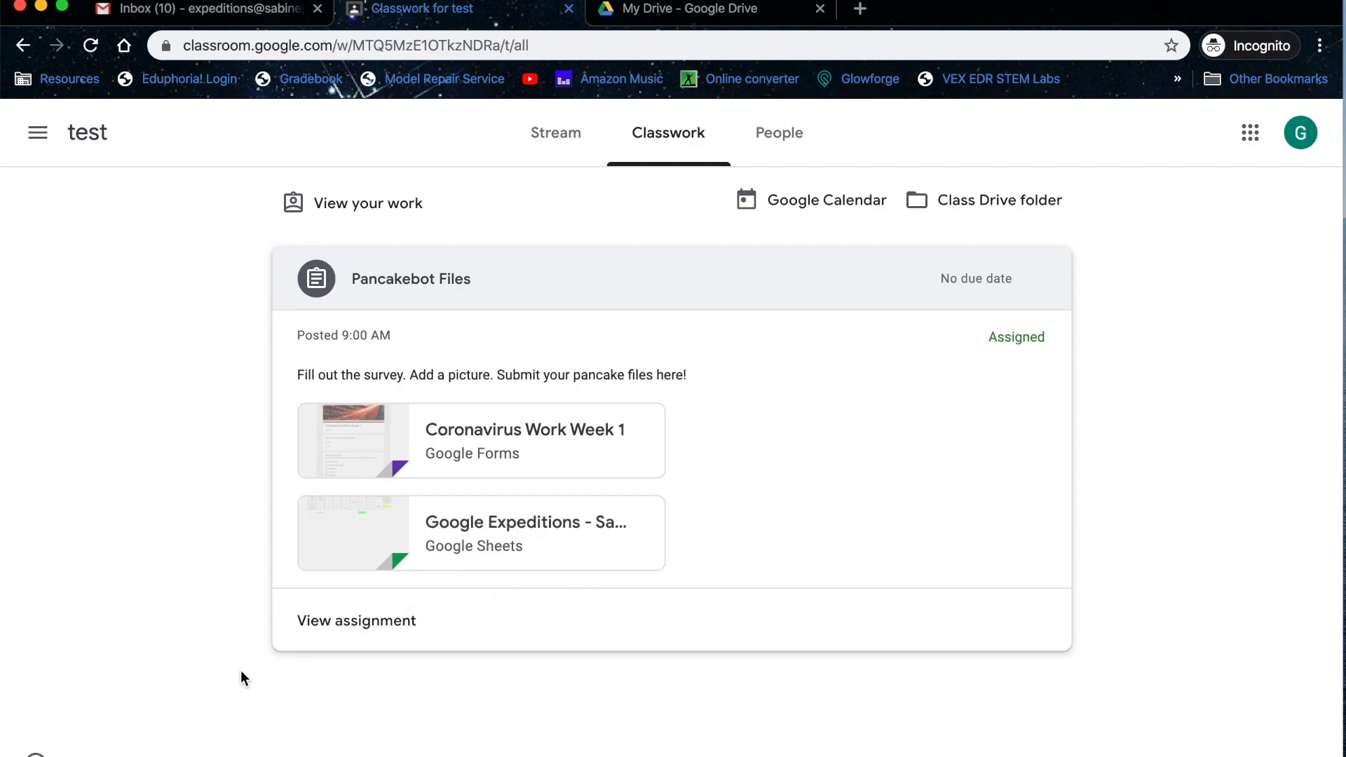
pyautogui.moveTo(356, 620)
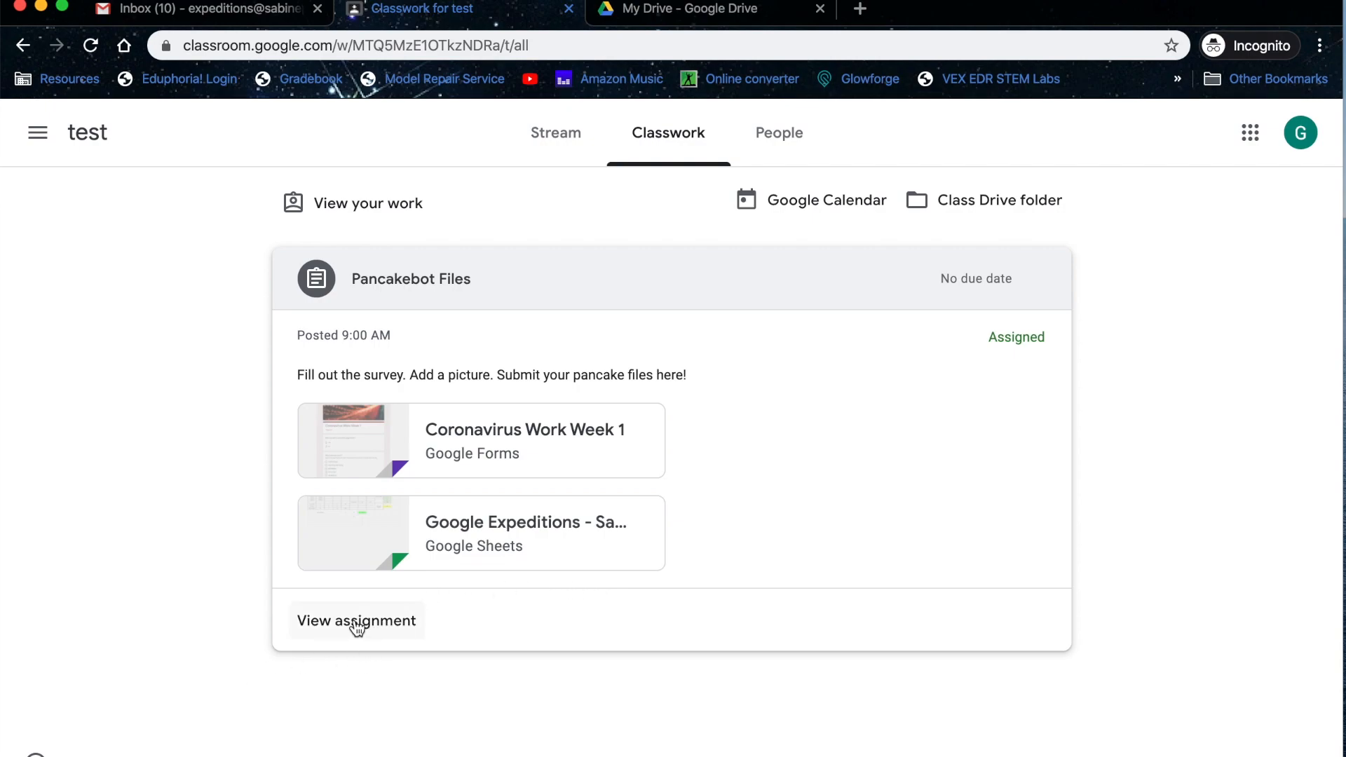
pyautogui.click(356, 621)
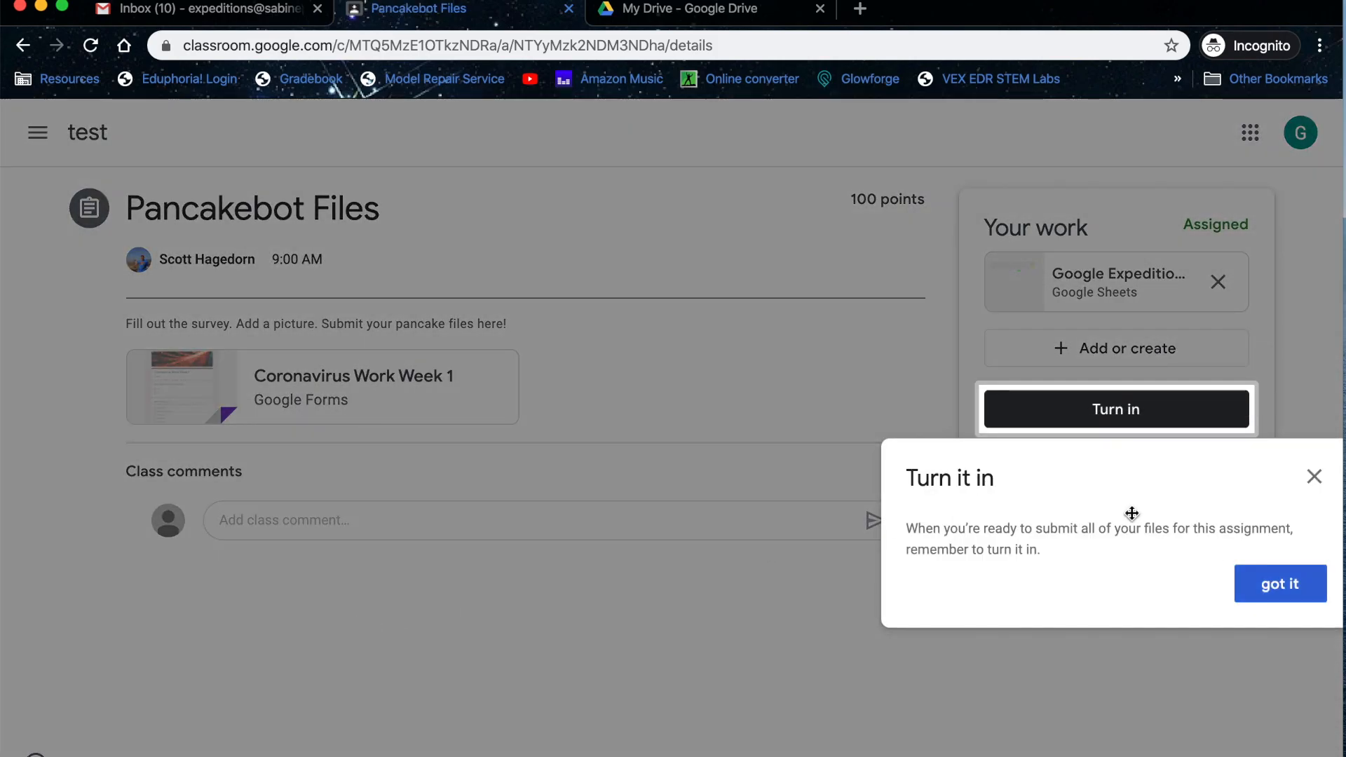
pyautogui.click(1280, 584)
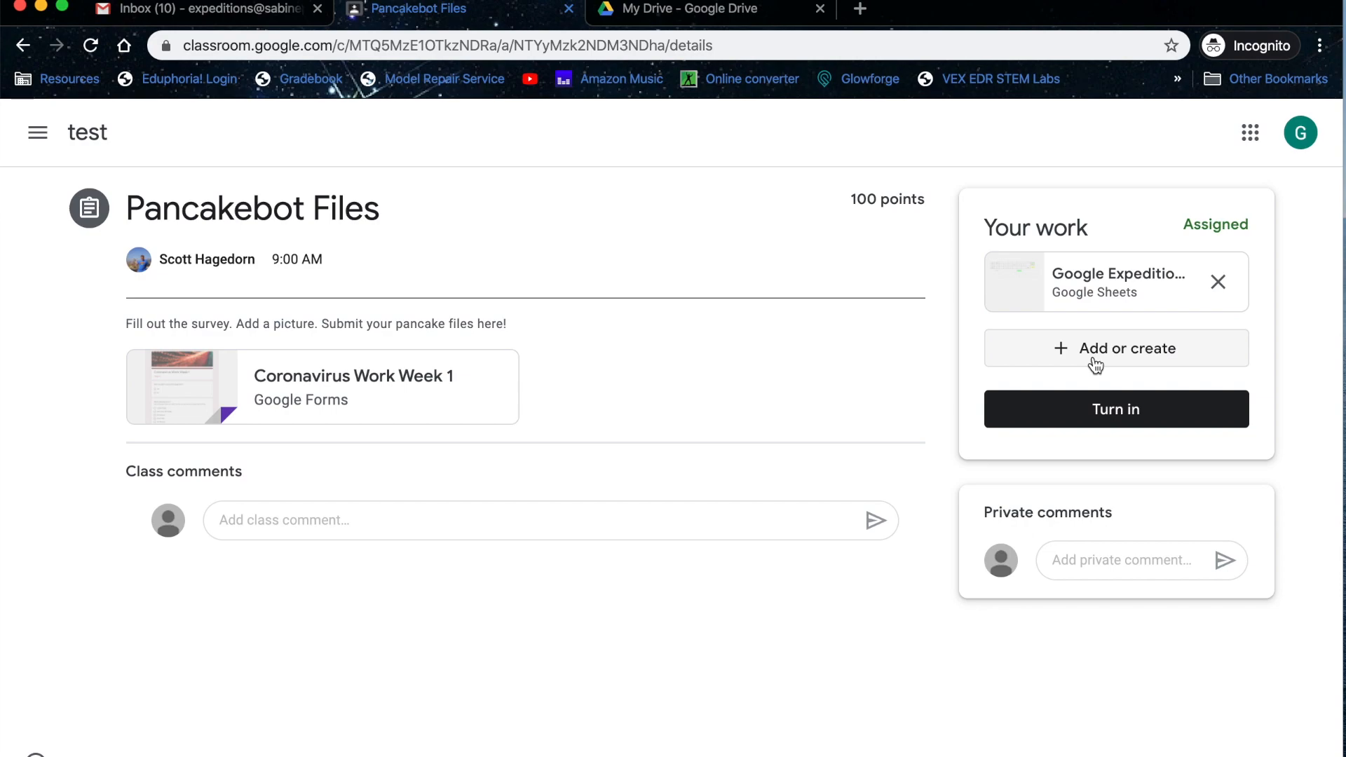
pyautogui.moveTo(1110, 286)
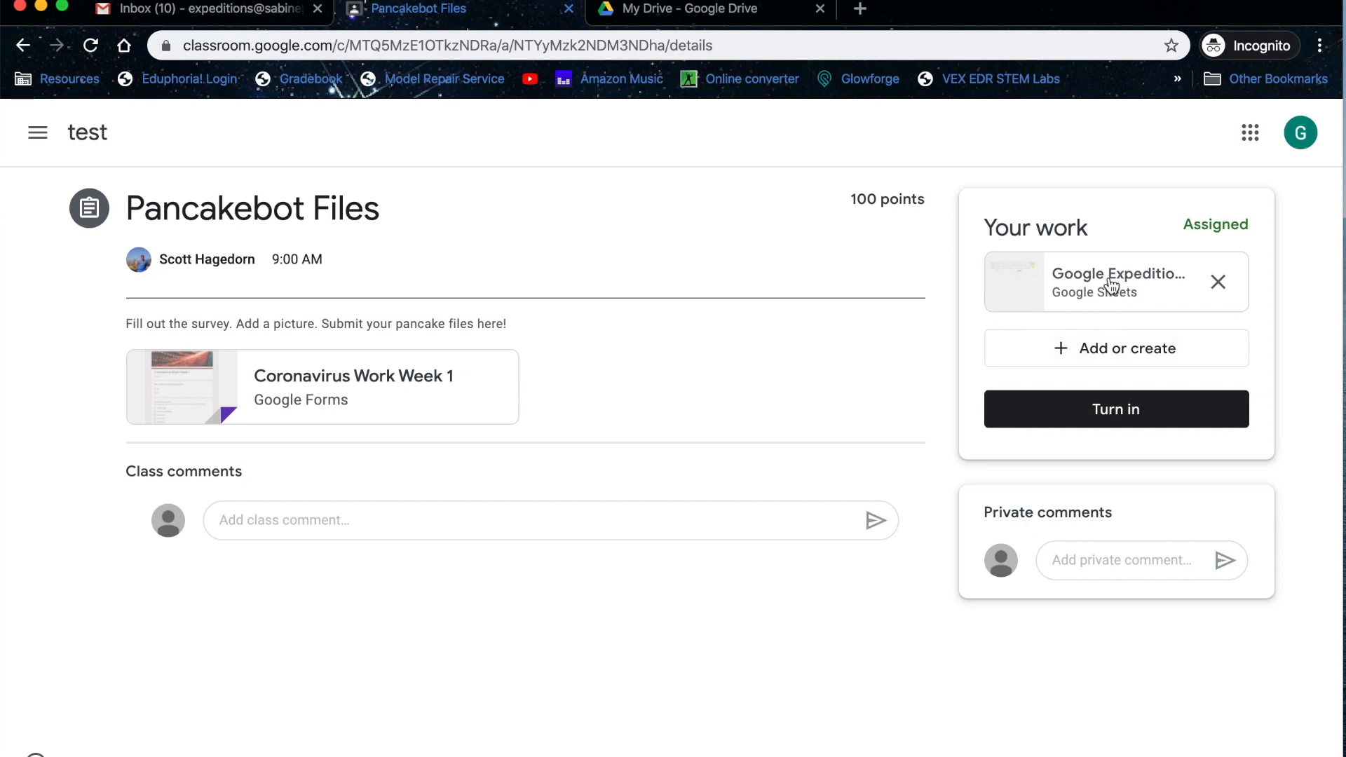
pyautogui.moveTo(1062, 306)
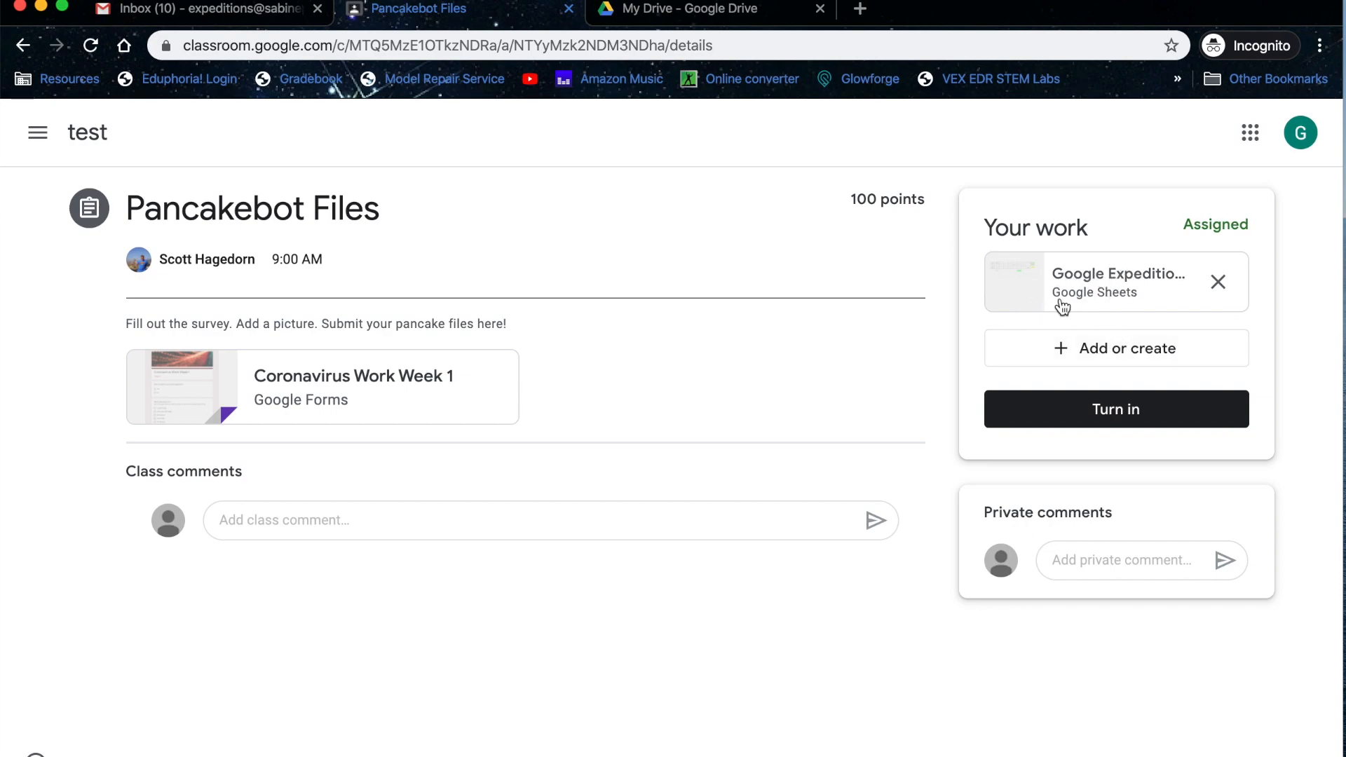
pyautogui.moveTo(1102, 279)
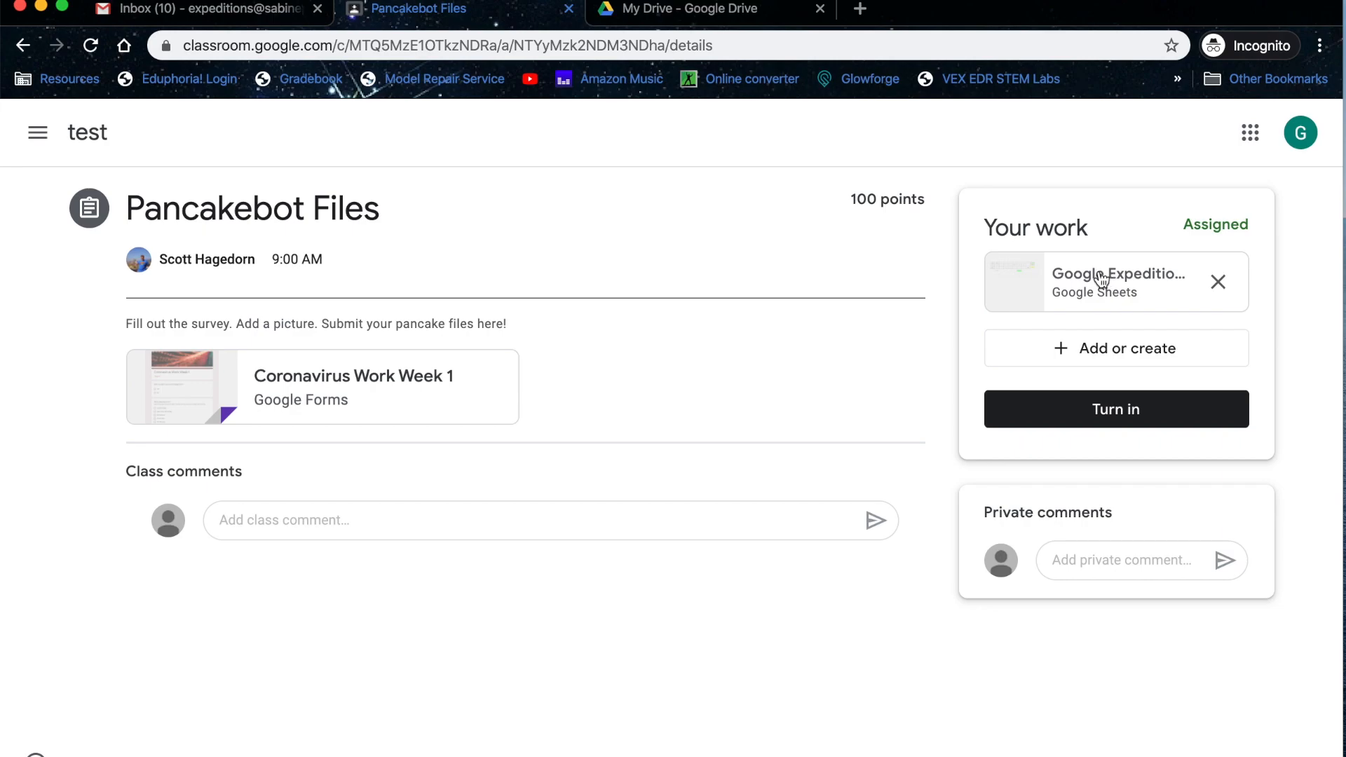
pyautogui.moveTo(160, 342)
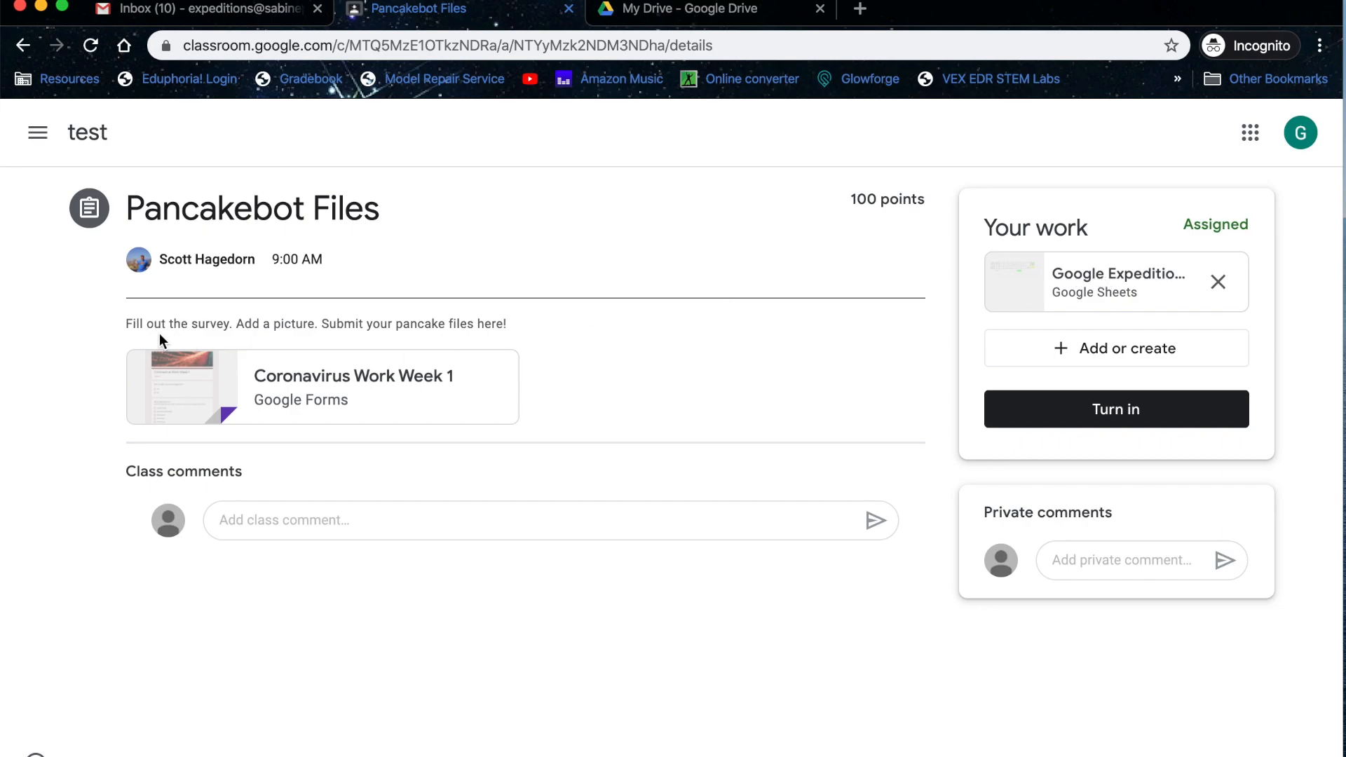
# Submit the Coronavirus Work Week 1 survey with Yes and only VEX Robotics ticked
pyautogui.click(322, 386)
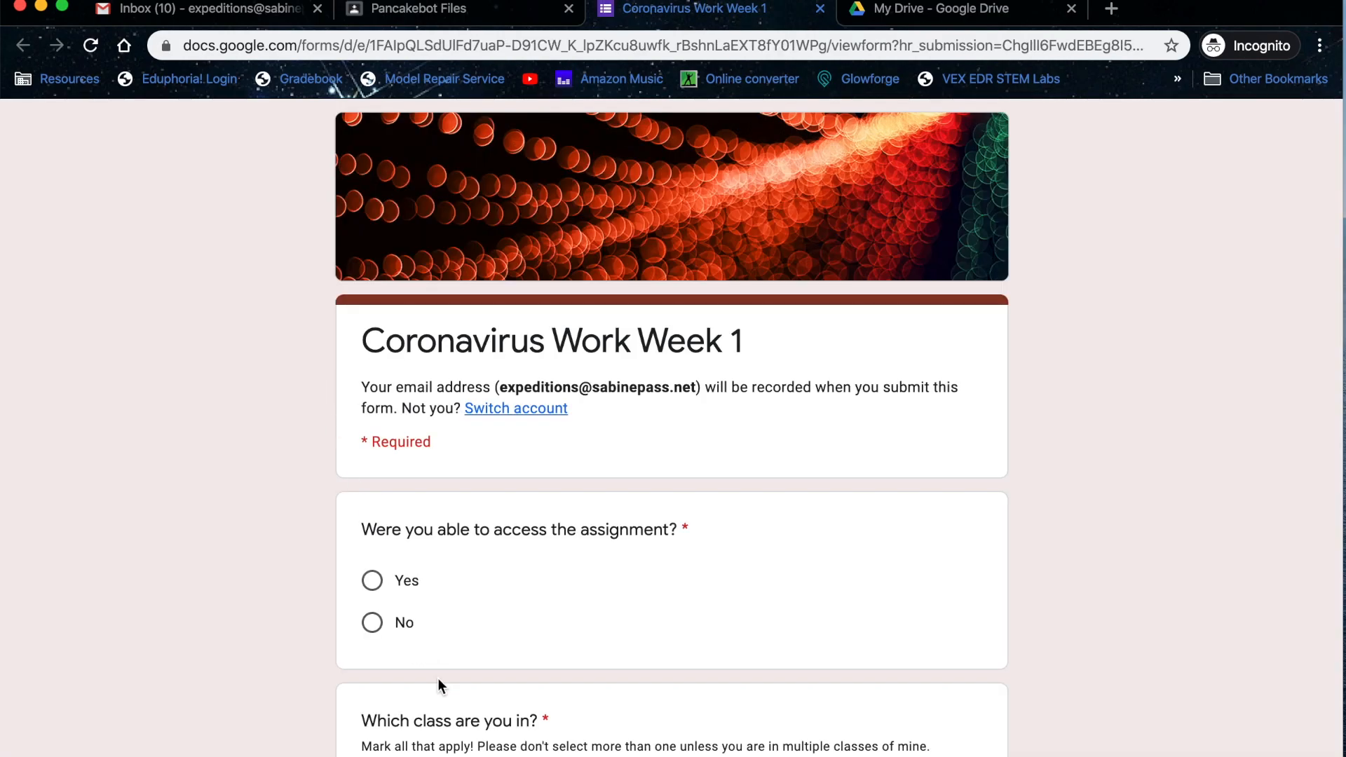
pyautogui.scroll(-3)
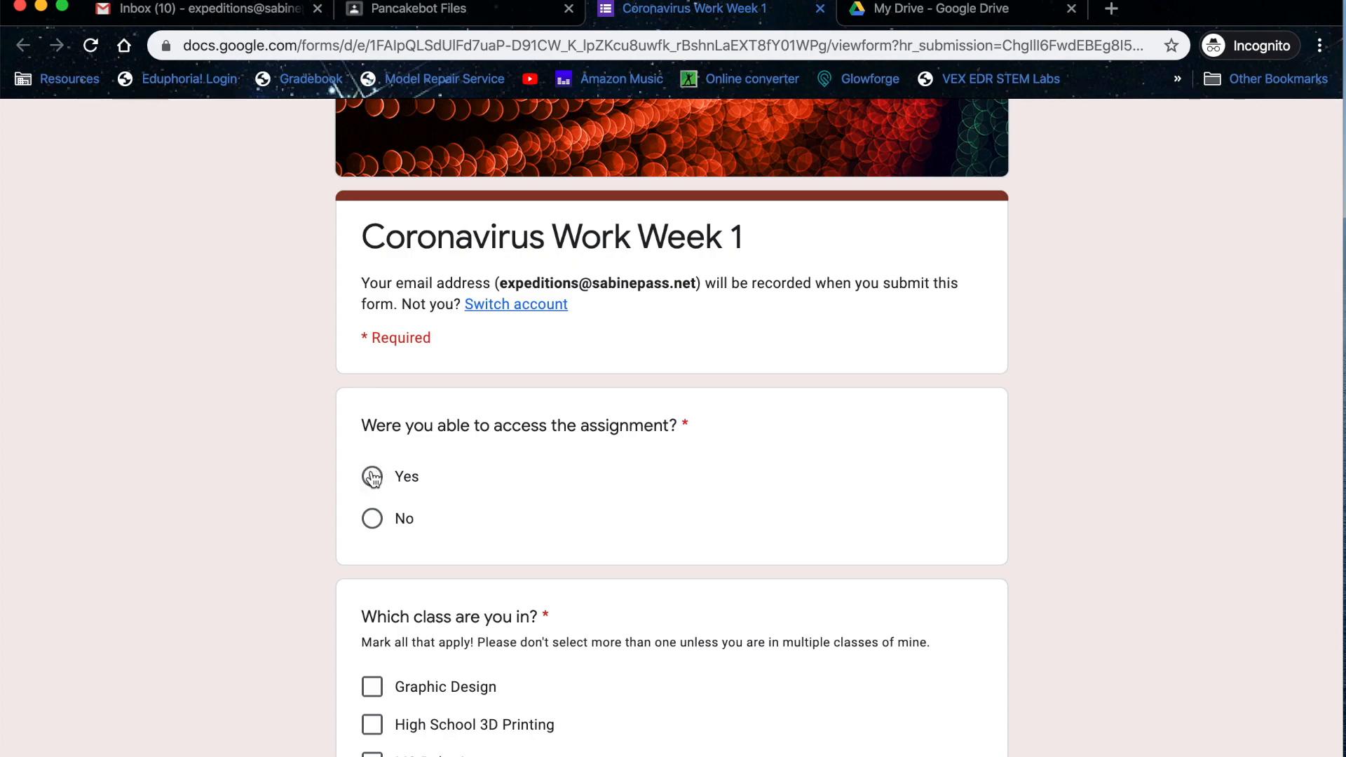
pyautogui.click(372, 477)
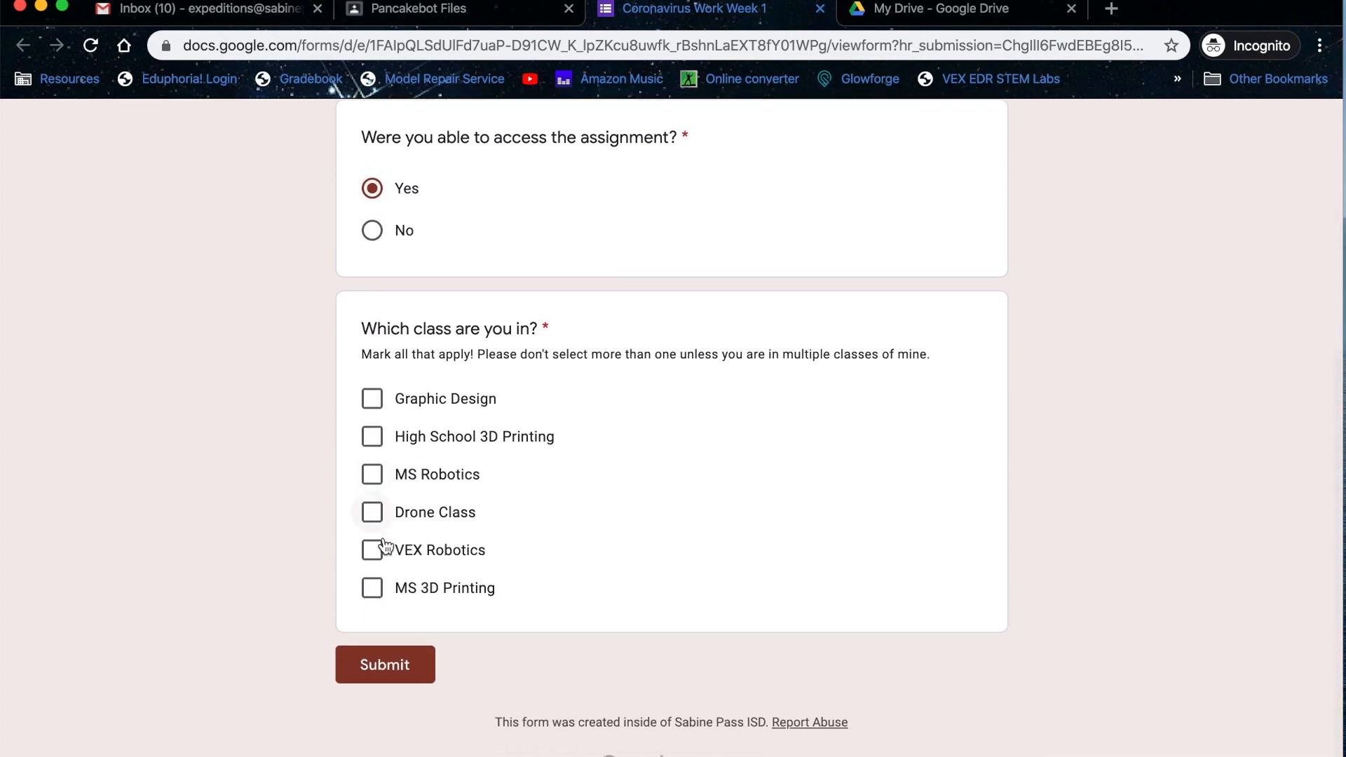
pyautogui.moveTo(372, 401)
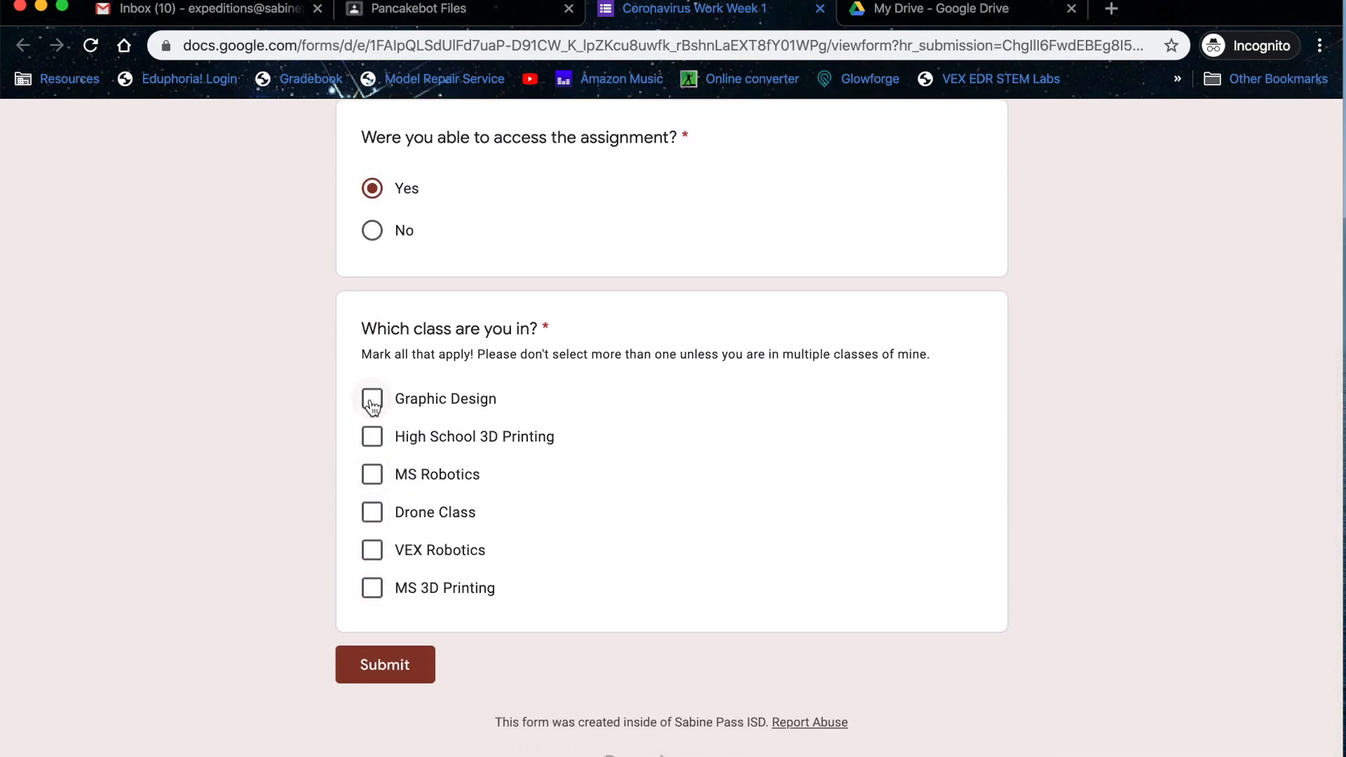
pyautogui.click(372, 398)
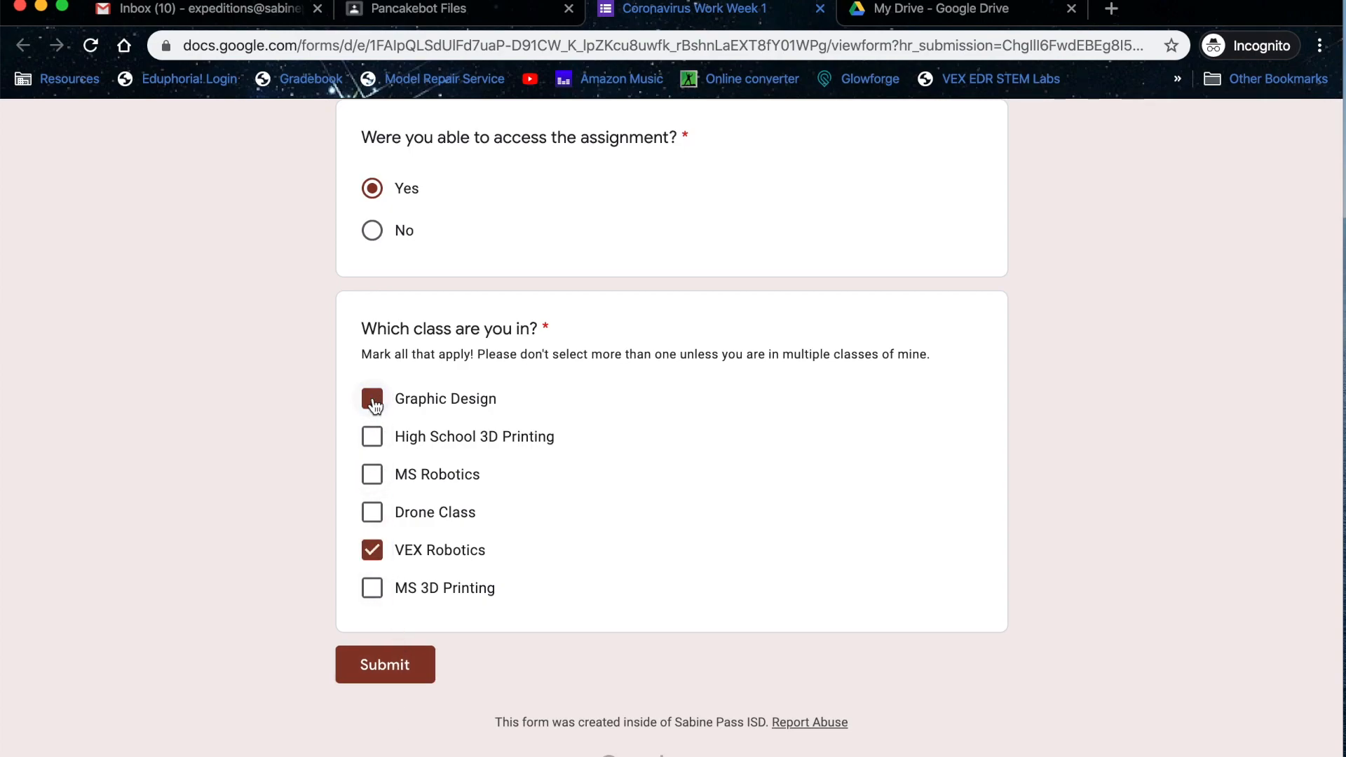
pyautogui.click(372, 398)
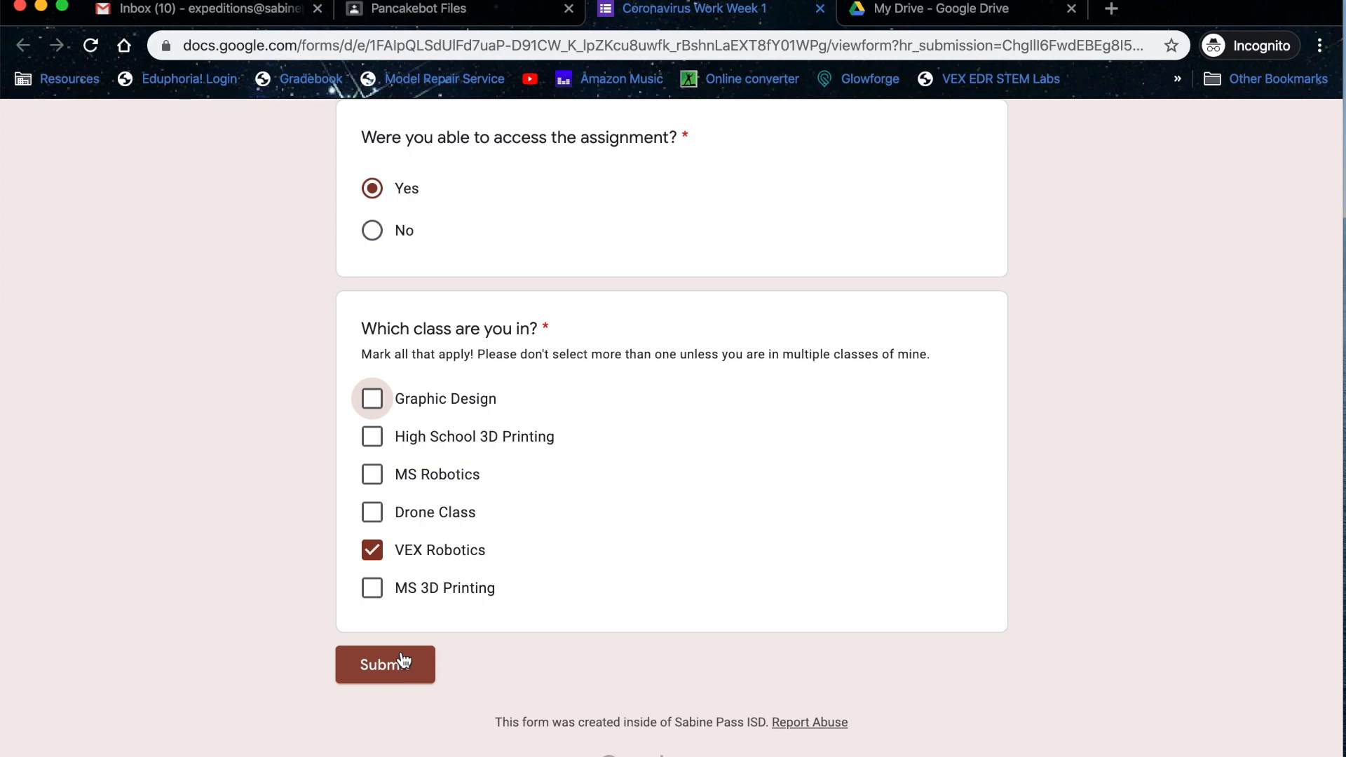
pyautogui.click(385, 664)
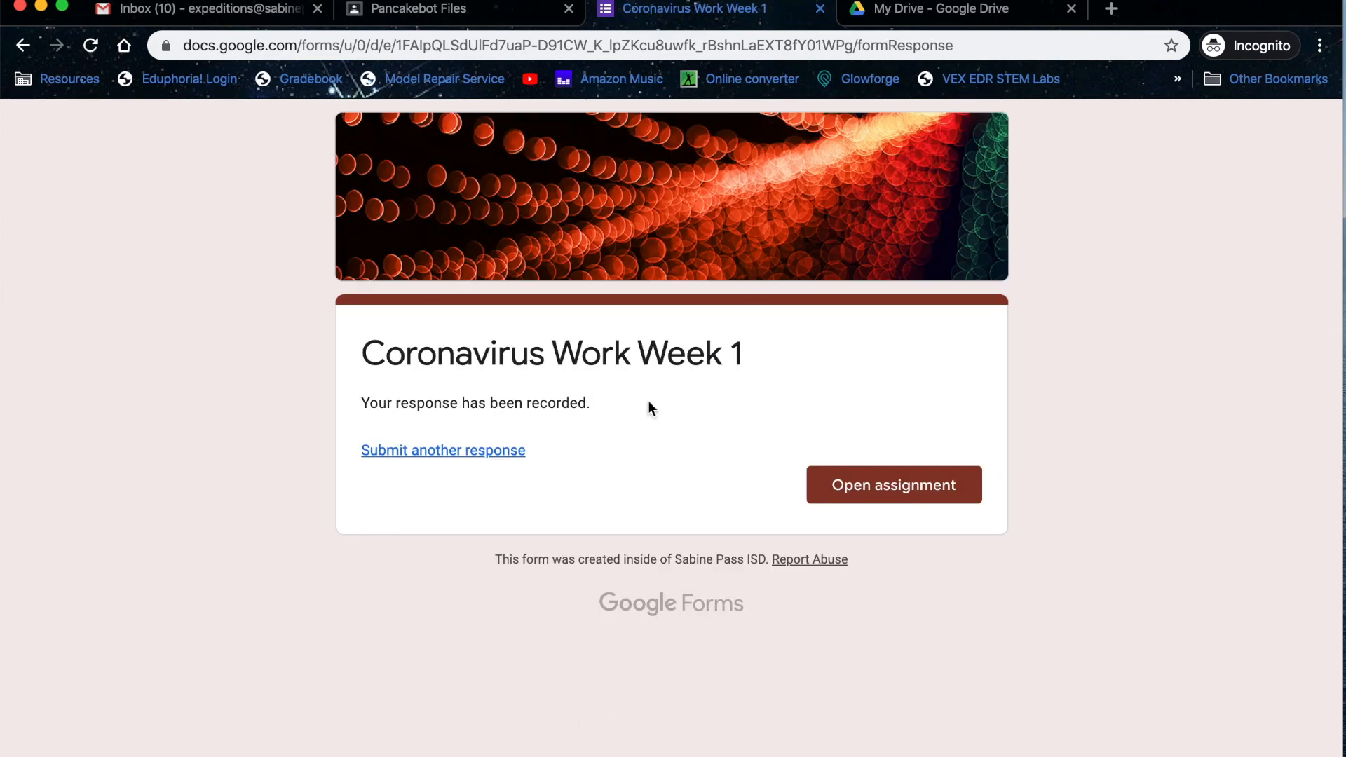
pyautogui.moveTo(406, 232)
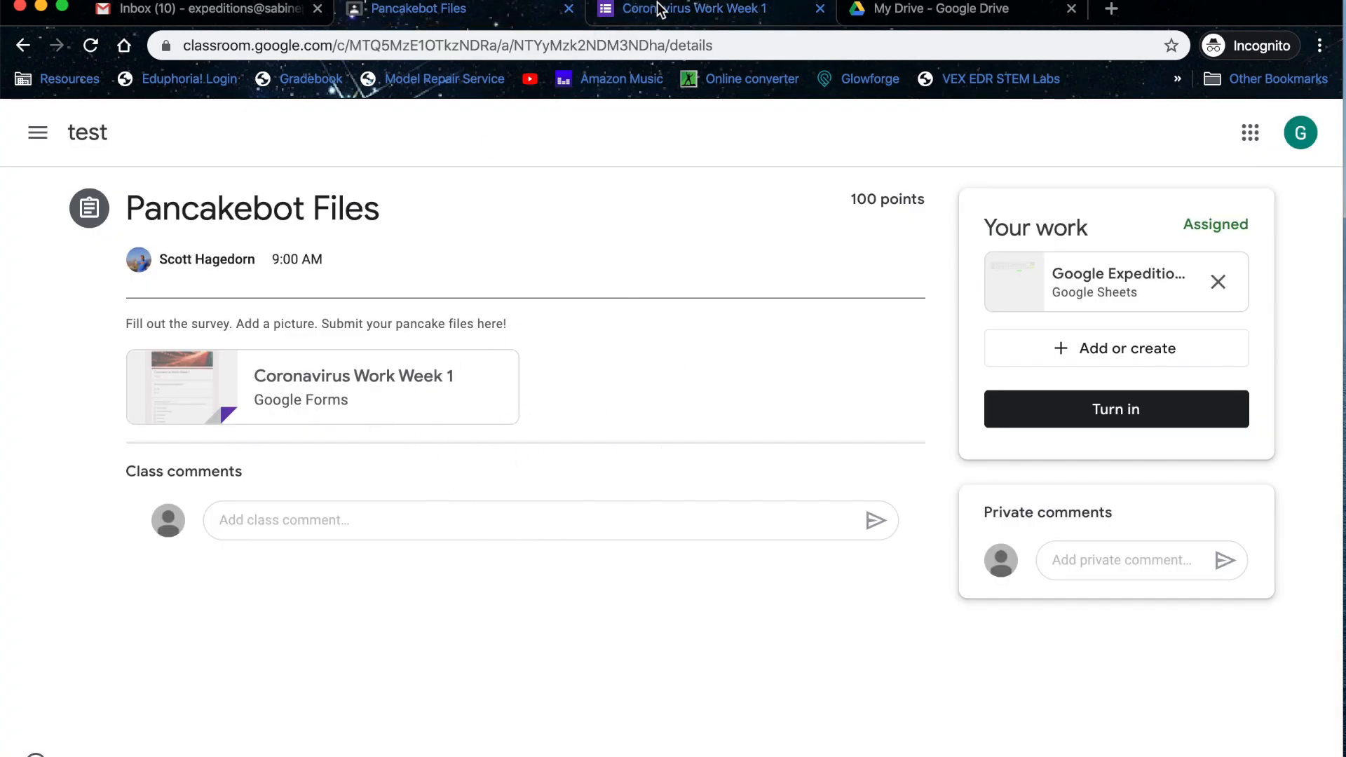
# Return to the submitted Coronavirus Work Week 1 survey page
pyautogui.click(687, 9)
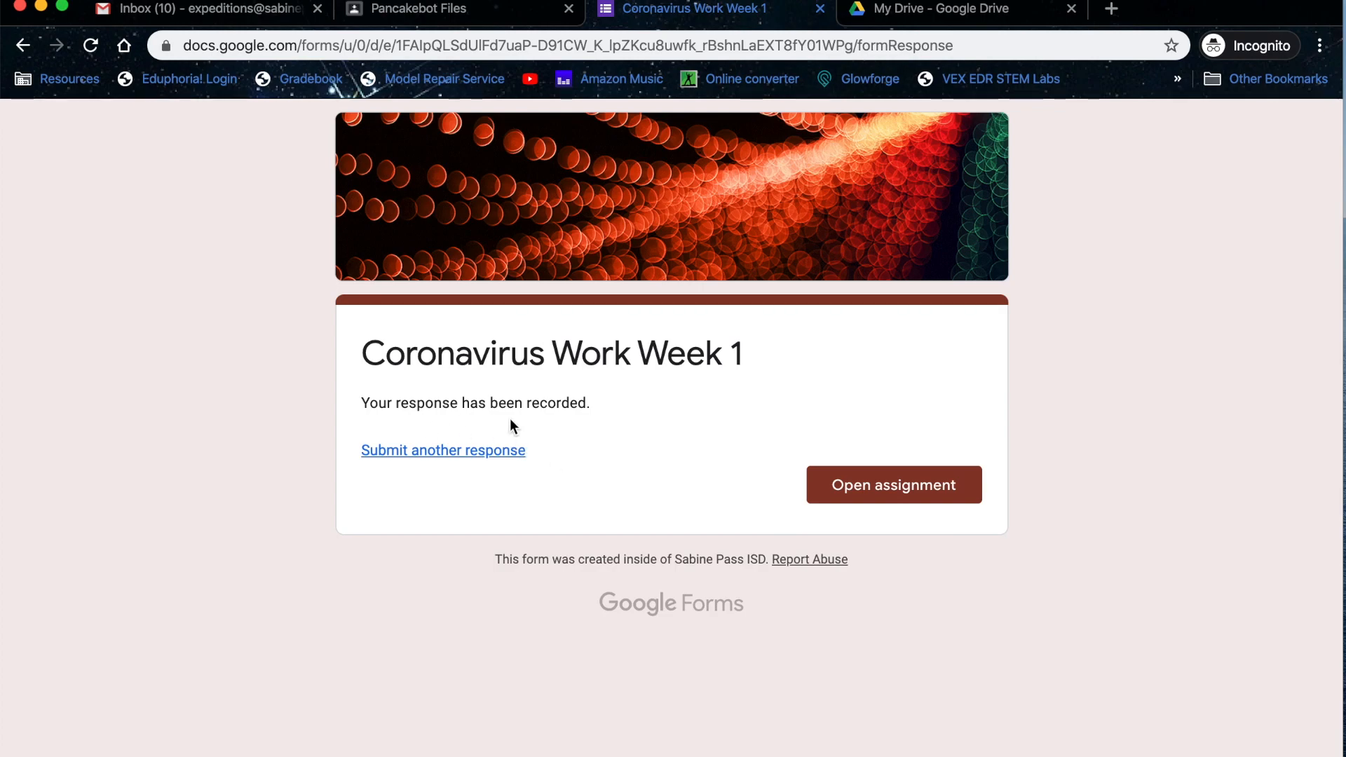
pyautogui.moveTo(807, 22)
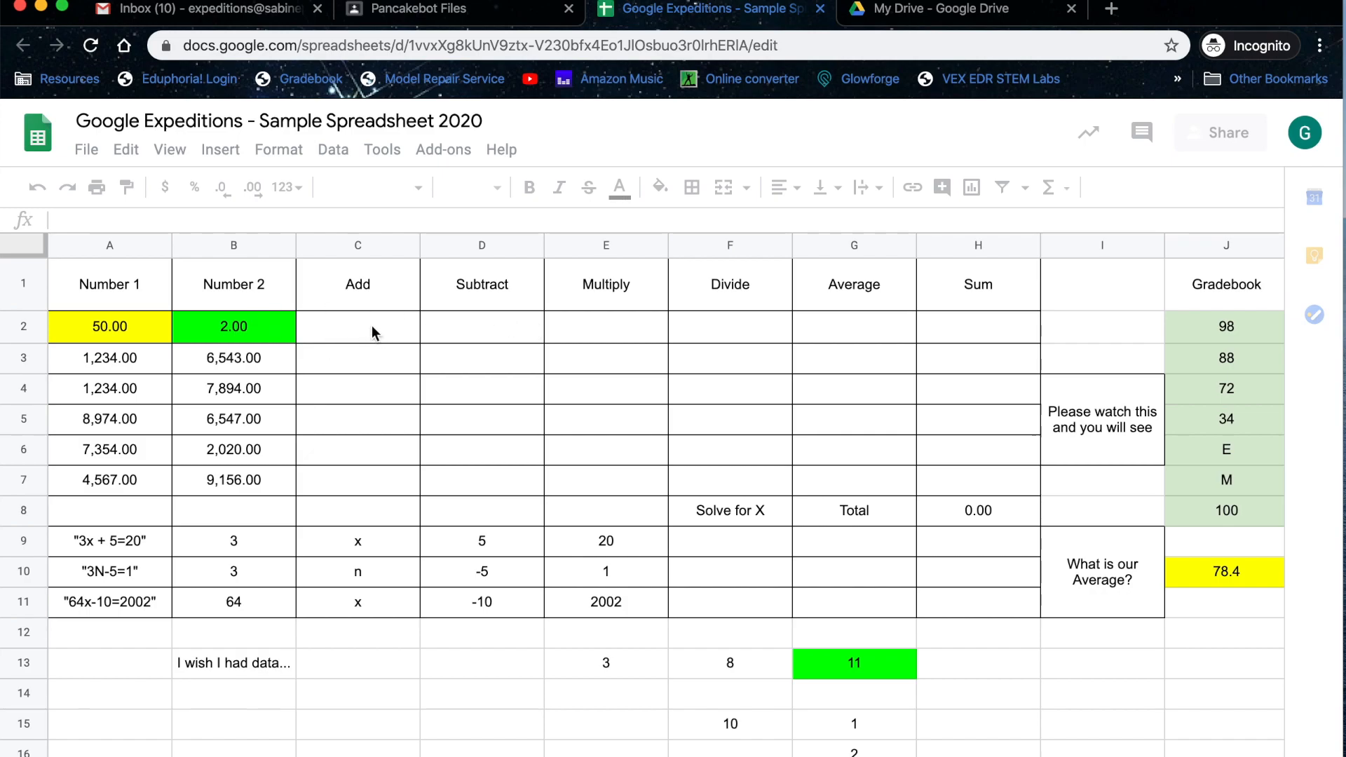
# Enter the Add formula =A2+B2 in cell C2
pyautogui.click(359, 326)
pyautogui.write('=A2')
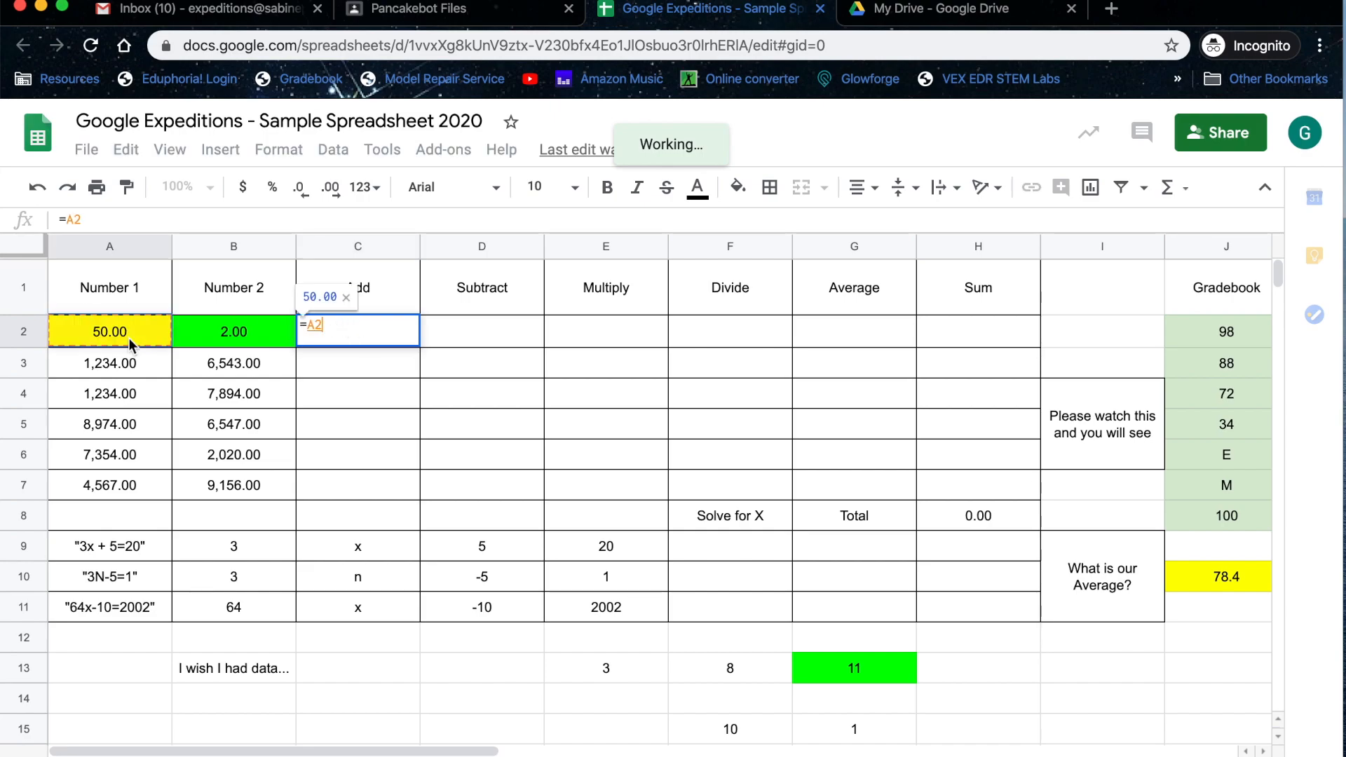
pyautogui.write('+')
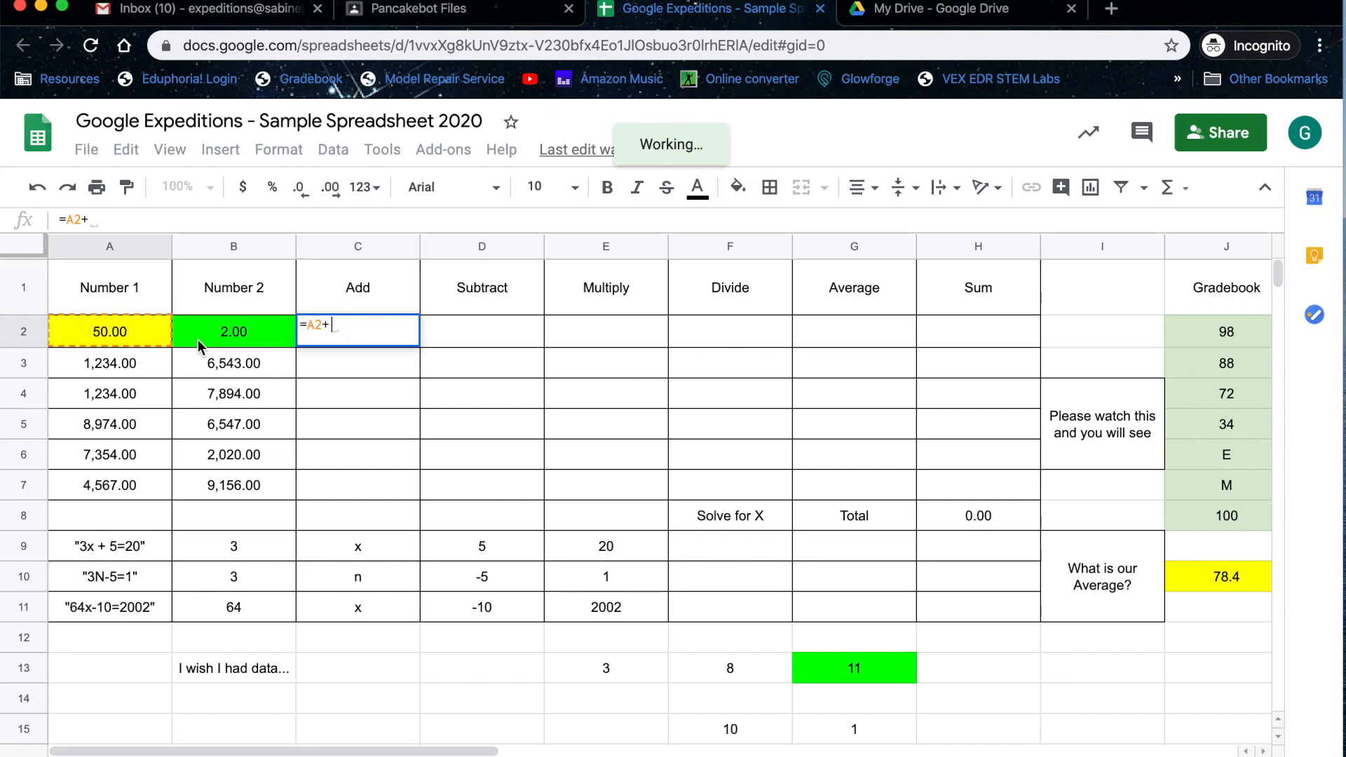
pyautogui.click(233, 330)
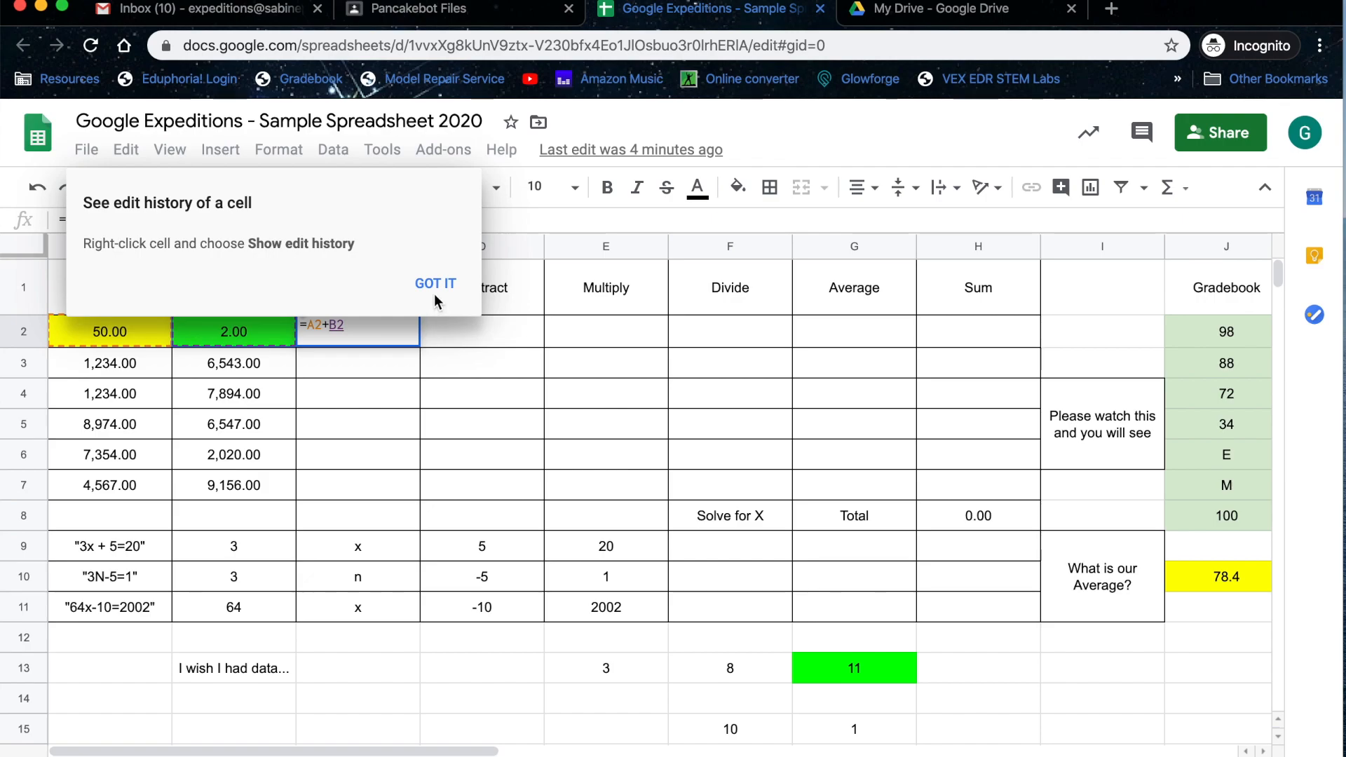
pyautogui.click(435, 283)
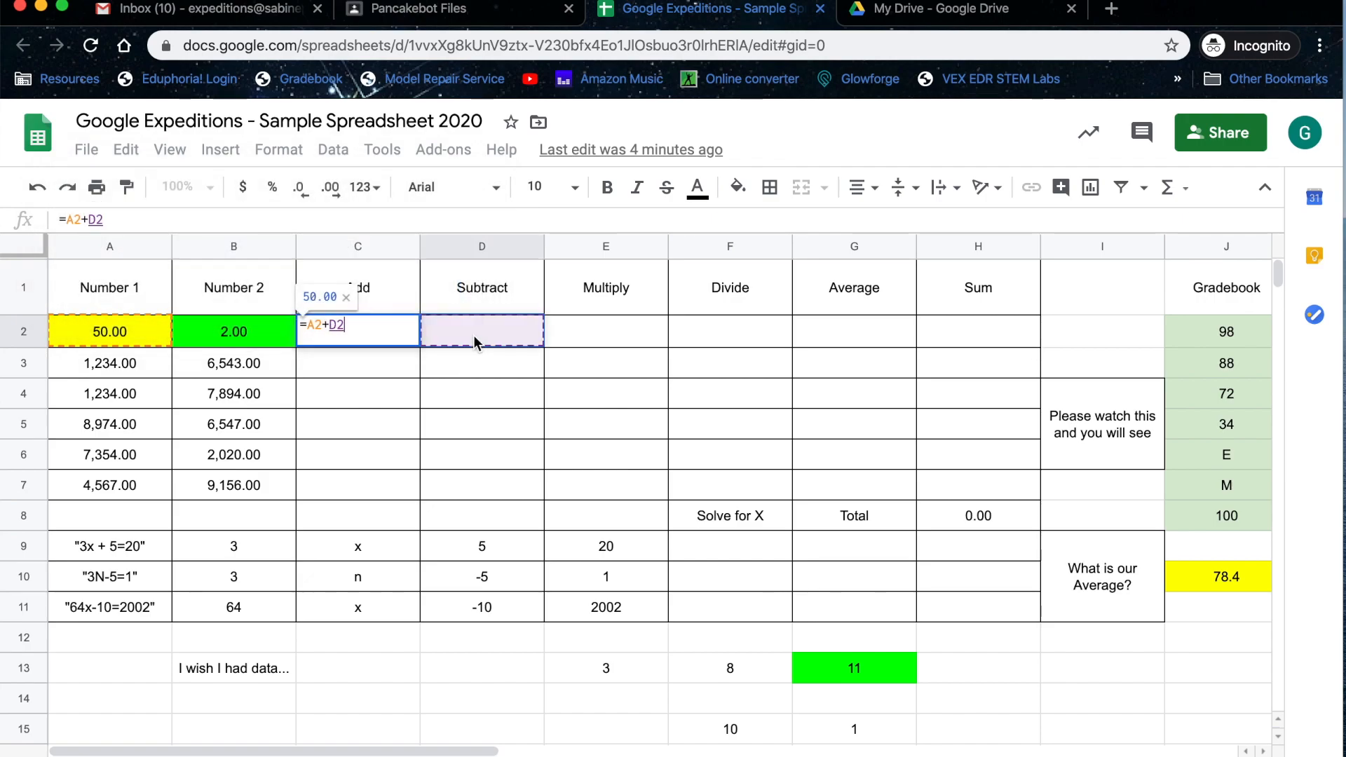
pyautogui.click(233, 332)
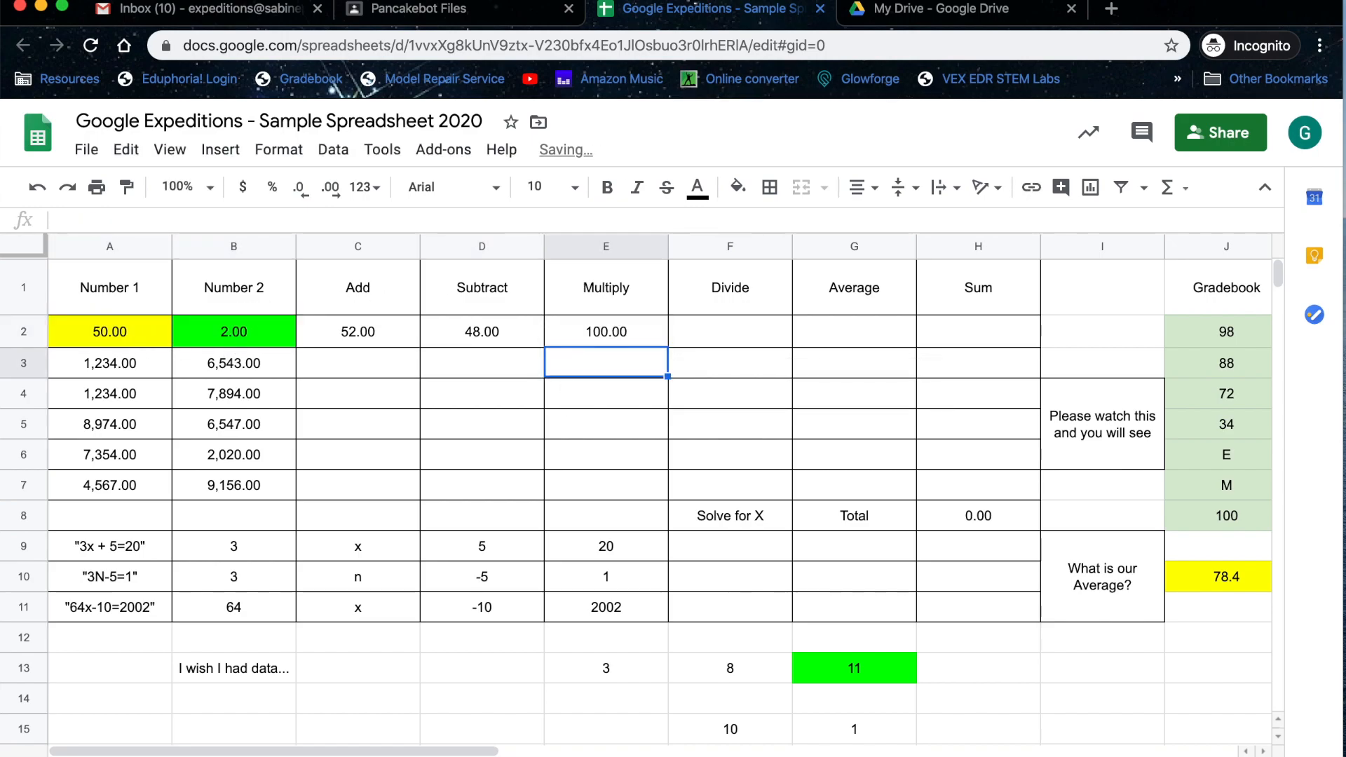
# Enter the remaining row 2 formulas, including AVERAGE and =SUM(C2:G2)
pyautogui.write('=')
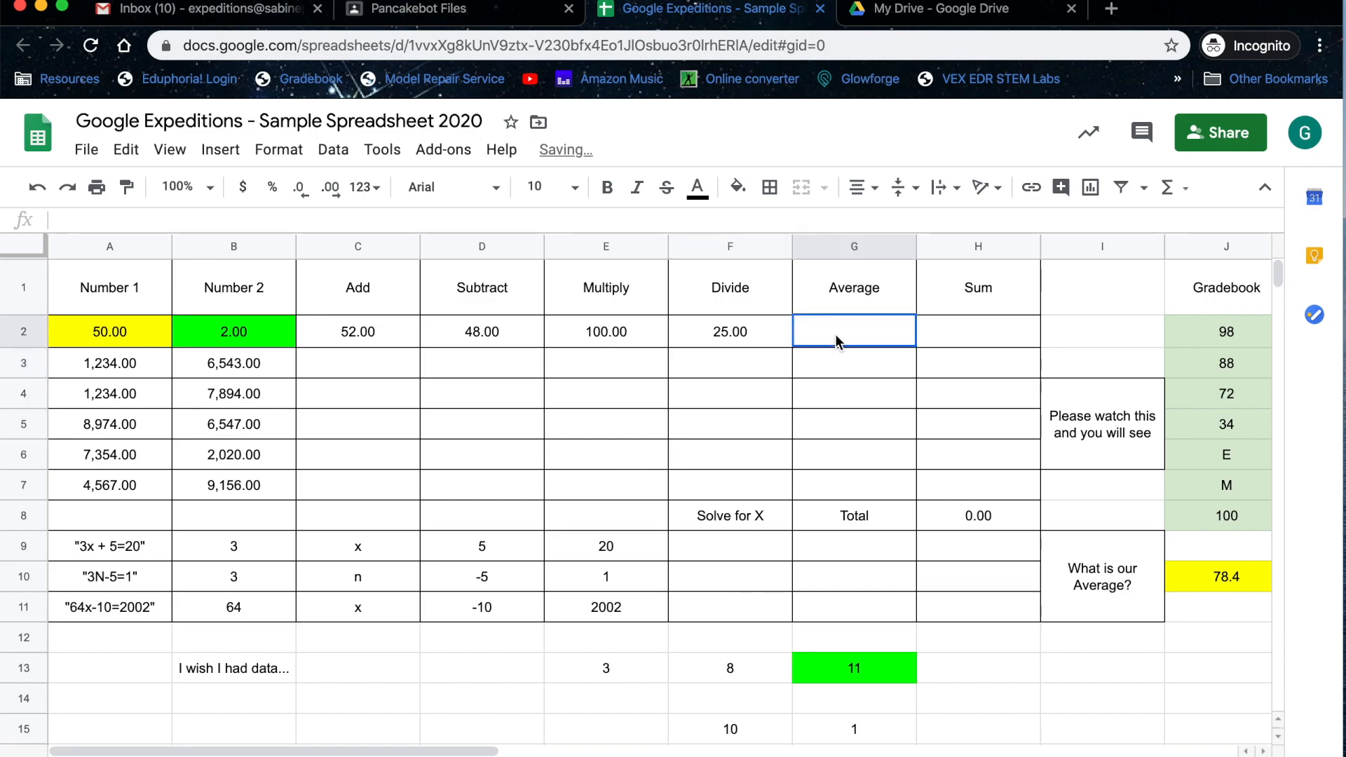
pyautogui.write('=averag')
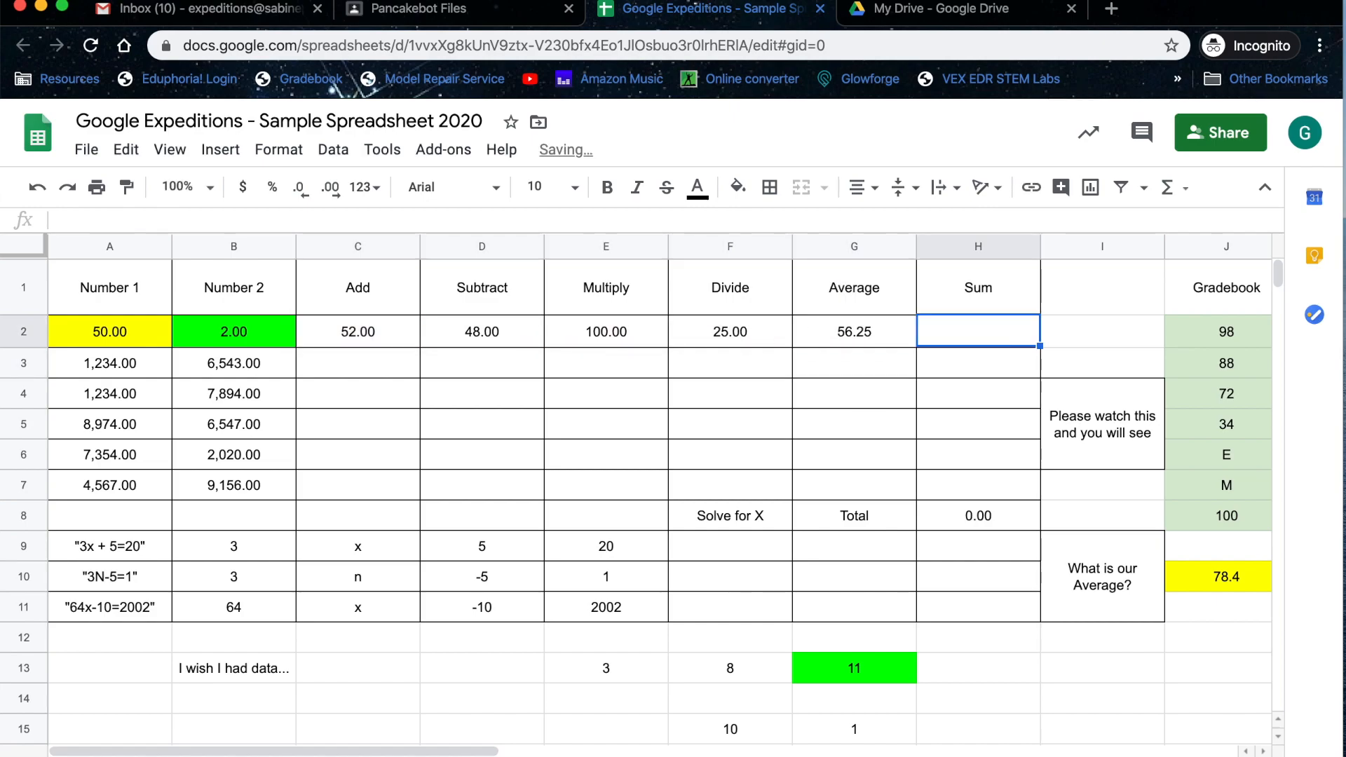
pyautogui.write('=sum(')
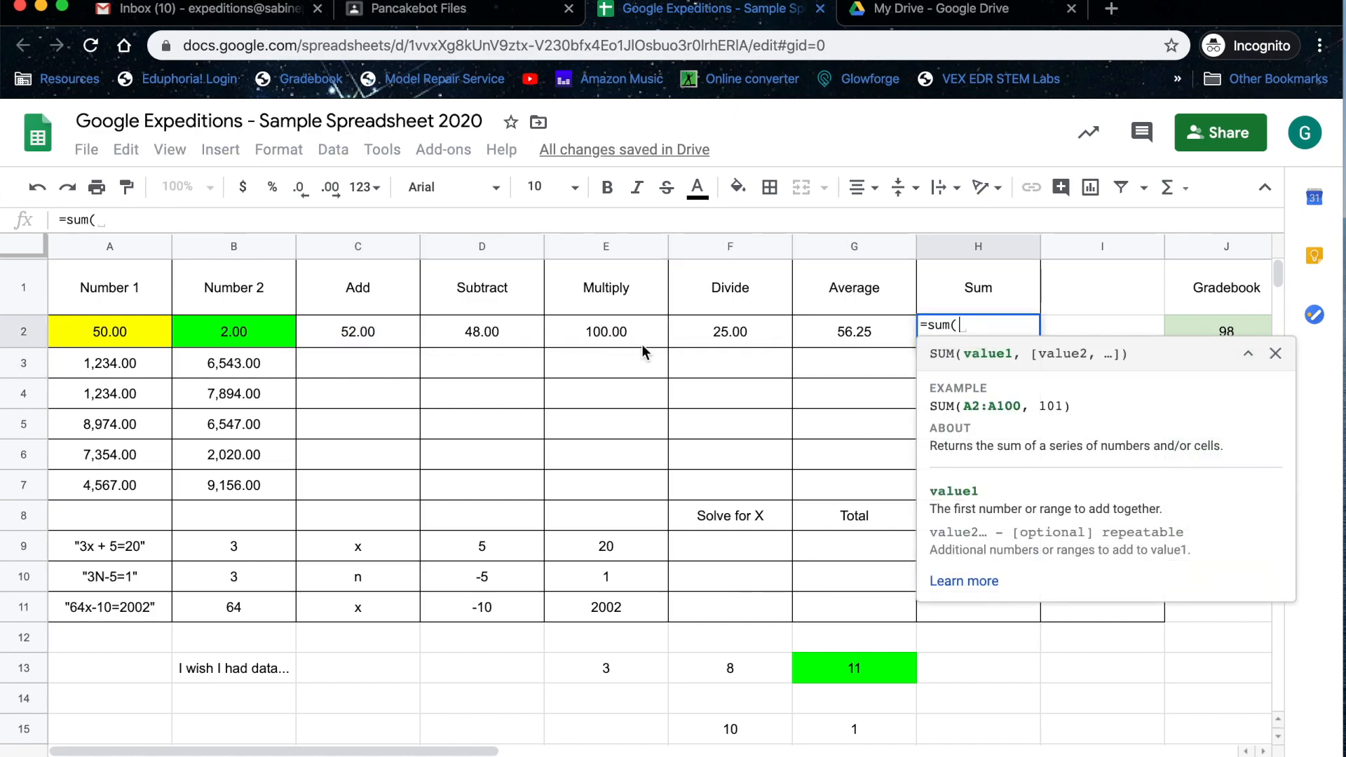
pyautogui.click(358, 332)
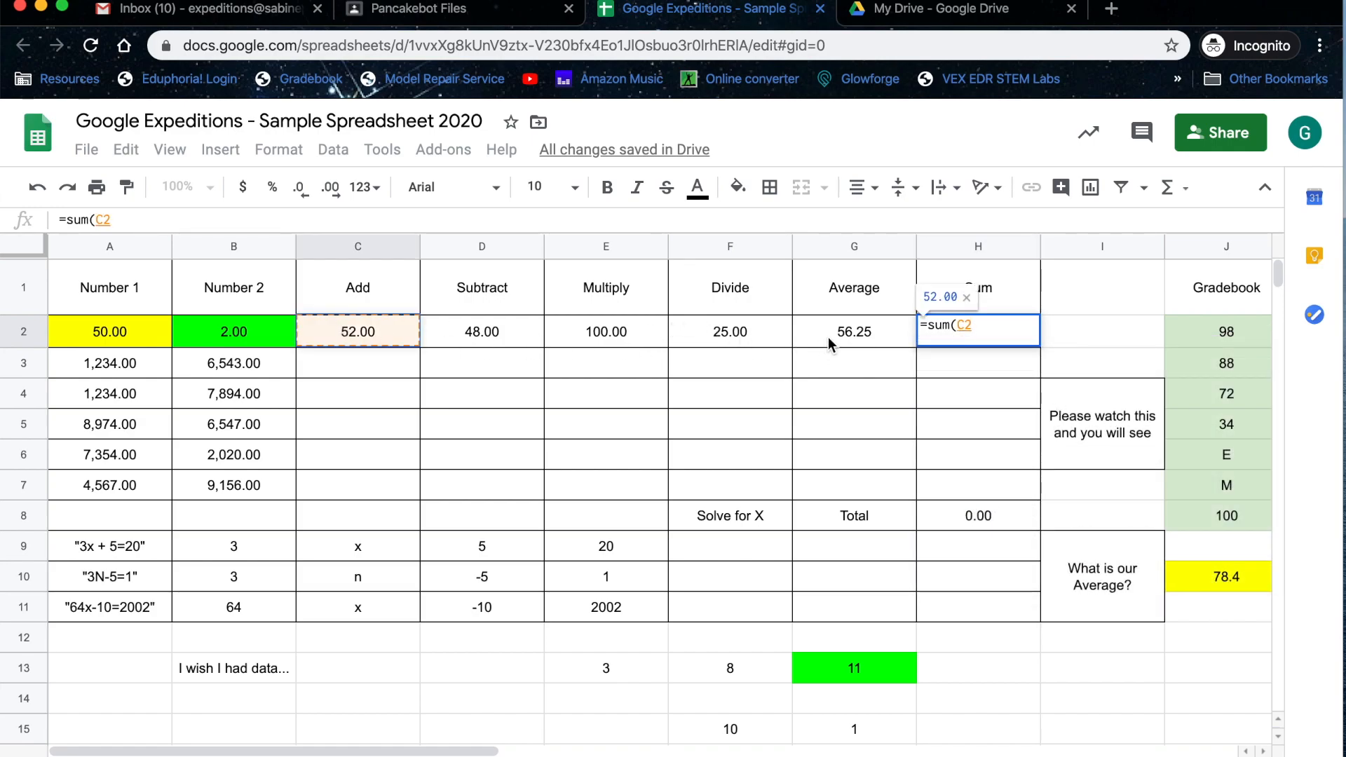
pyautogui.click(853, 332)
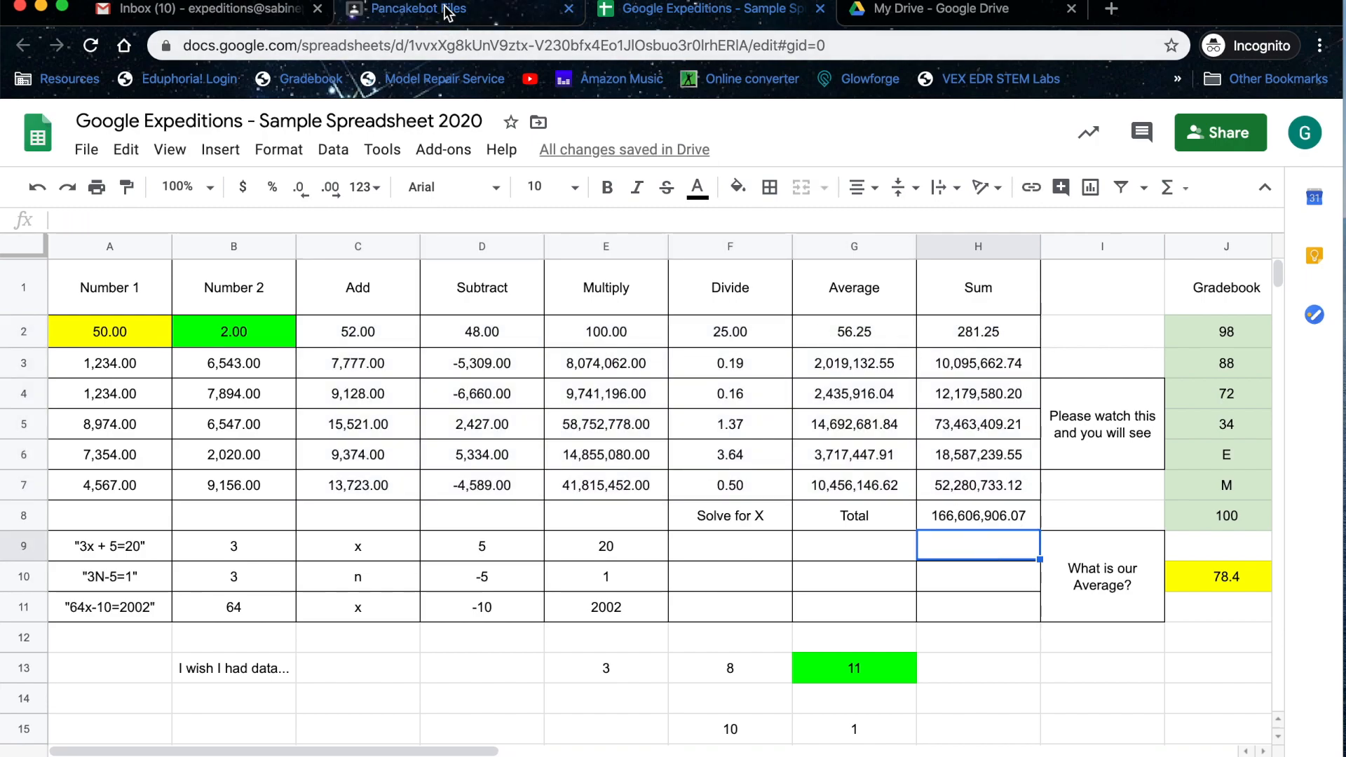
pyautogui.moveTo(818, 8)
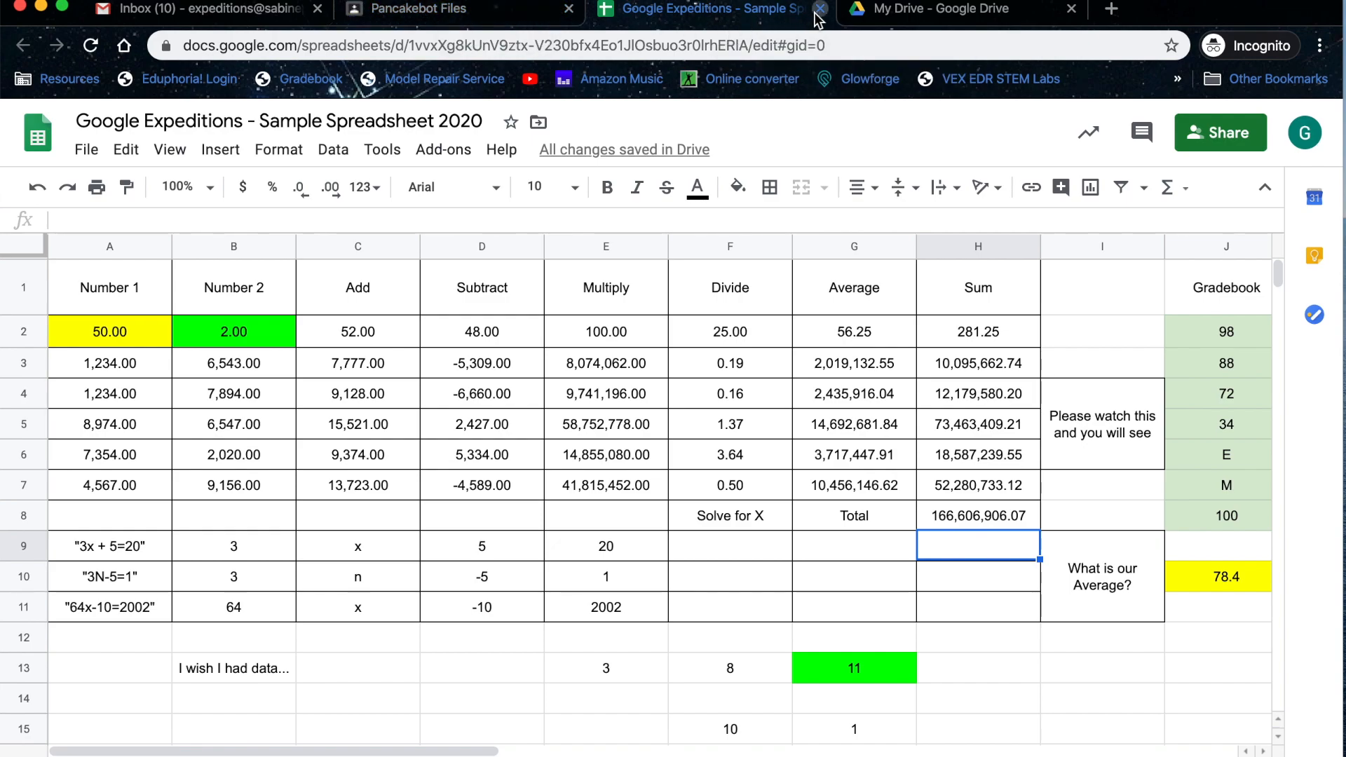
pyautogui.click(819, 8)
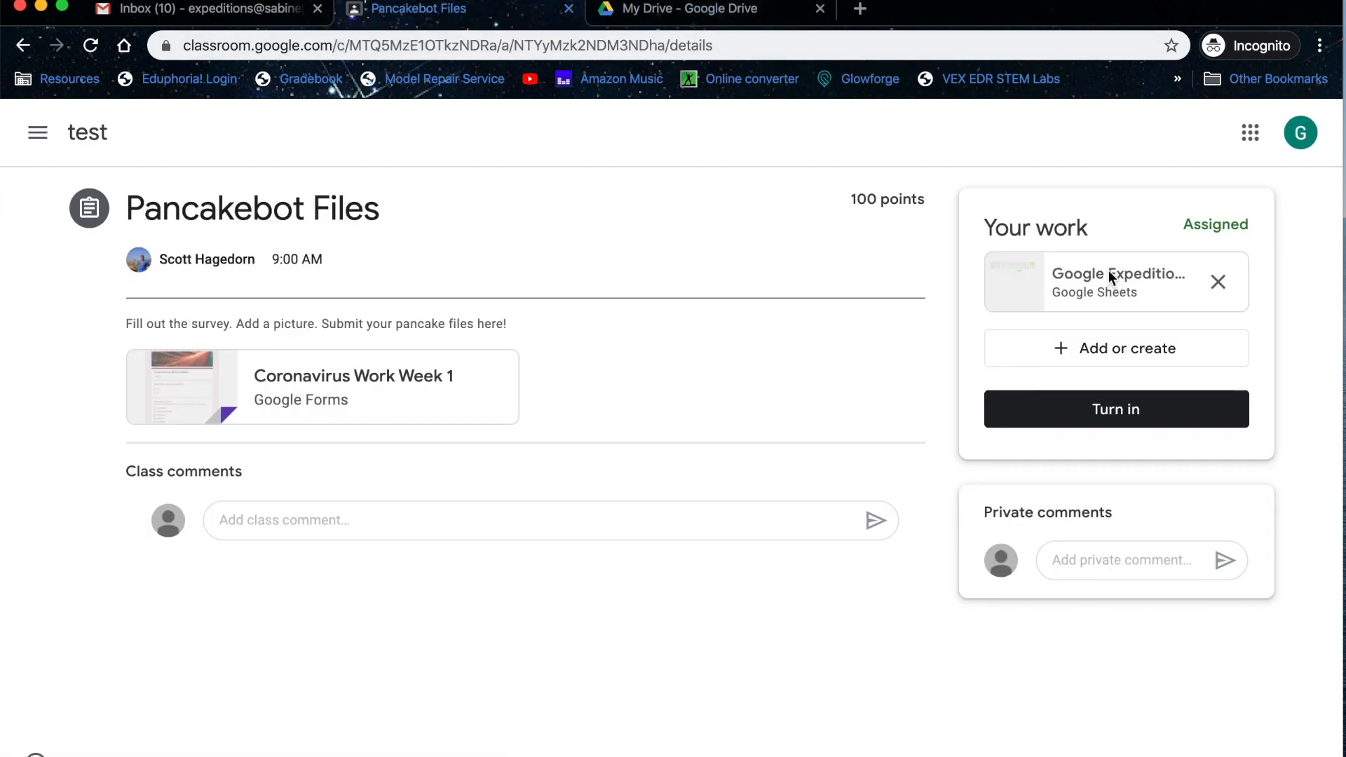
pyautogui.click(1116, 282)
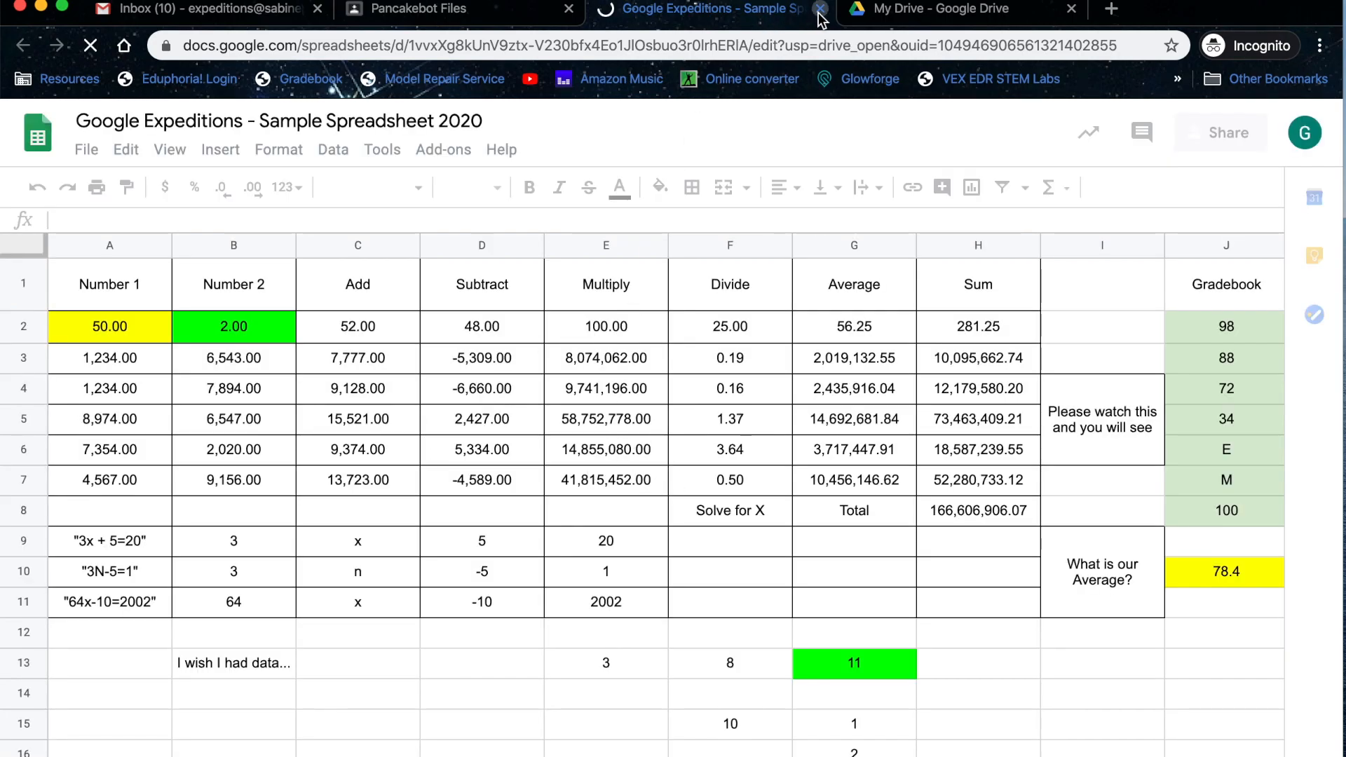
pyautogui.click(820, 8)
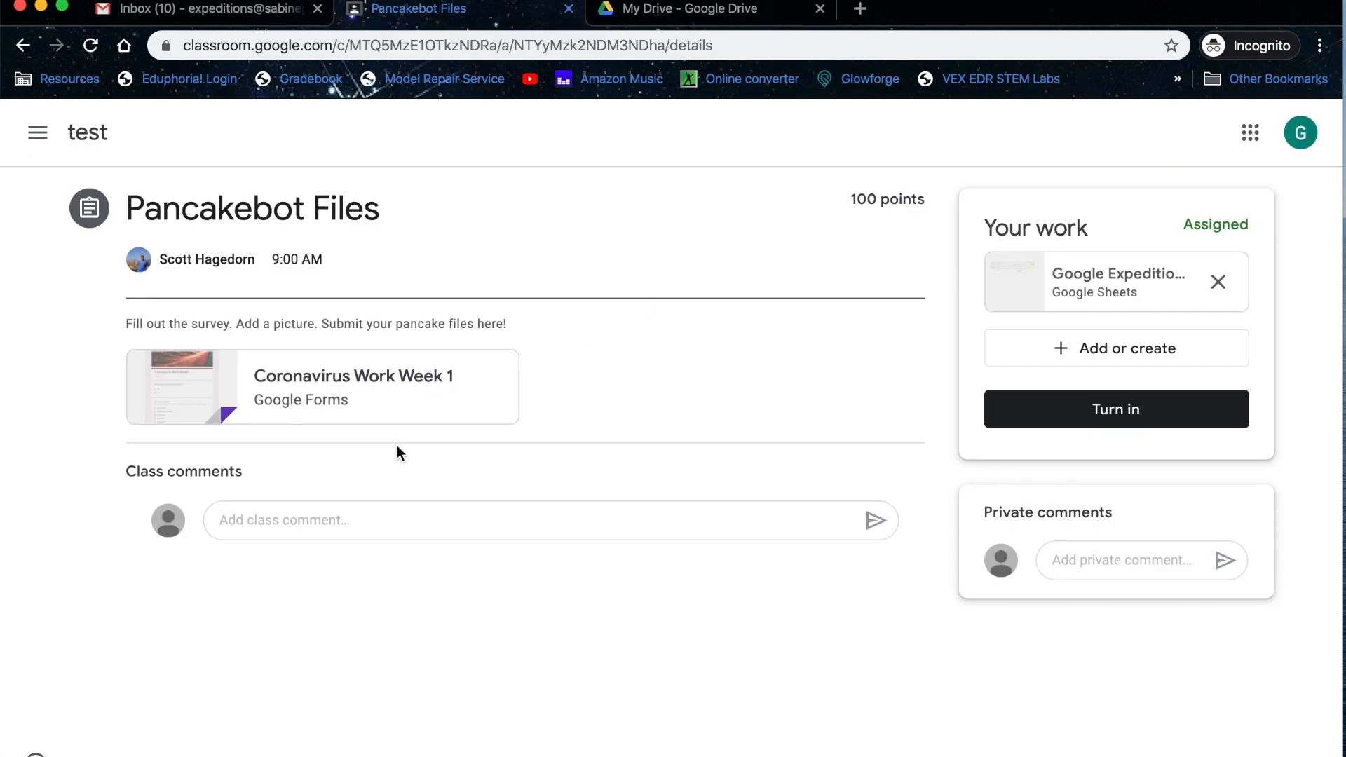
pyautogui.moveTo(324, 324)
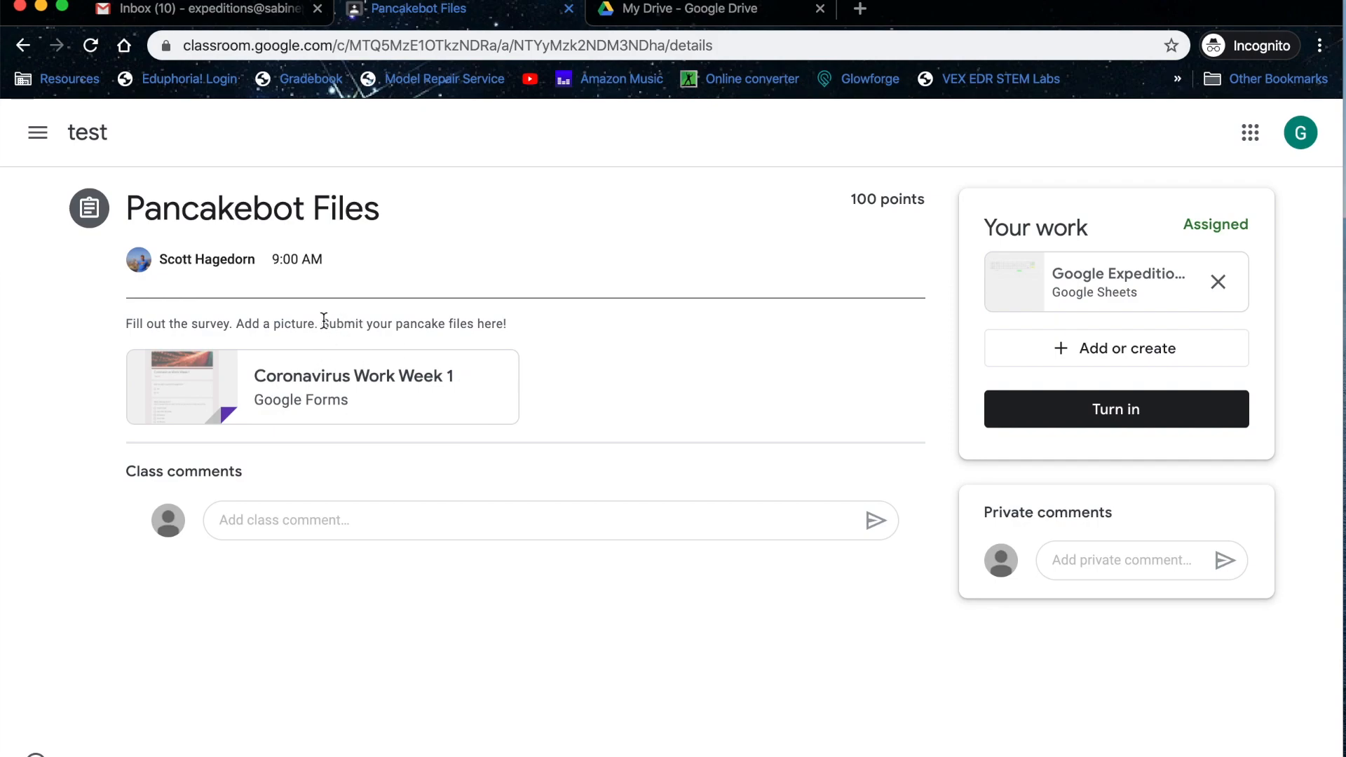
pyautogui.moveTo(328, 481)
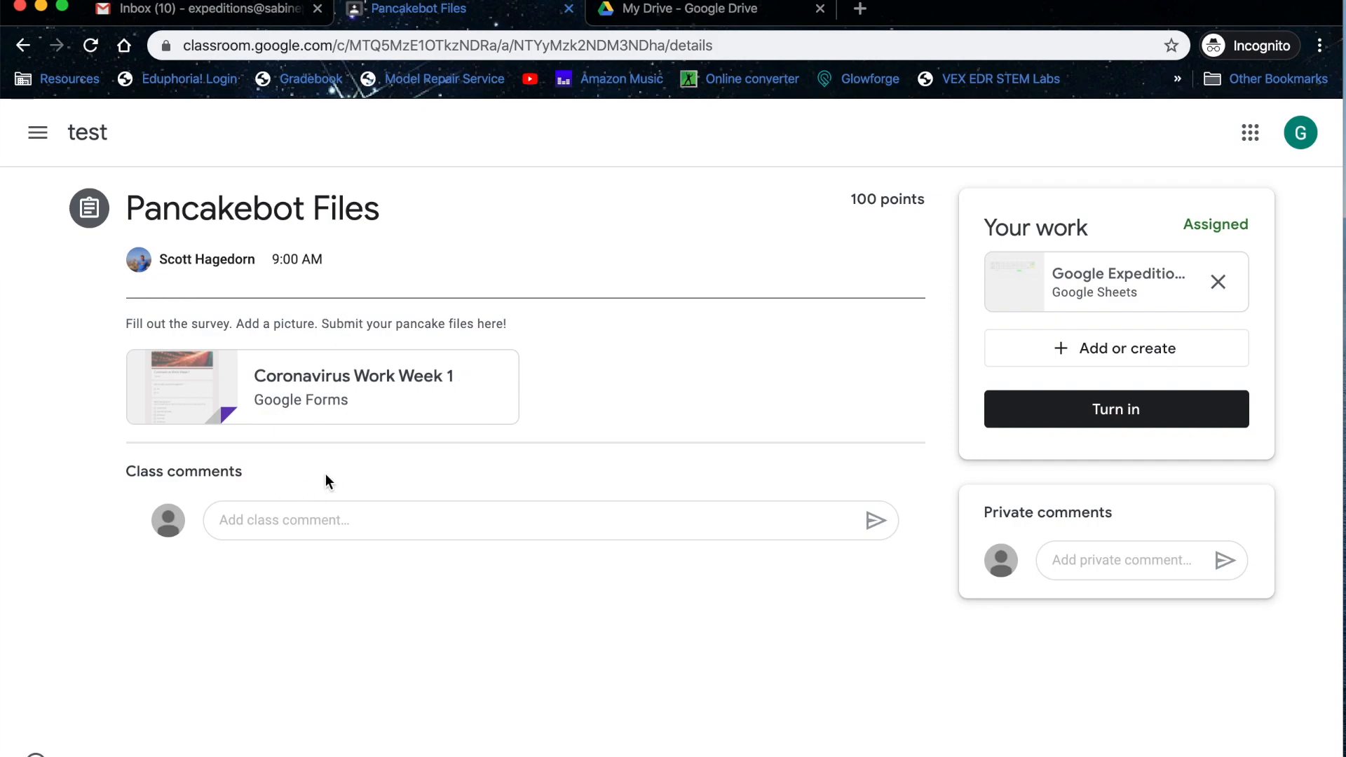
pyautogui.moveTo(925, 380)
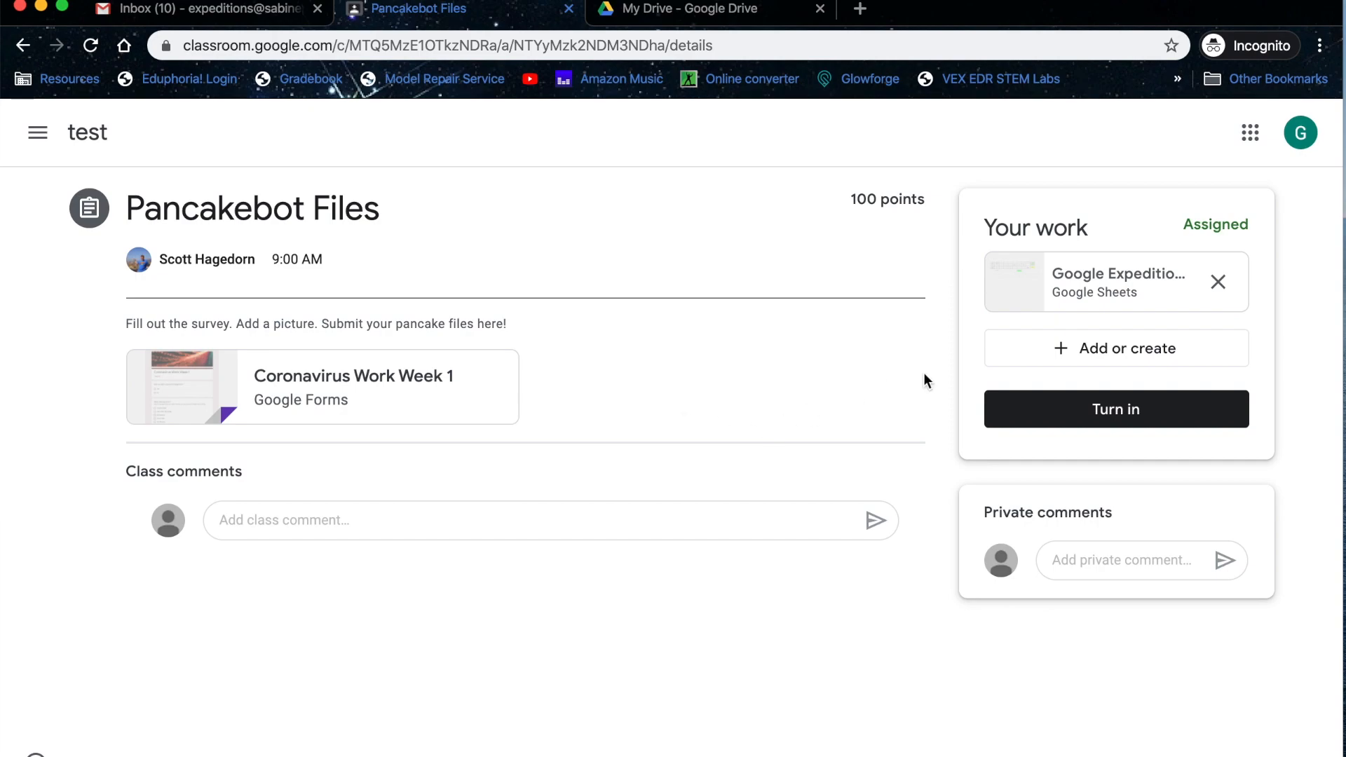
pyautogui.moveTo(1116, 348)
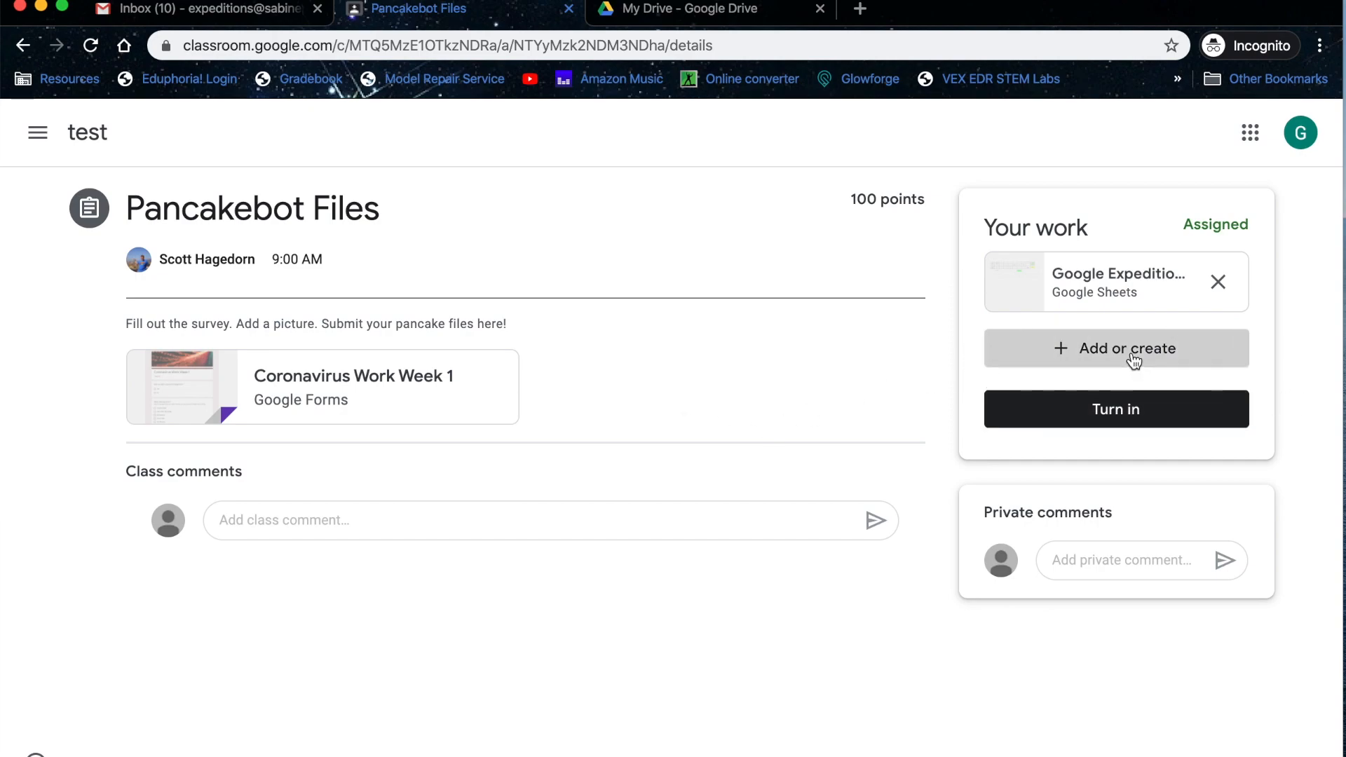
# Attach july pancake .gcode from Google Drive to the work
pyautogui.click(1116, 348)
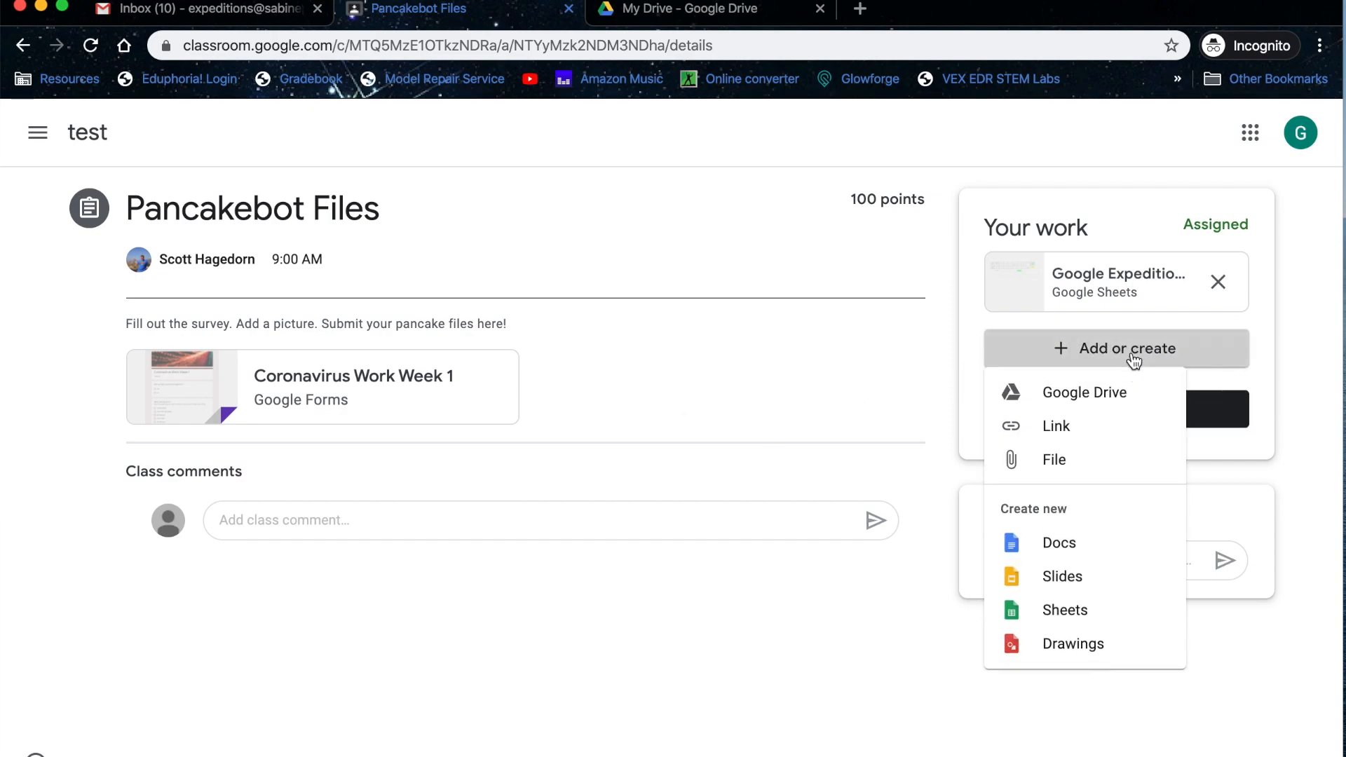
pyautogui.moveTo(1056, 426)
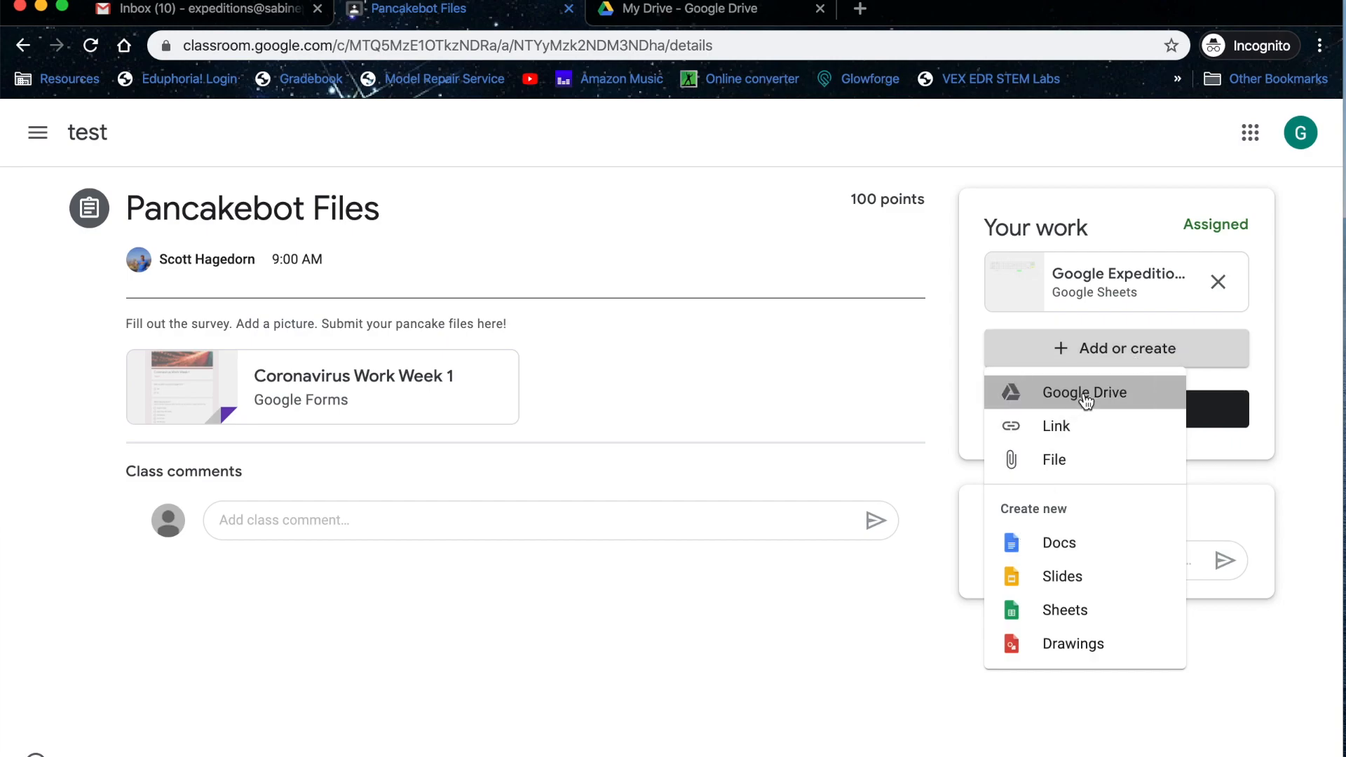
pyautogui.click(1085, 393)
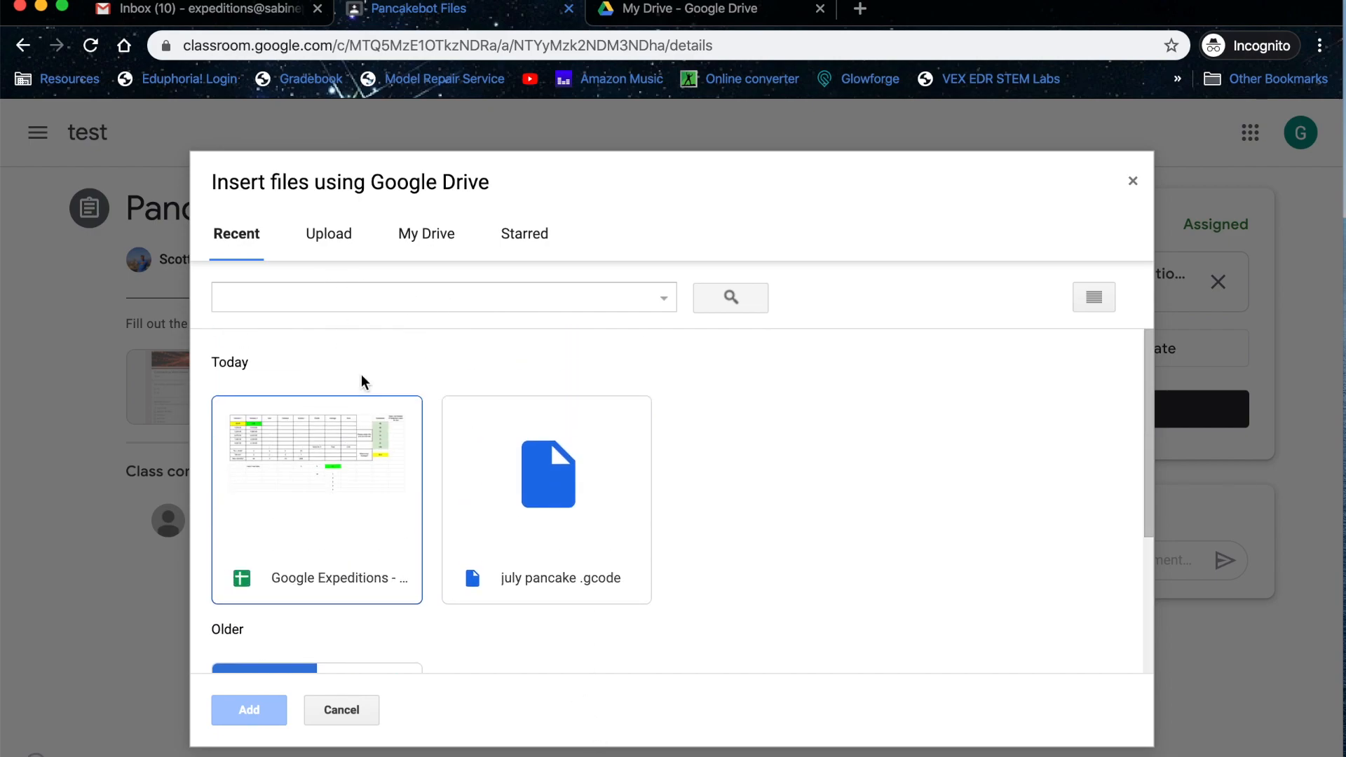
pyautogui.click(546, 474)
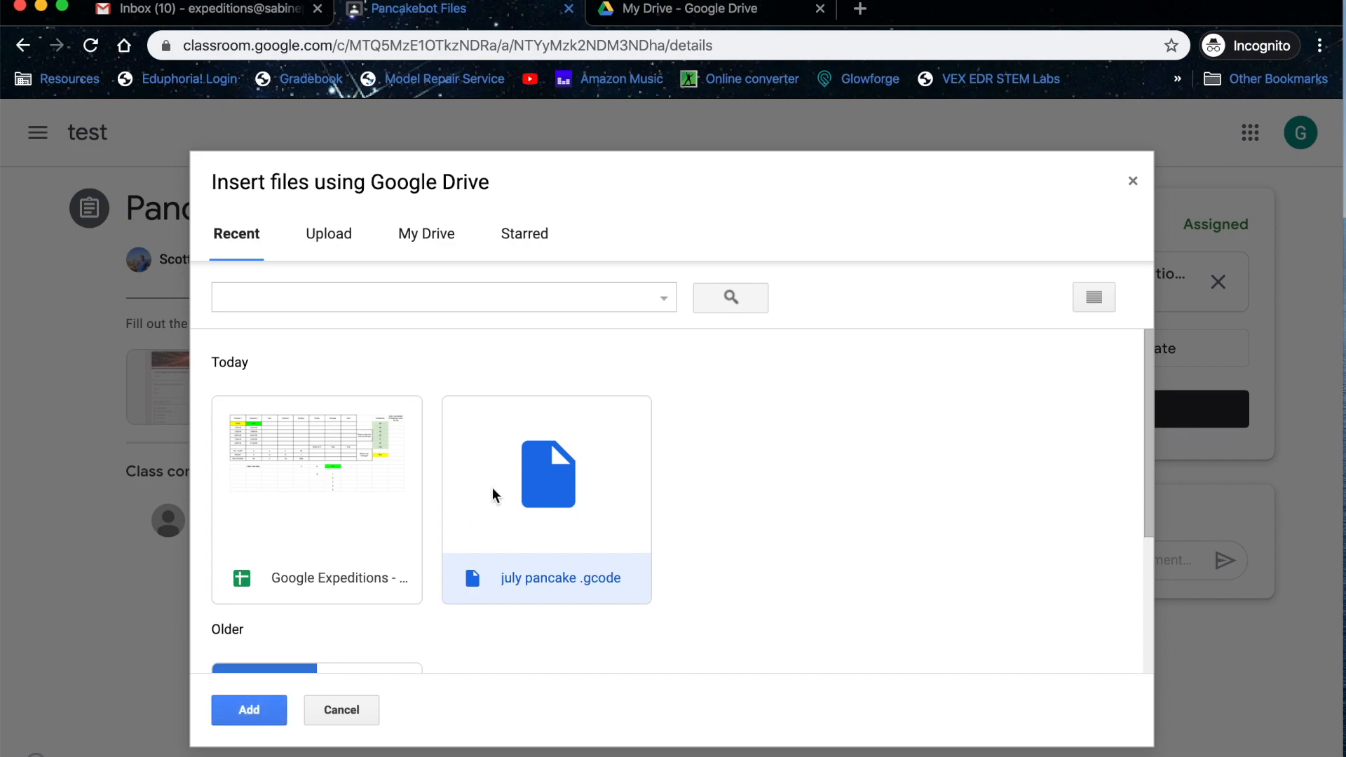
pyautogui.moveTo(513, 416)
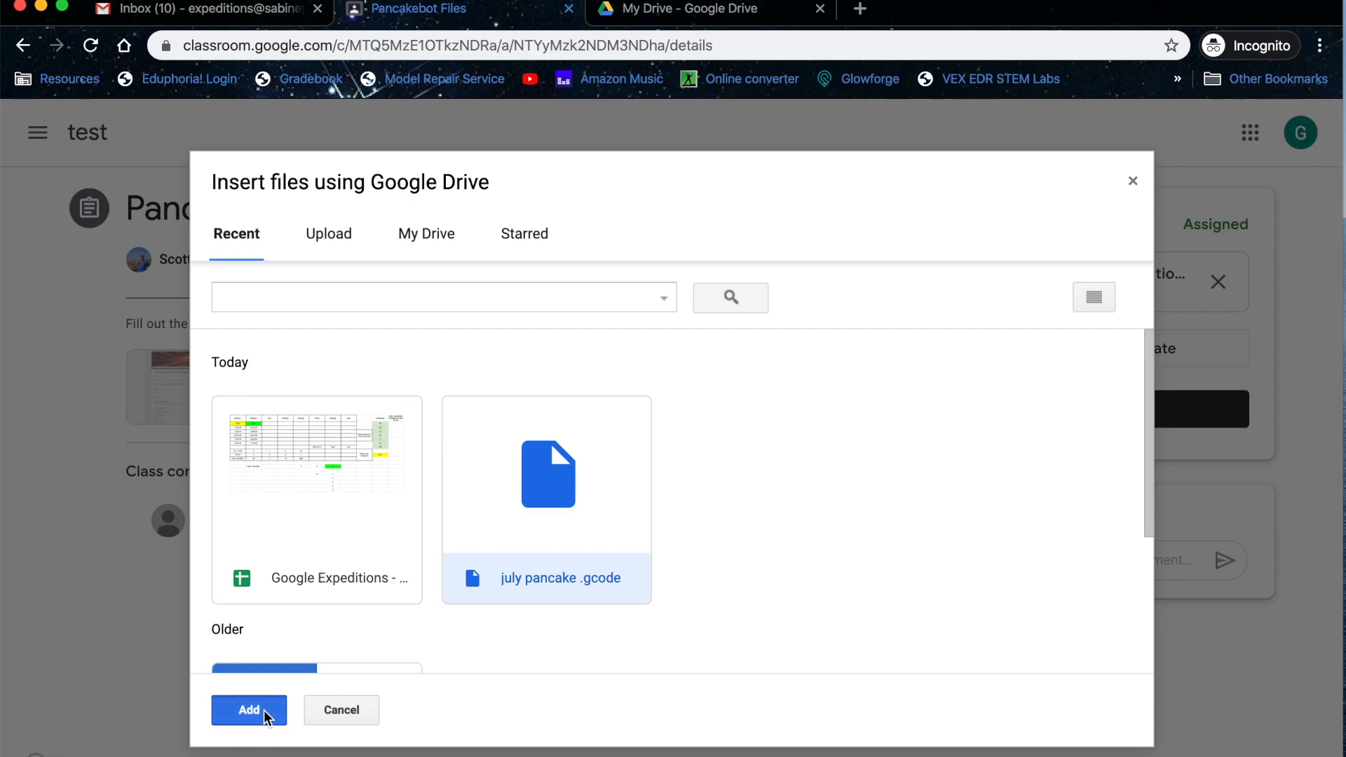
pyautogui.click(249, 710)
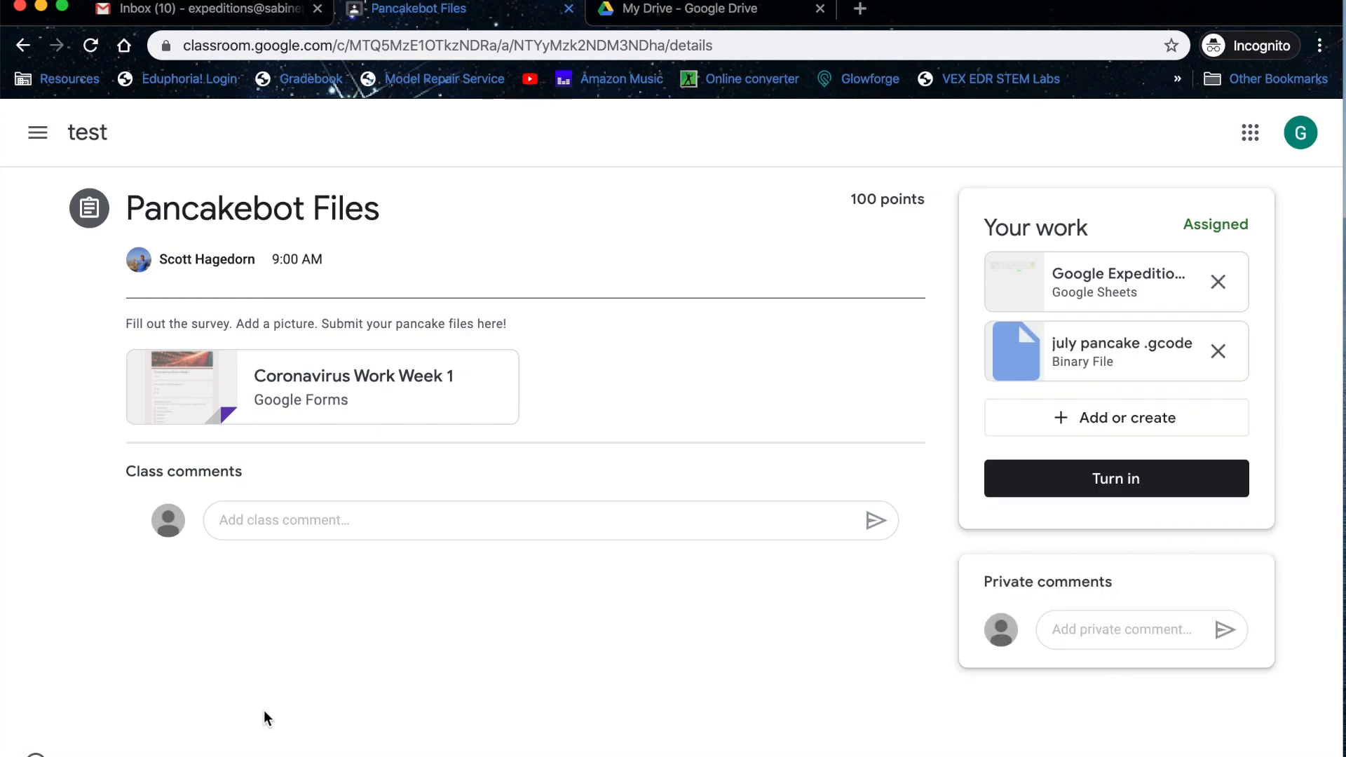
pyautogui.moveTo(718, 660)
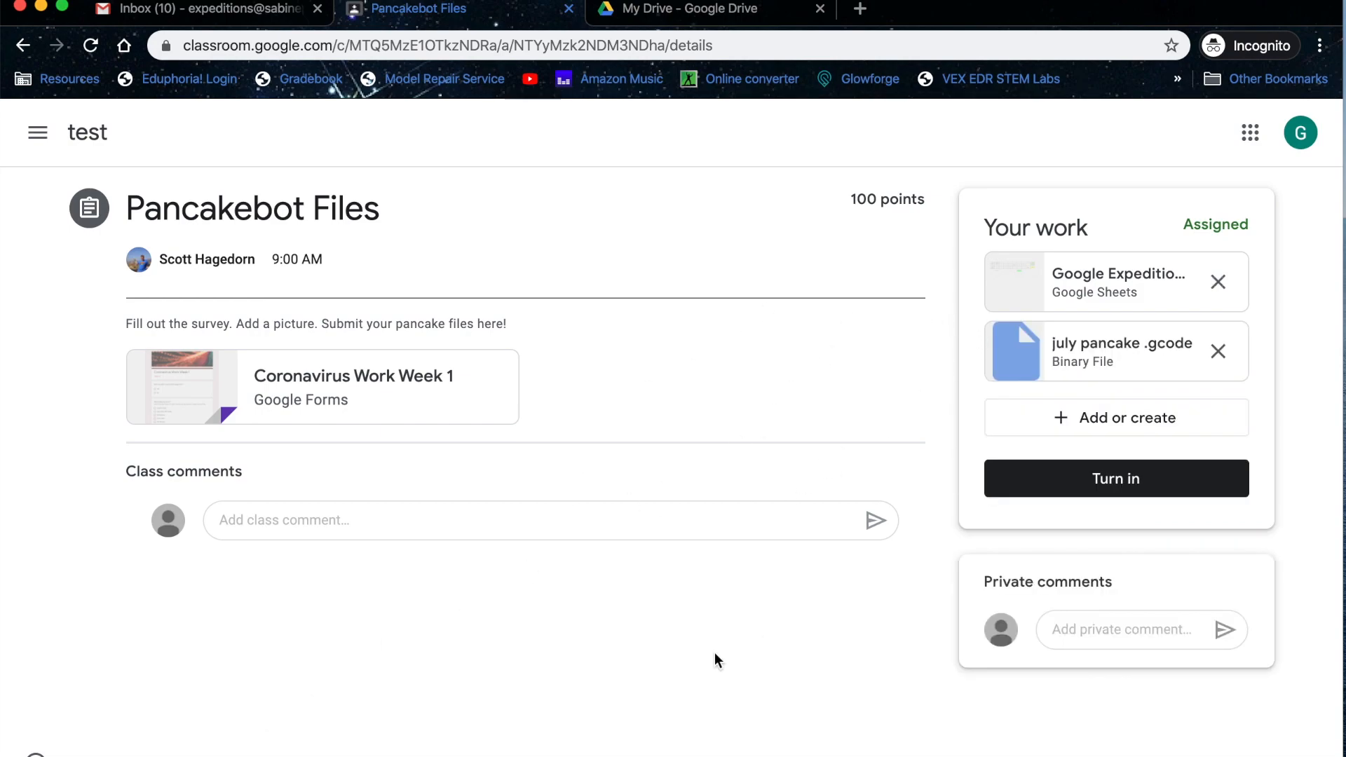
pyautogui.moveTo(658, 486)
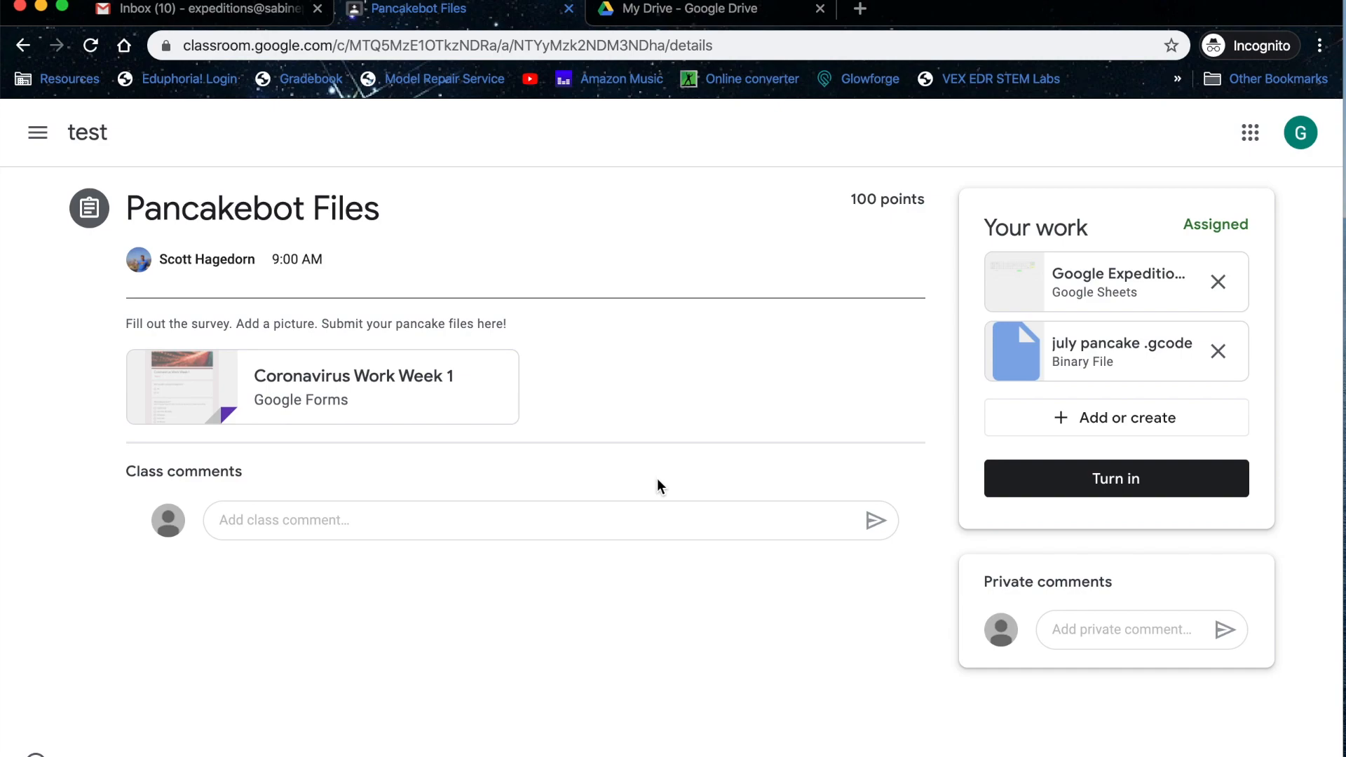
pyautogui.moveTo(793, 421)
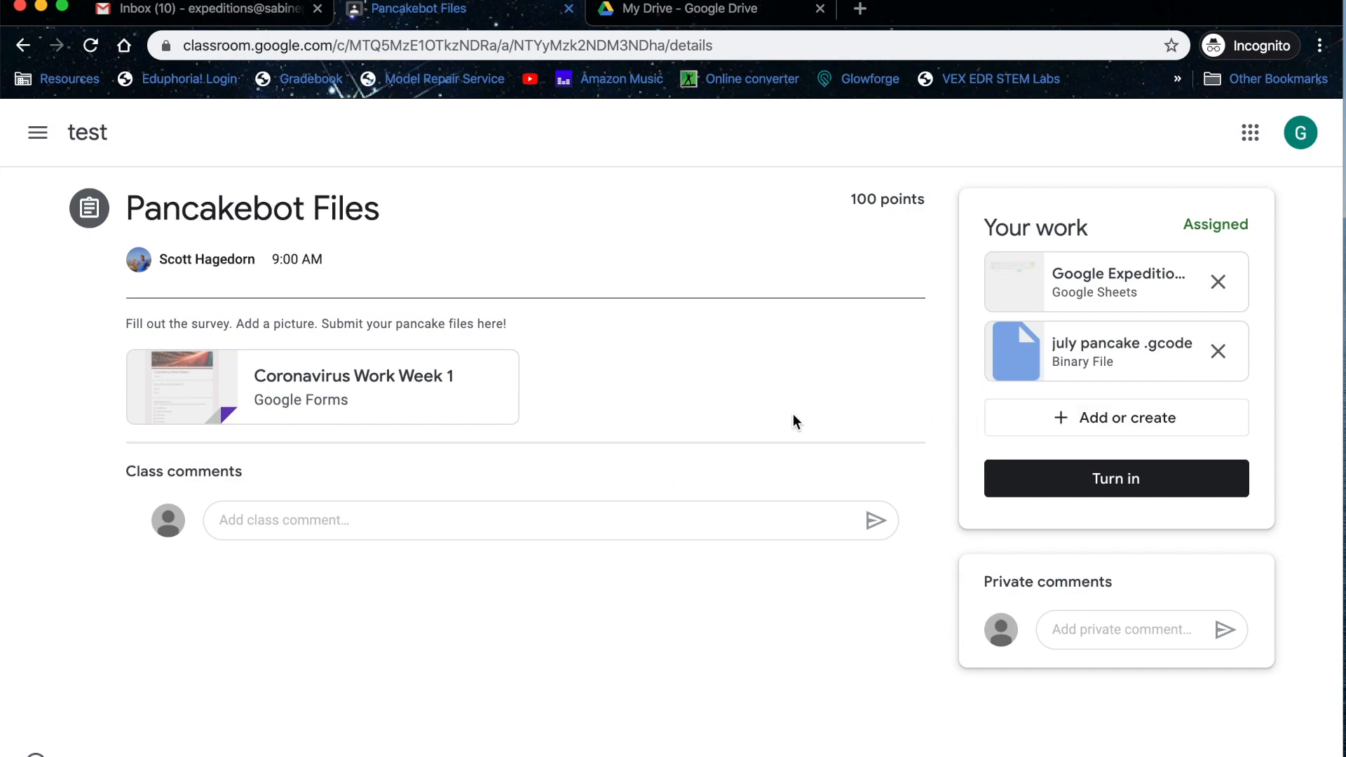
# Upload Homer Simpson Pancake.png from the computer's Desktop folder as an attachment
pyautogui.click(1116, 418)
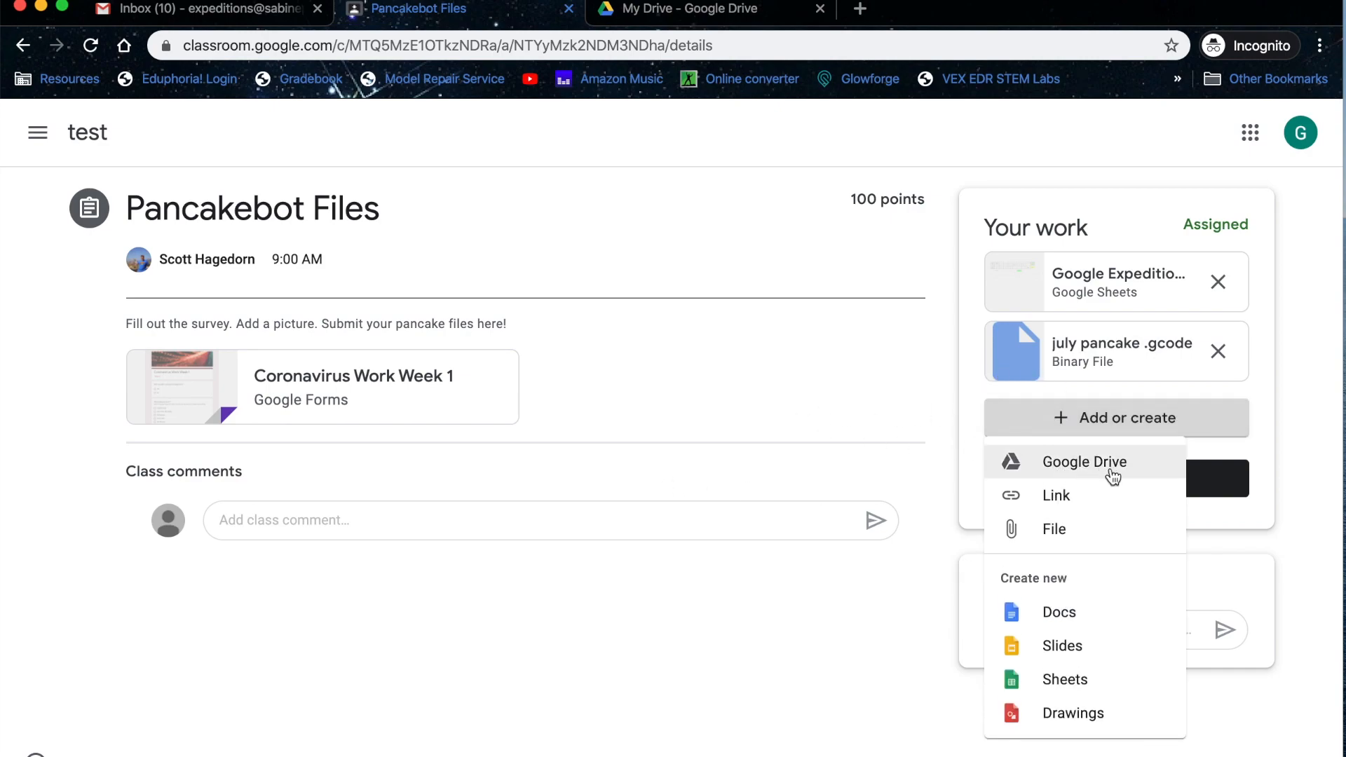
pyautogui.click(1084, 462)
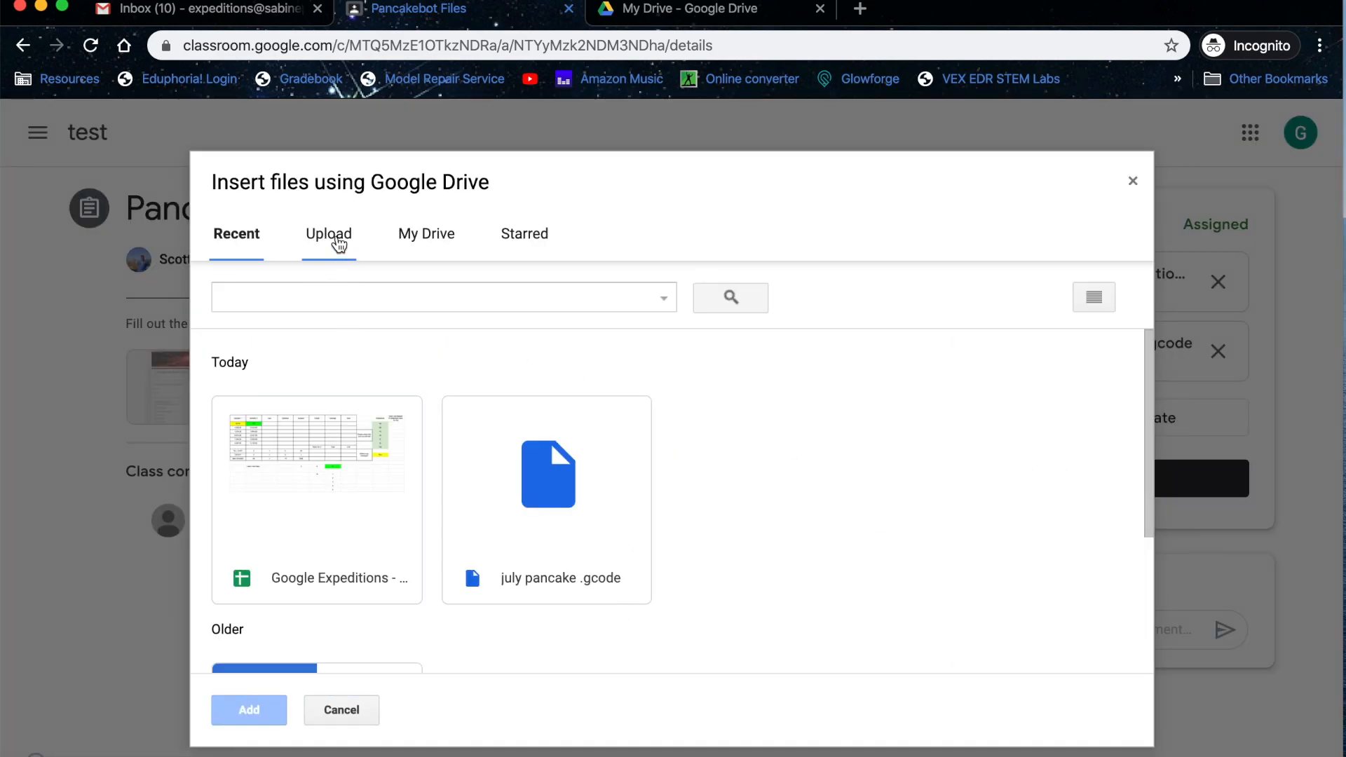
pyautogui.click(329, 233)
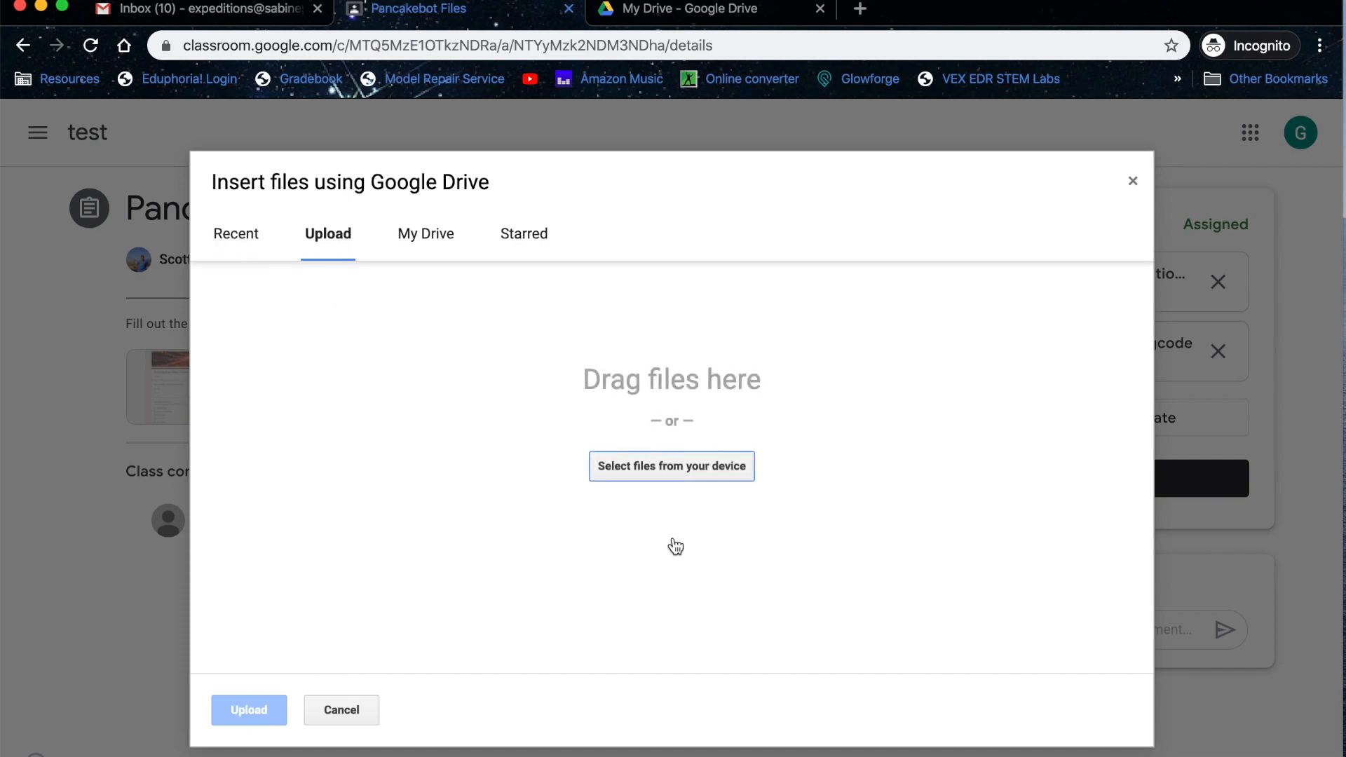
pyautogui.moveTo(726, 493)
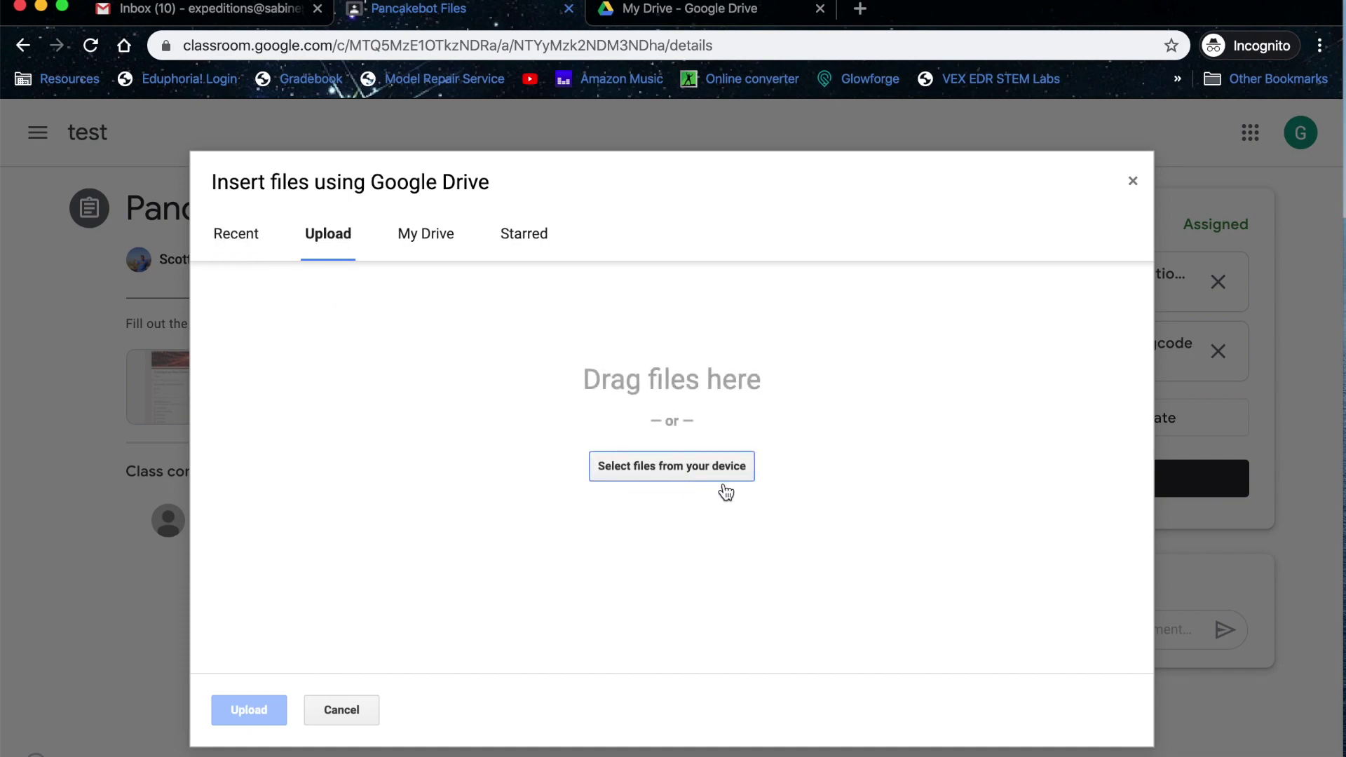
pyautogui.moveTo(678, 477)
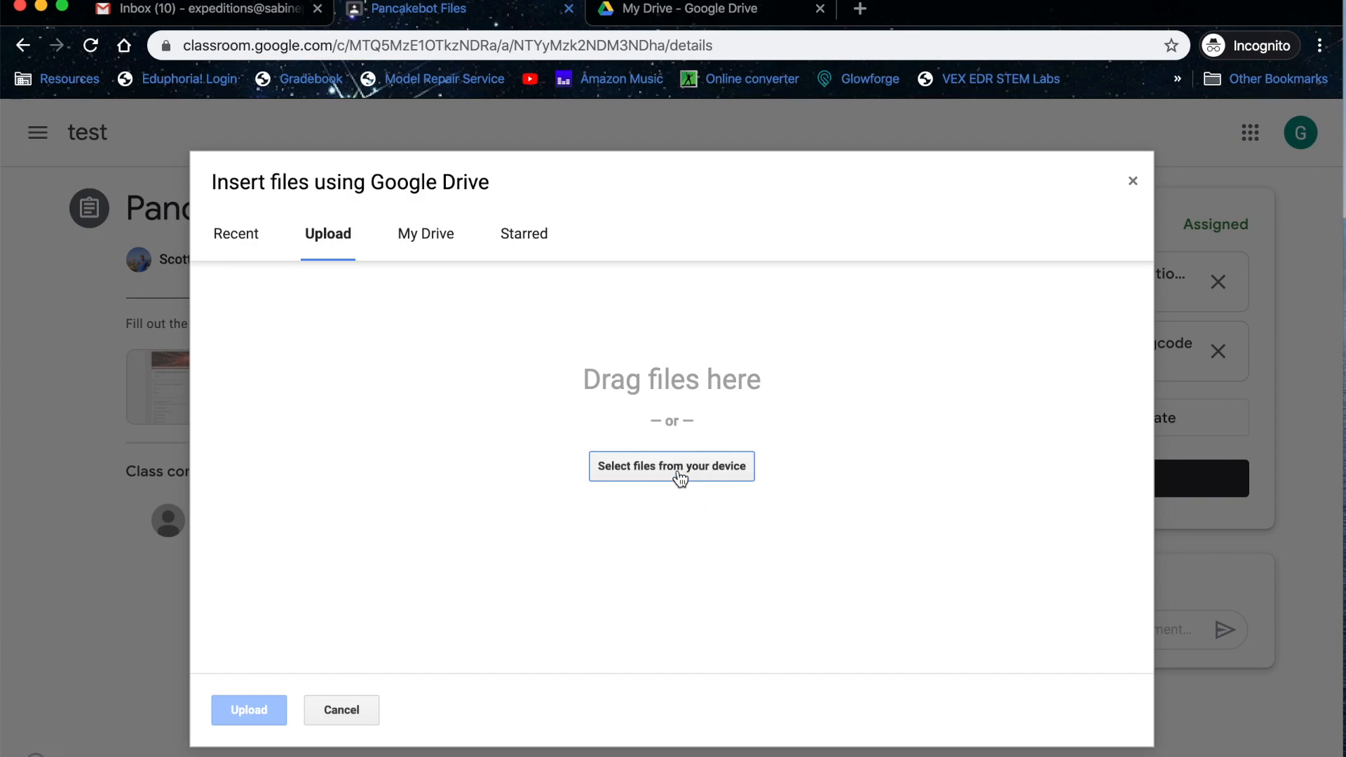
pyautogui.click(671, 467)
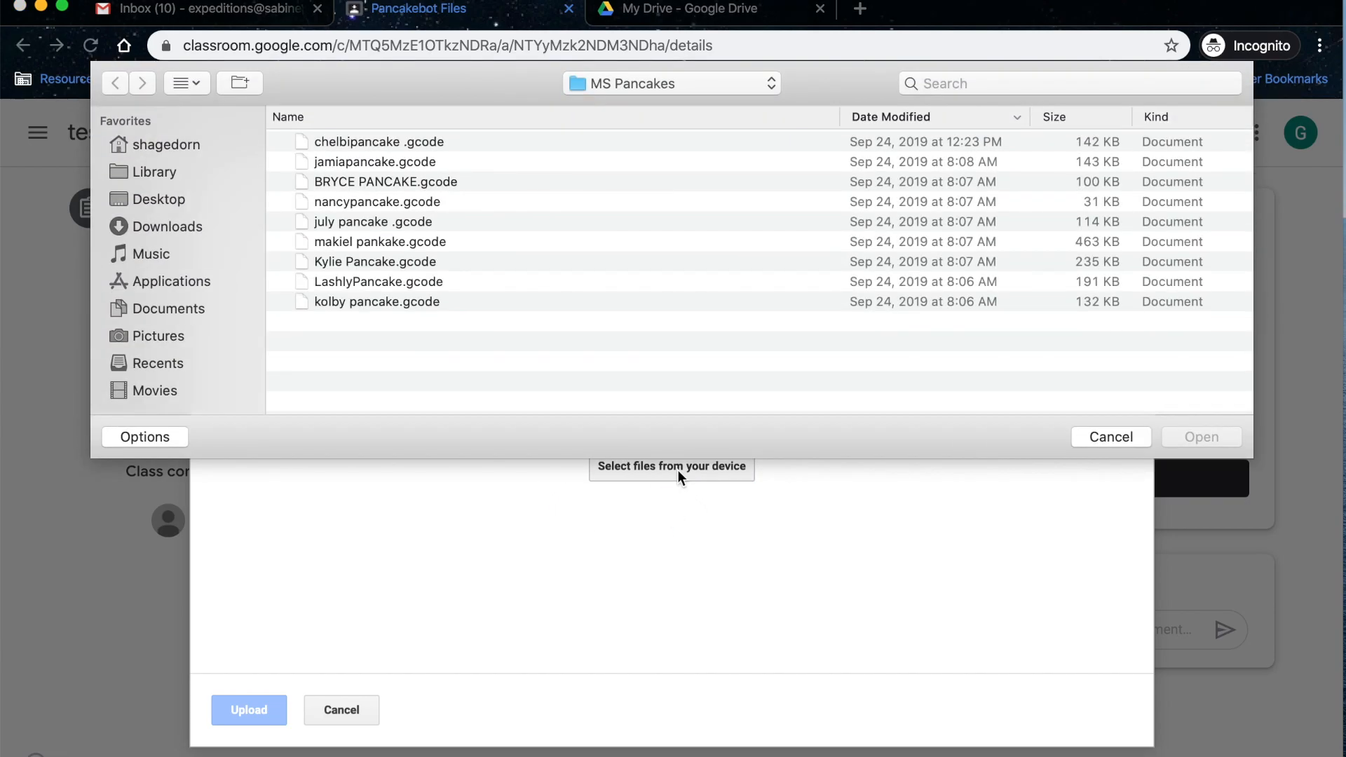
pyautogui.click(159, 199)
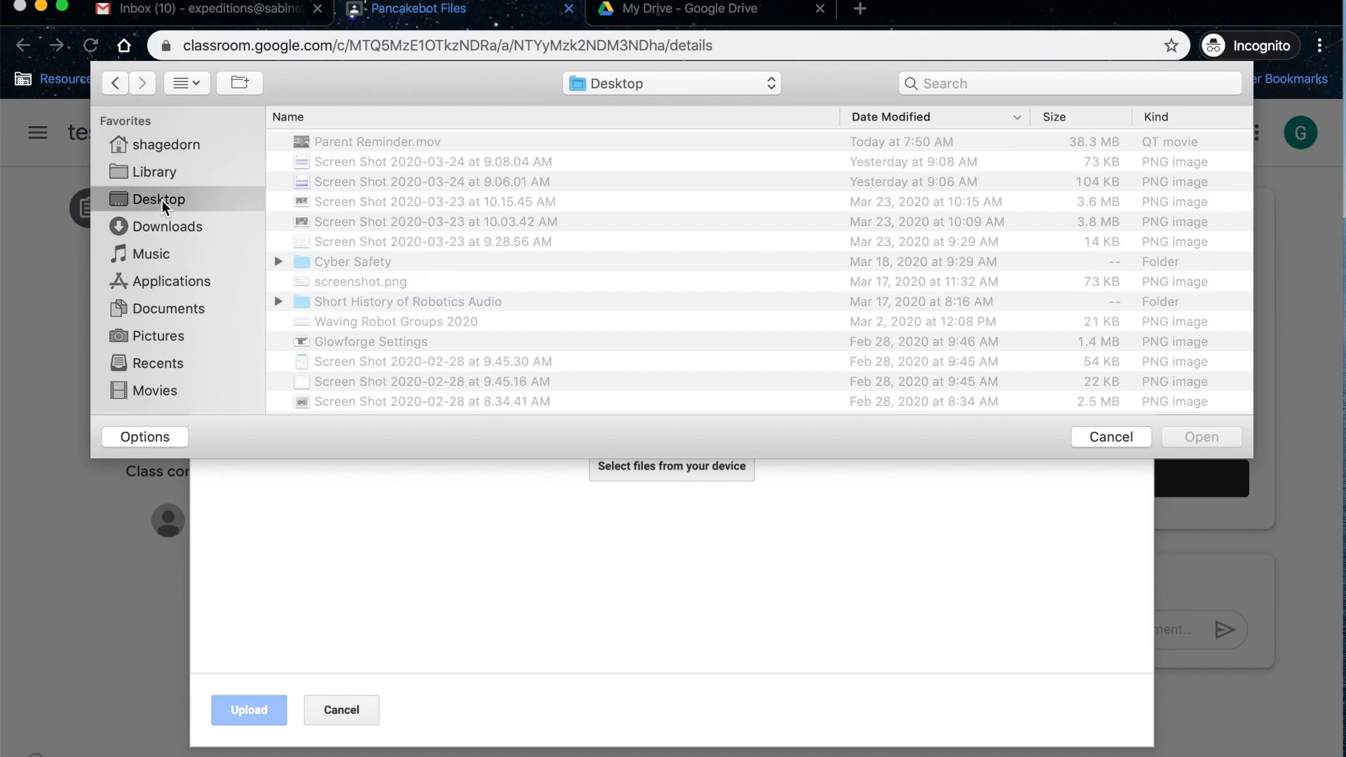
pyautogui.scroll(-3)
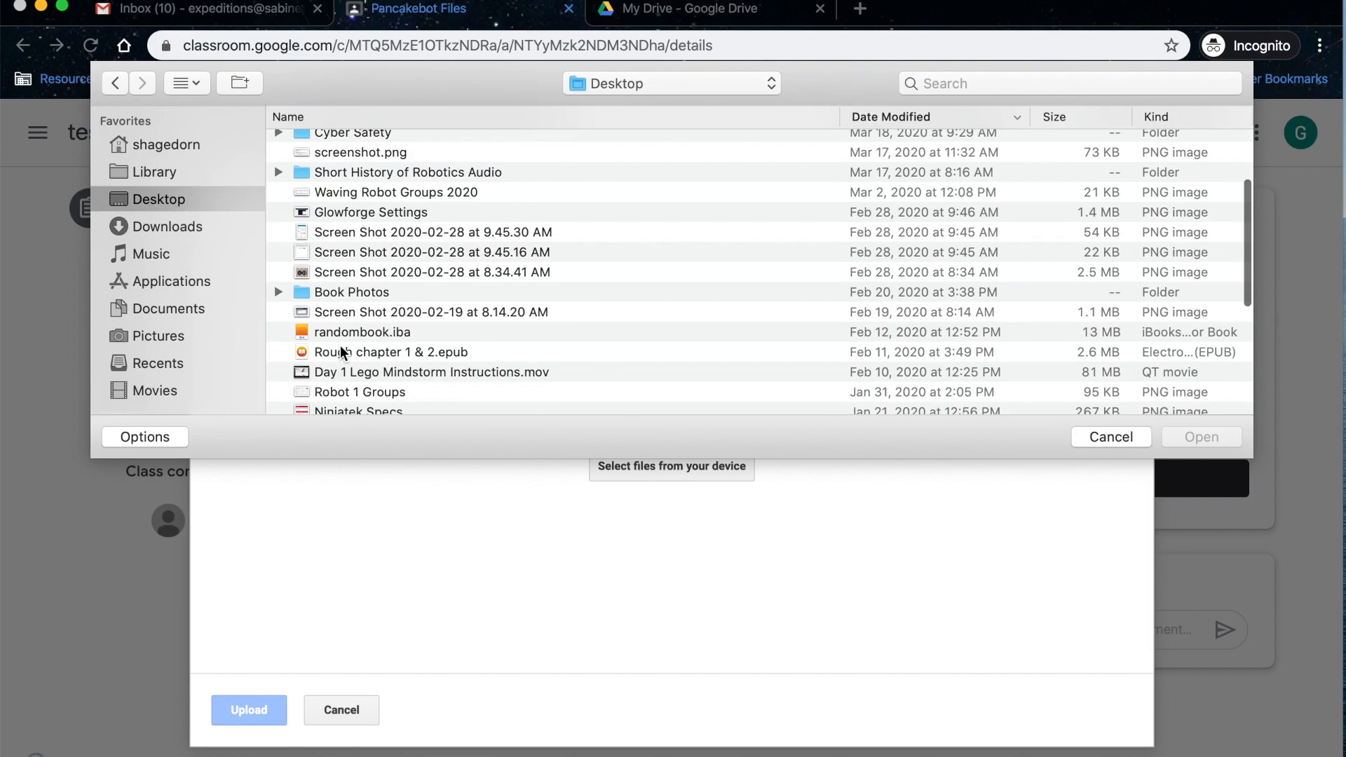
pyautogui.scroll(-3)
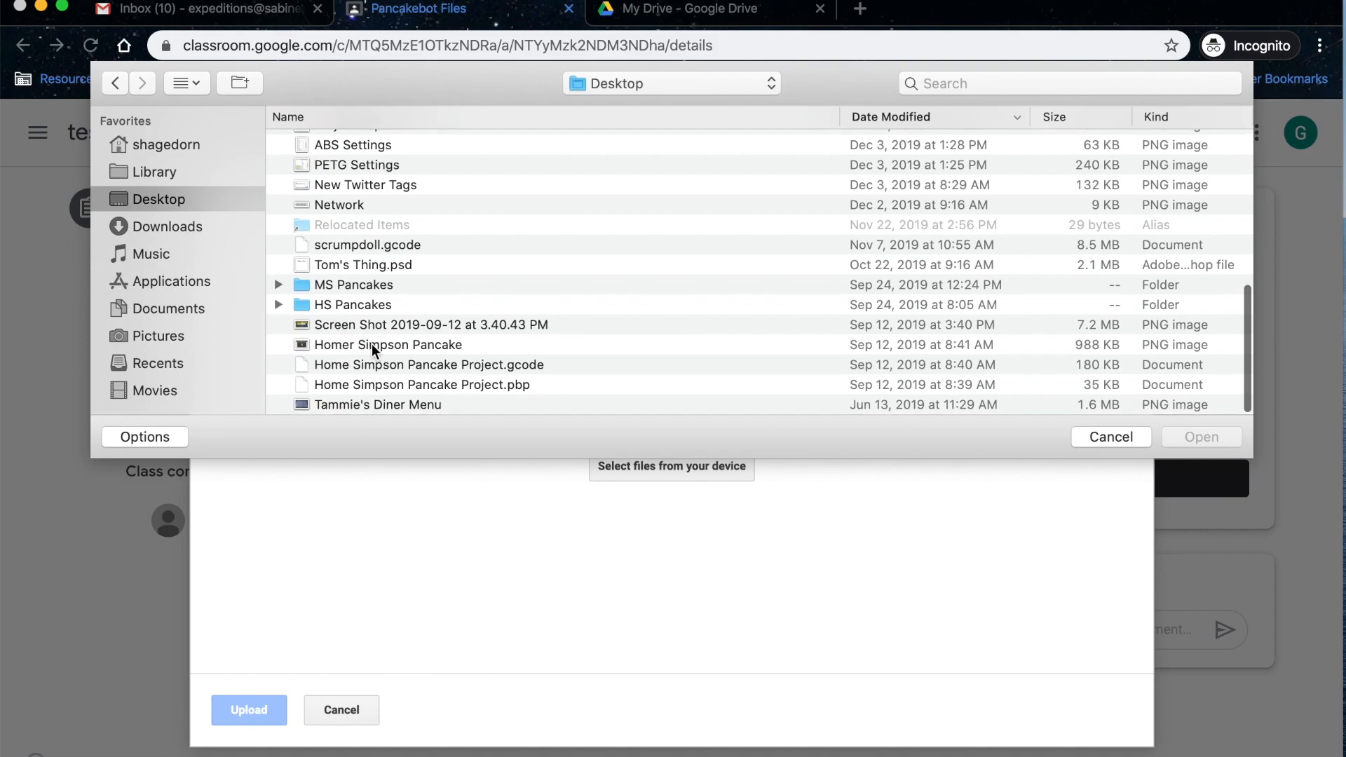
pyautogui.click(387, 345)
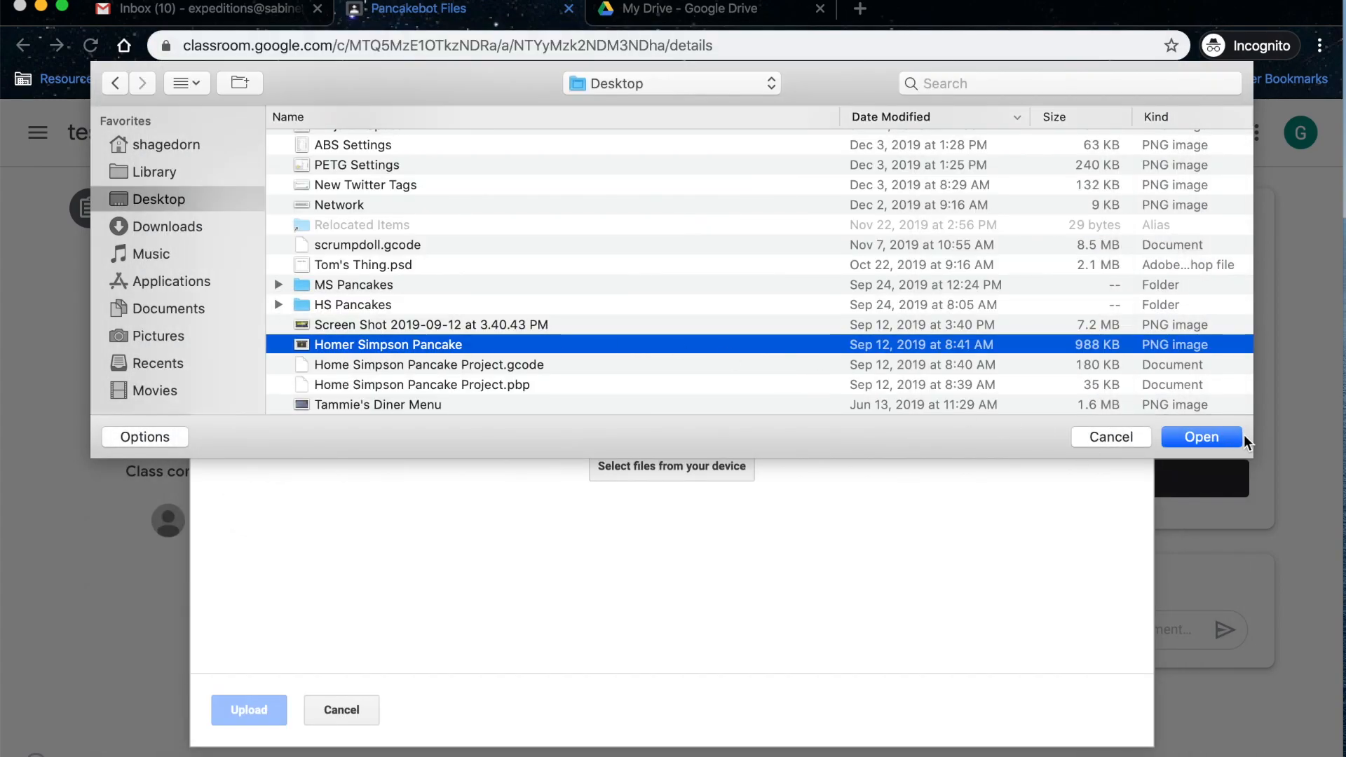
pyautogui.click(1201, 437)
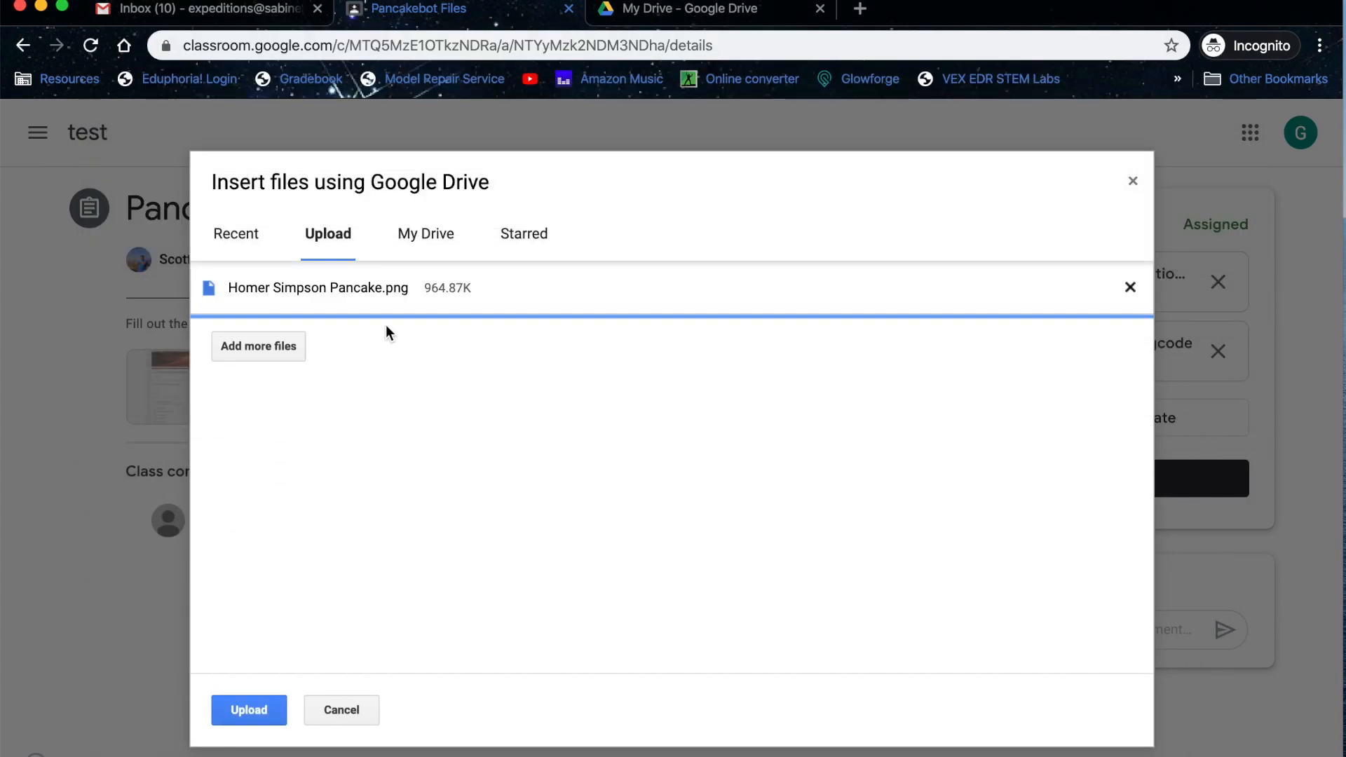
pyautogui.moveTo(294, 329)
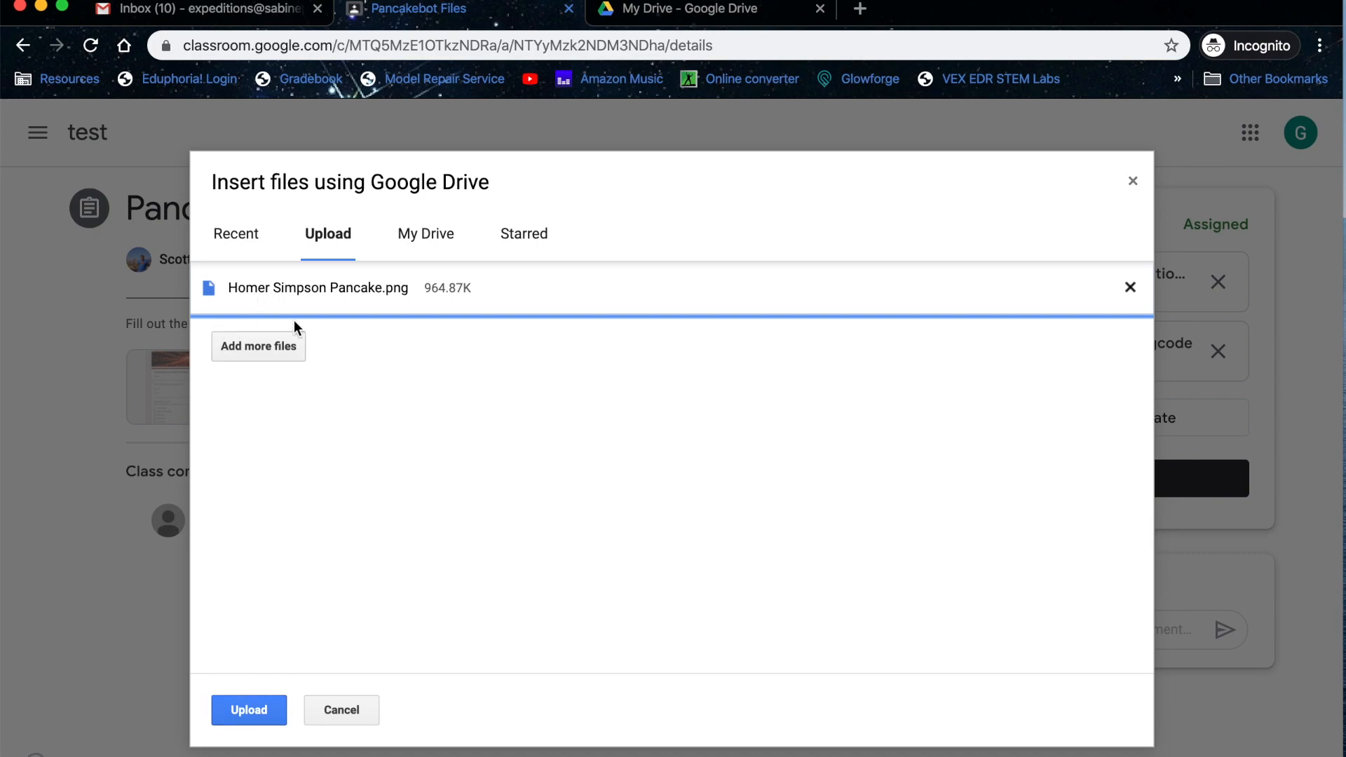
pyautogui.moveTo(249, 746)
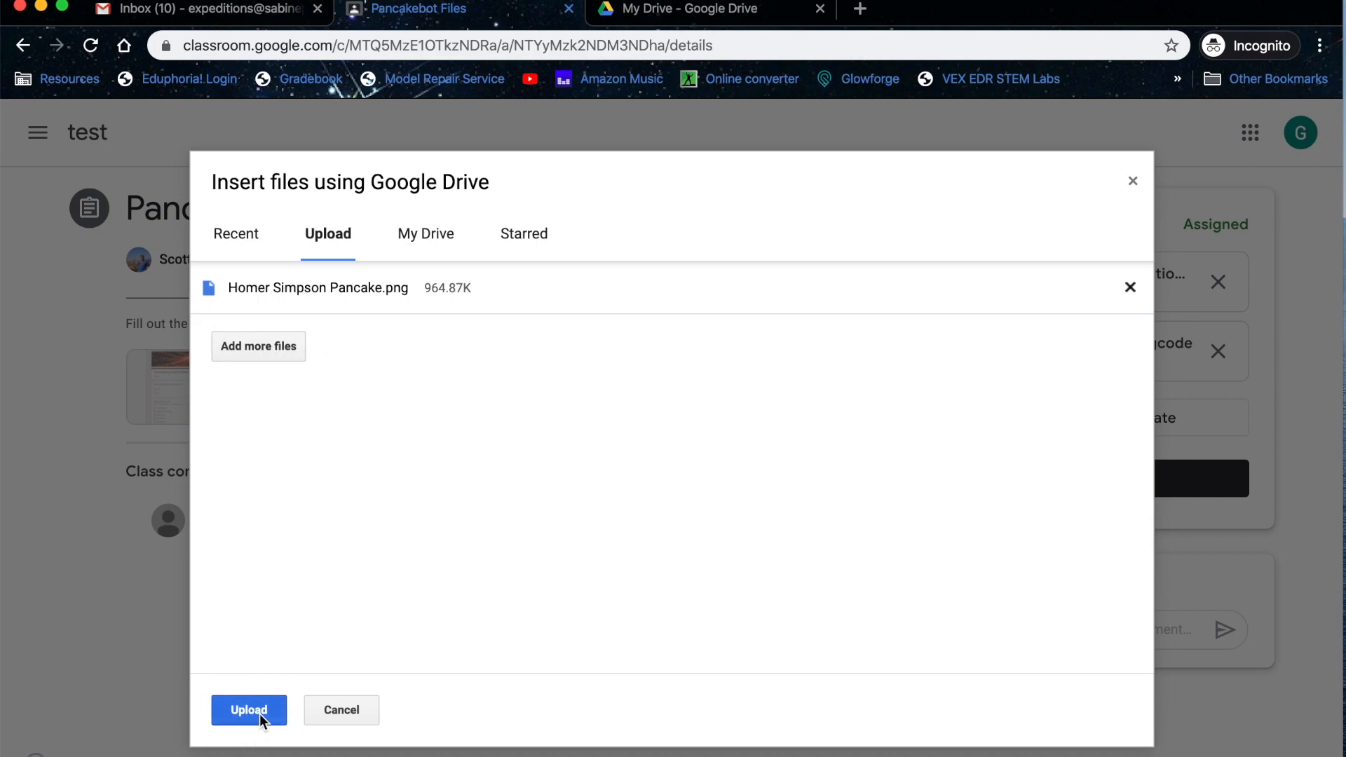
pyautogui.click(249, 710)
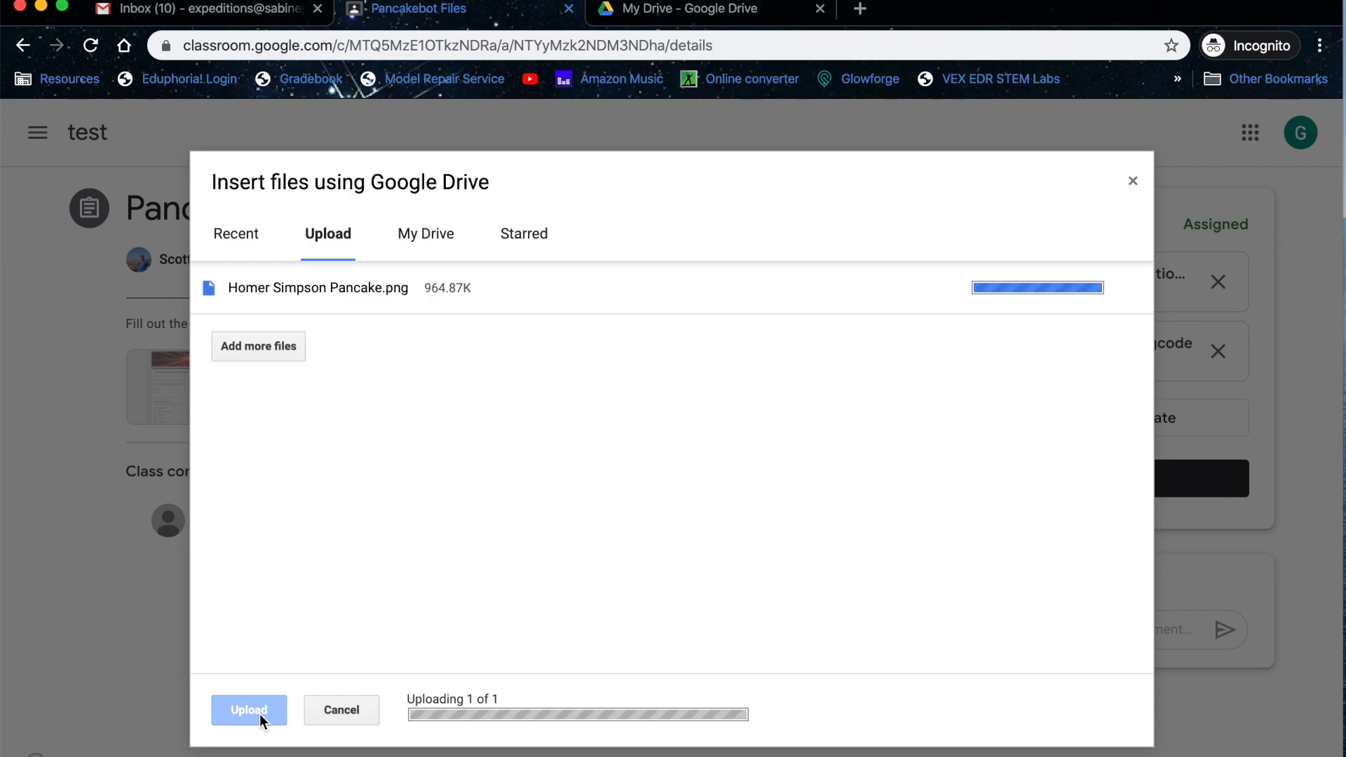
# Finish attaching the uploaded Homer Simpson Pancake image under Your work
pyautogui.click(249, 710)
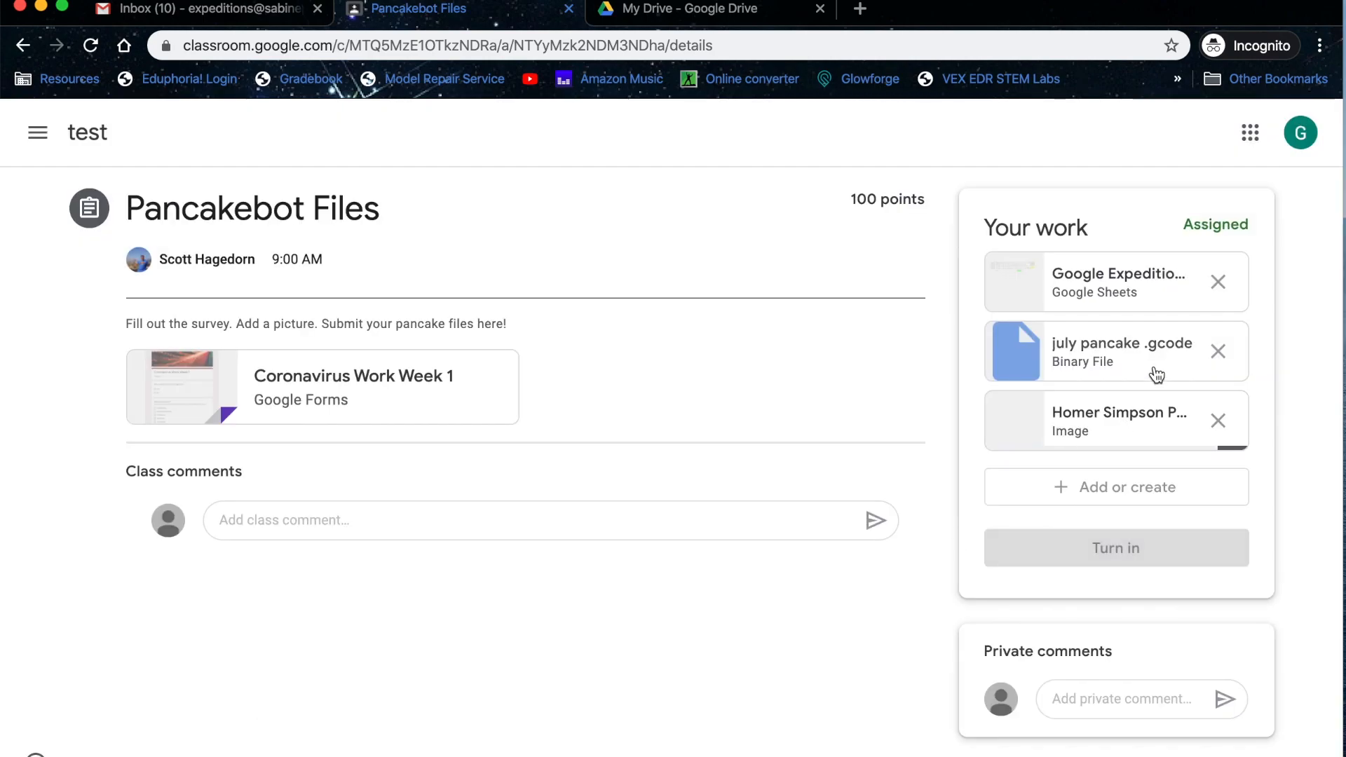
pyautogui.moveTo(421, 405)
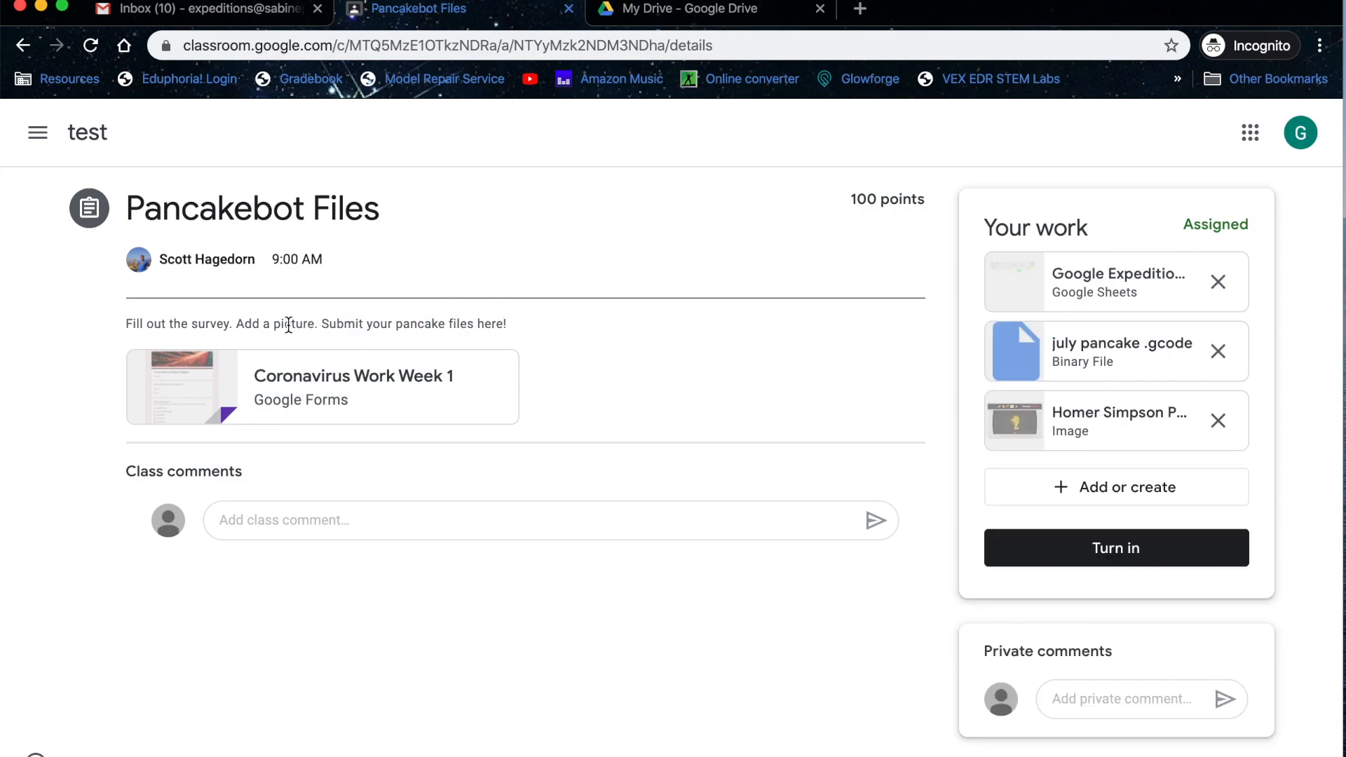
pyautogui.moveTo(870, 361)
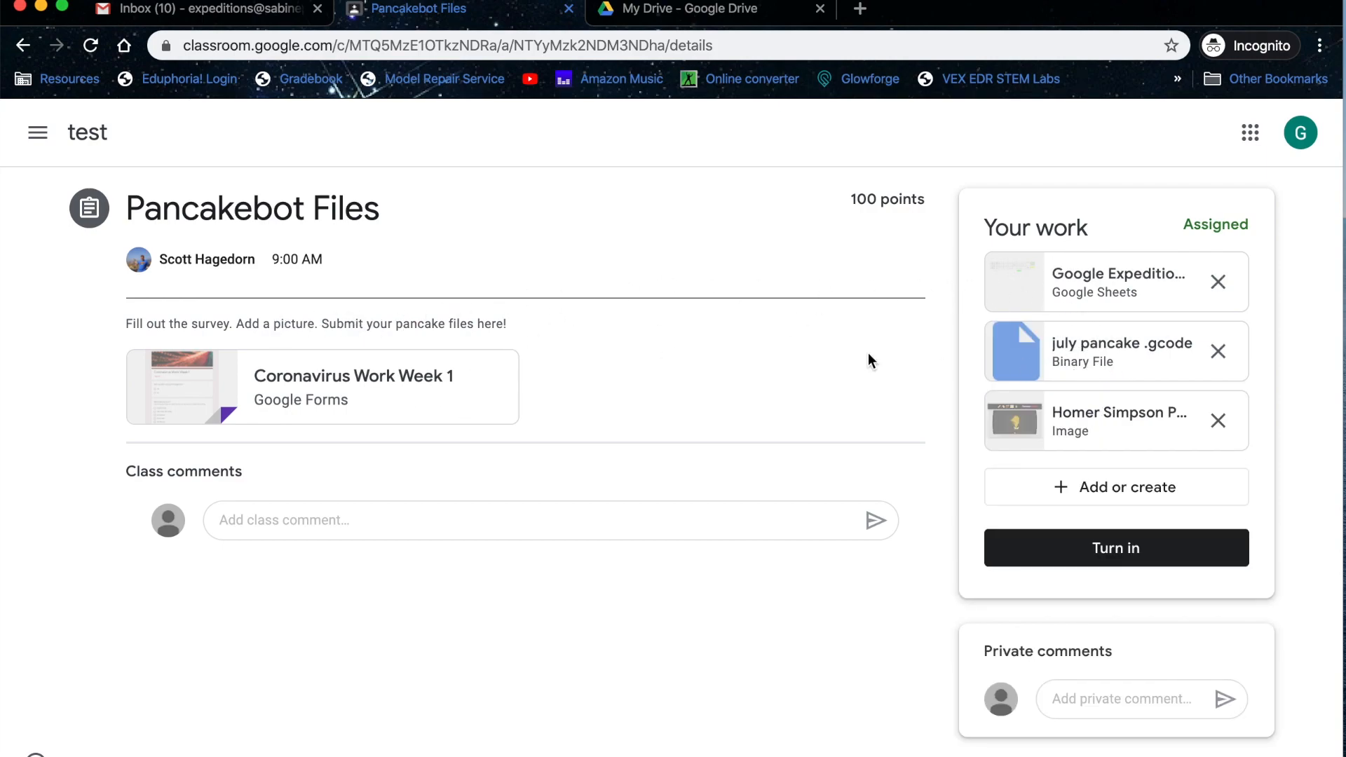
pyautogui.moveTo(749, 370)
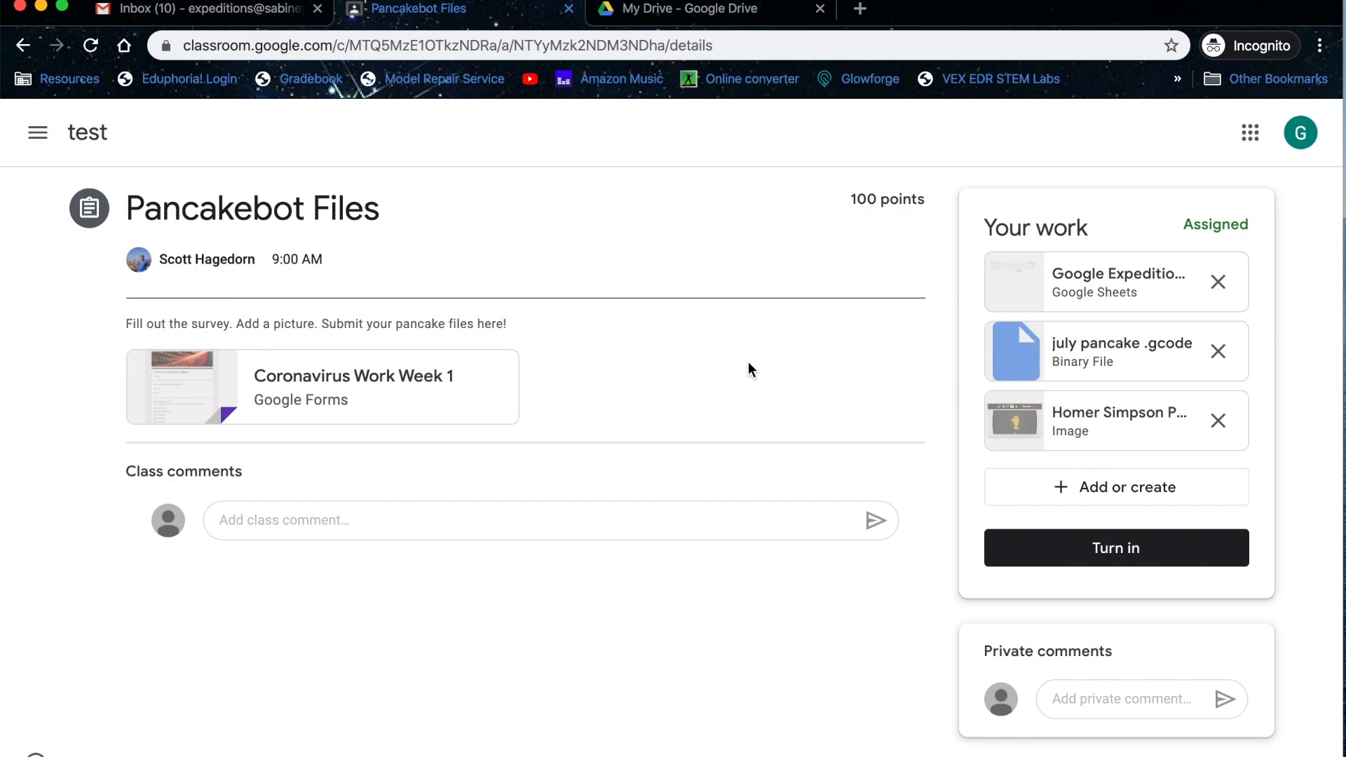
pyautogui.moveTo(269, 423)
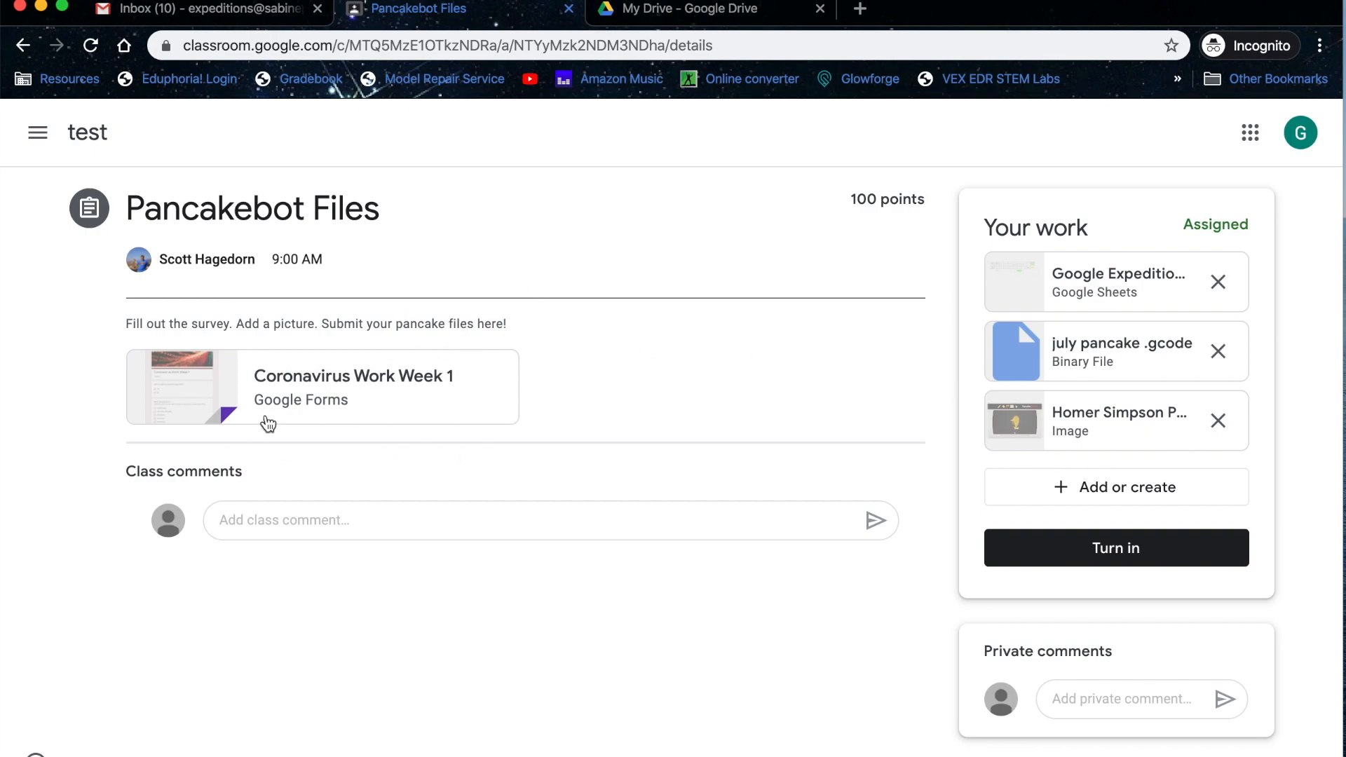
pyautogui.moveTo(566, 546)
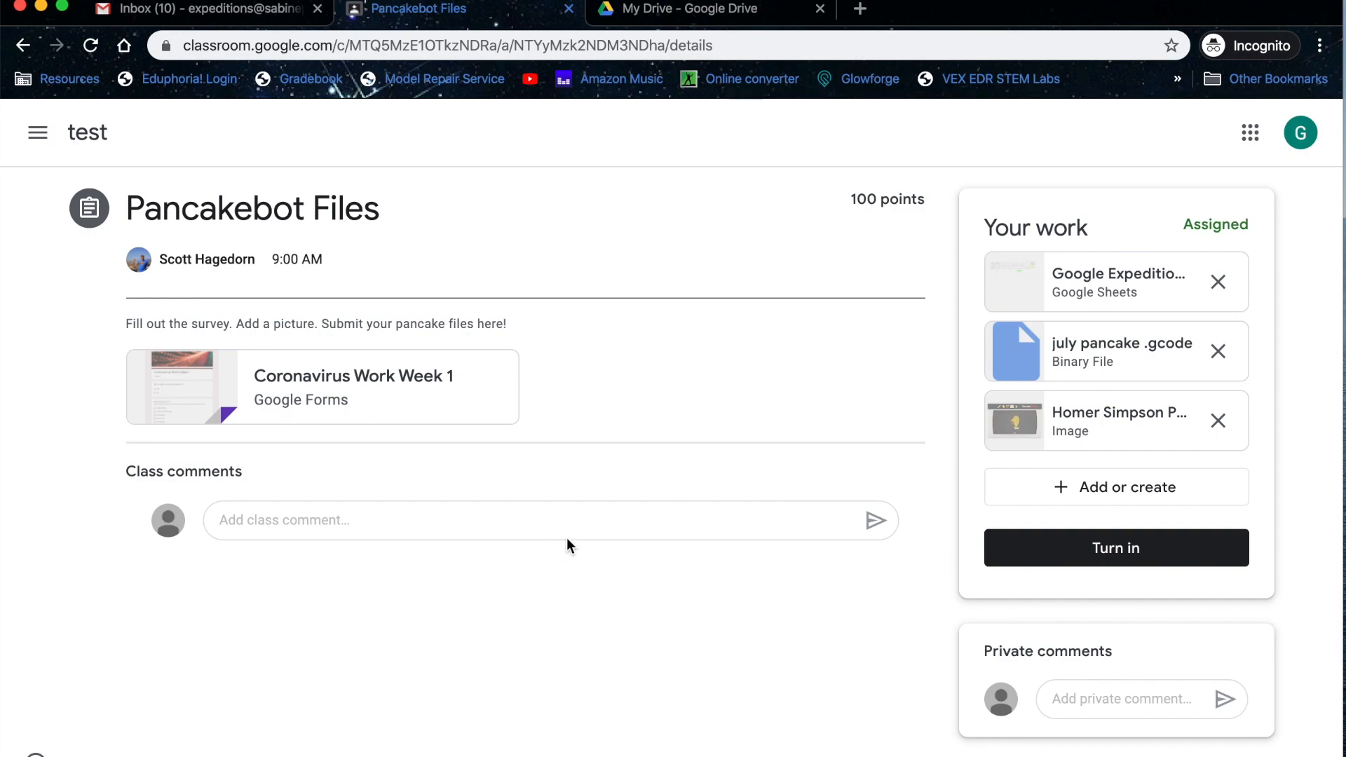
pyautogui.moveTo(1011, 551)
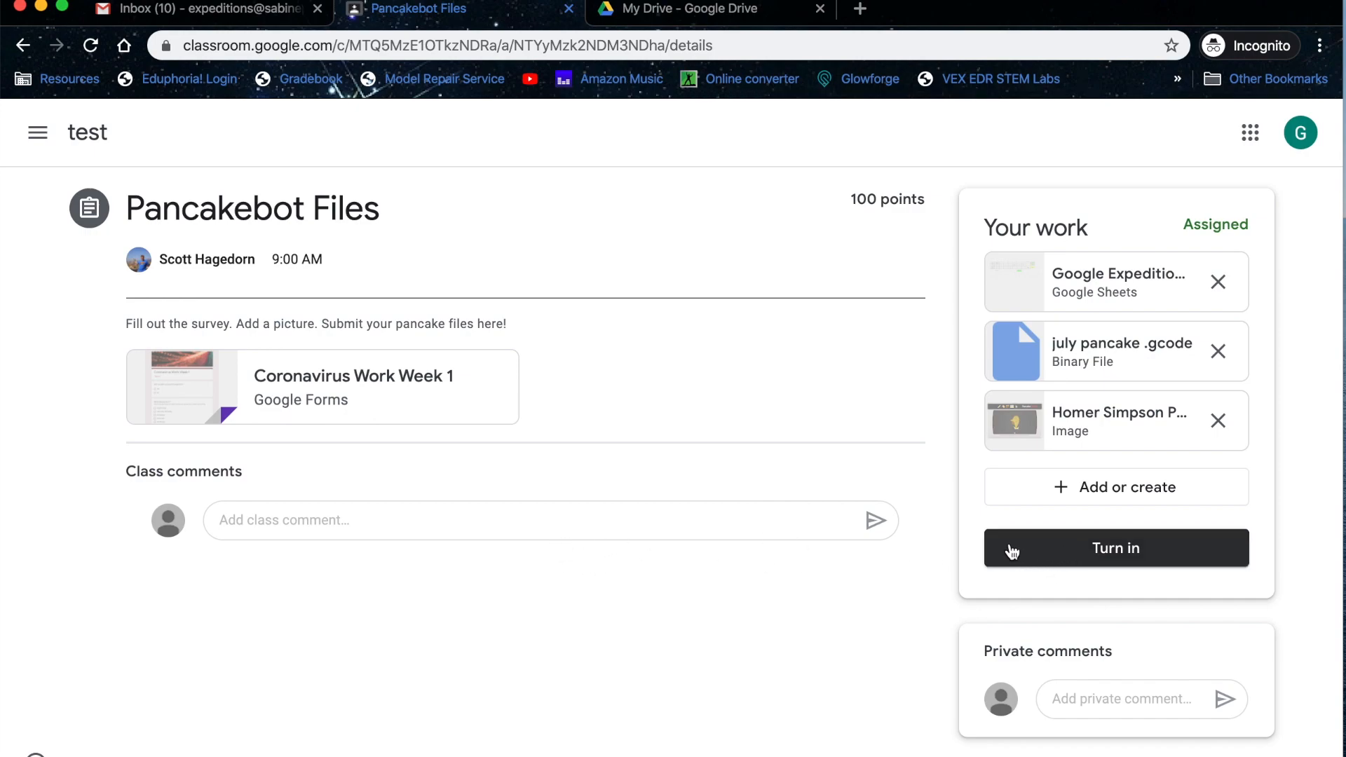
pyautogui.moveTo(1078, 513)
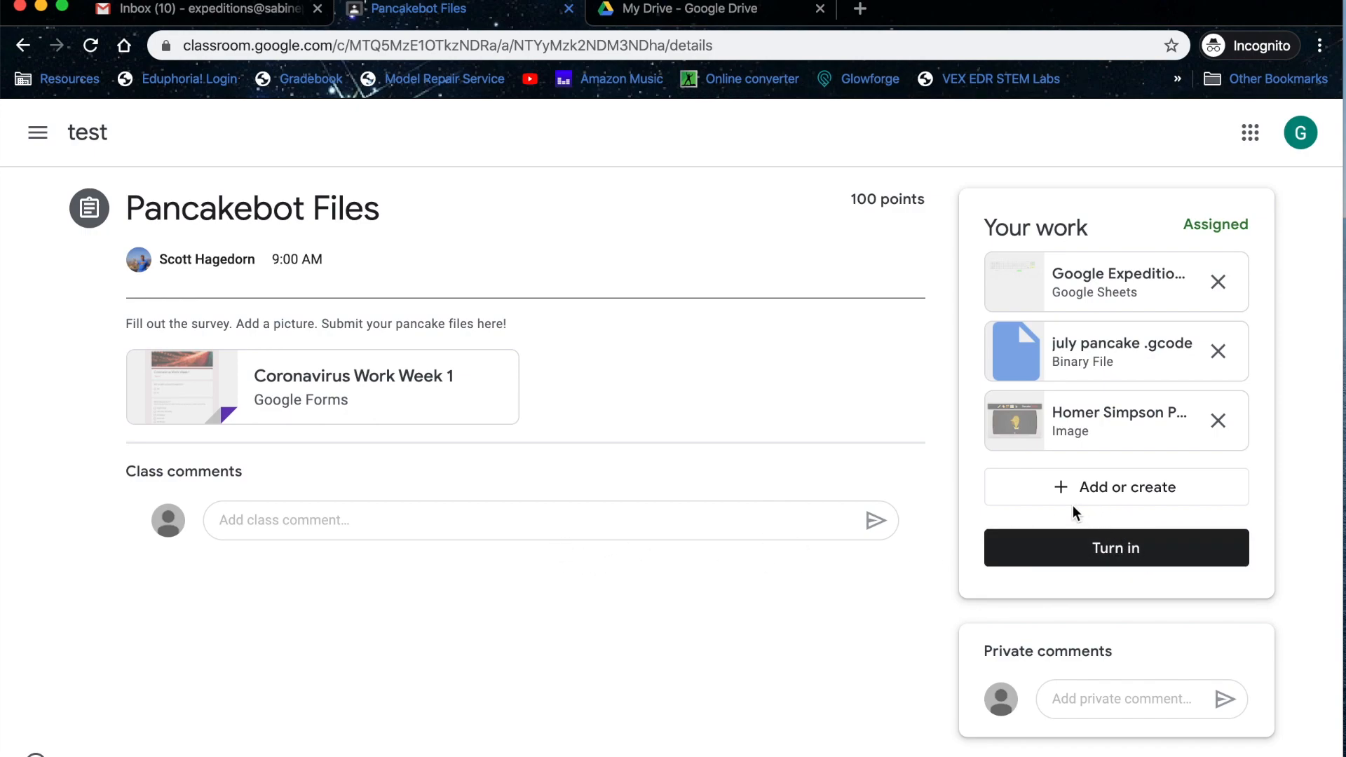
# Browse and cancel the file picker, then try creating a new Google Drawing
pyautogui.click(1116, 487)
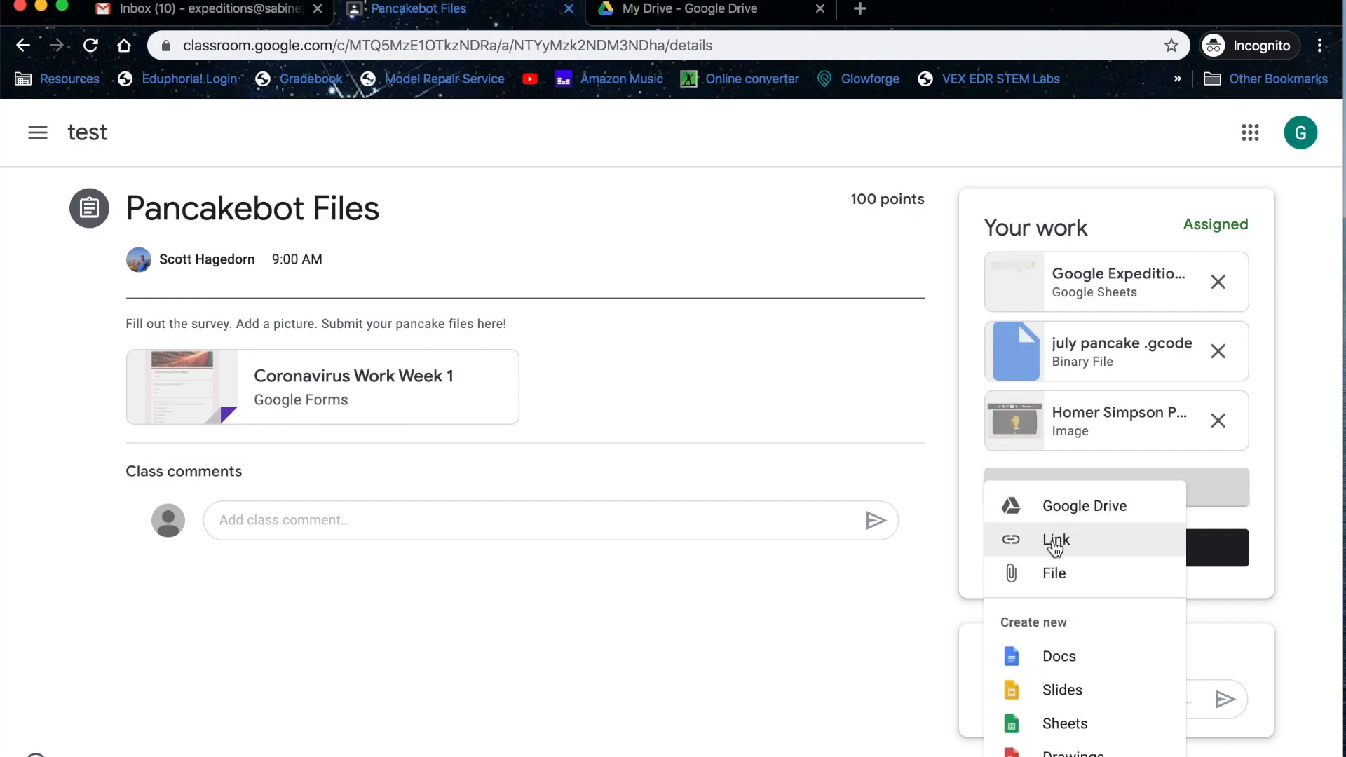
pyautogui.moveTo(1048, 545)
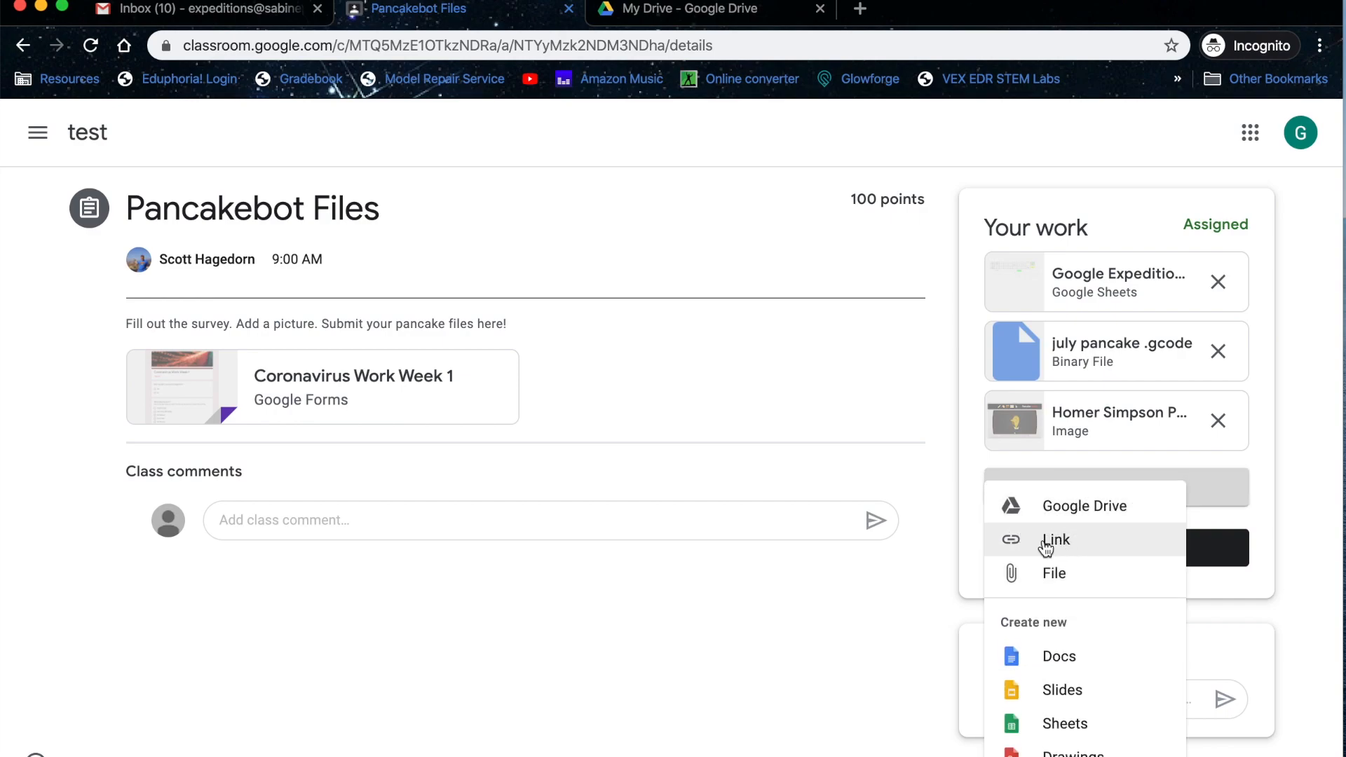
pyautogui.moveTo(1088, 550)
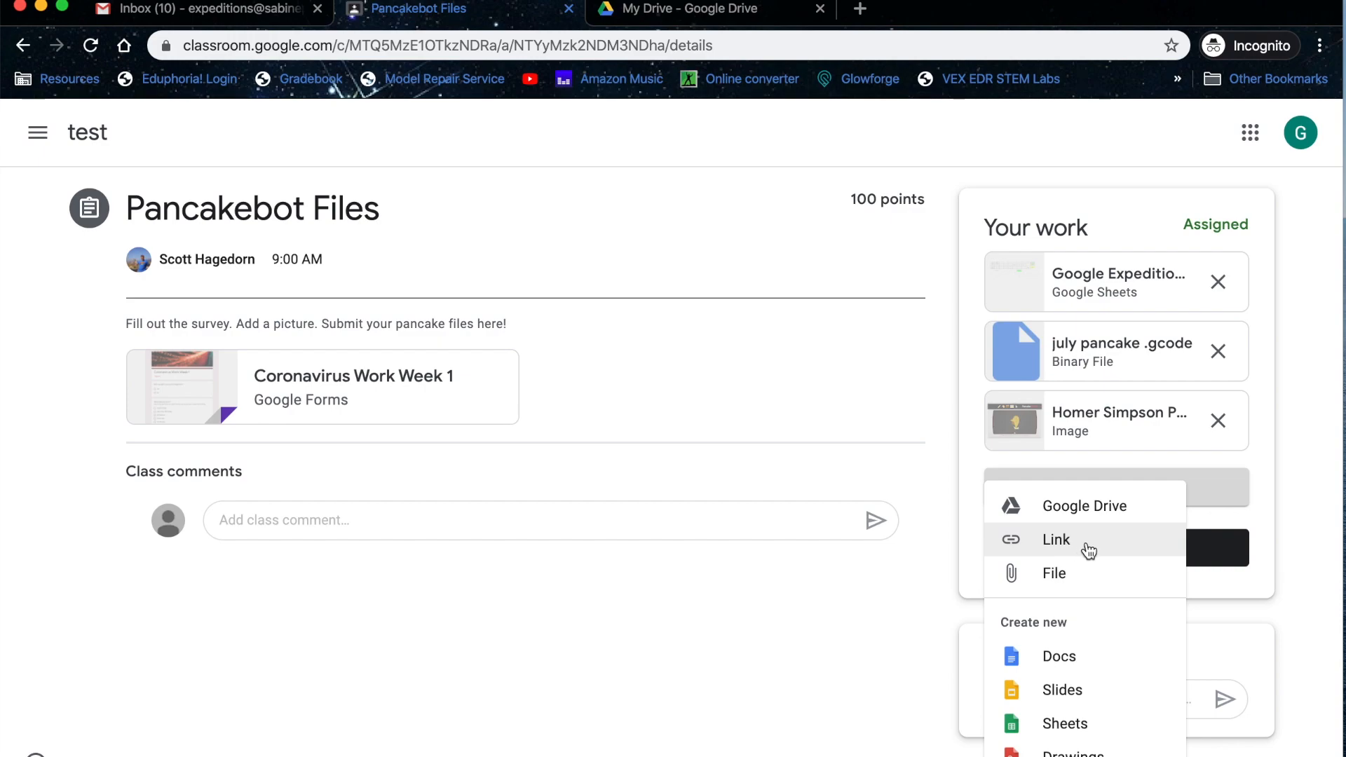
pyautogui.moveTo(1053, 573)
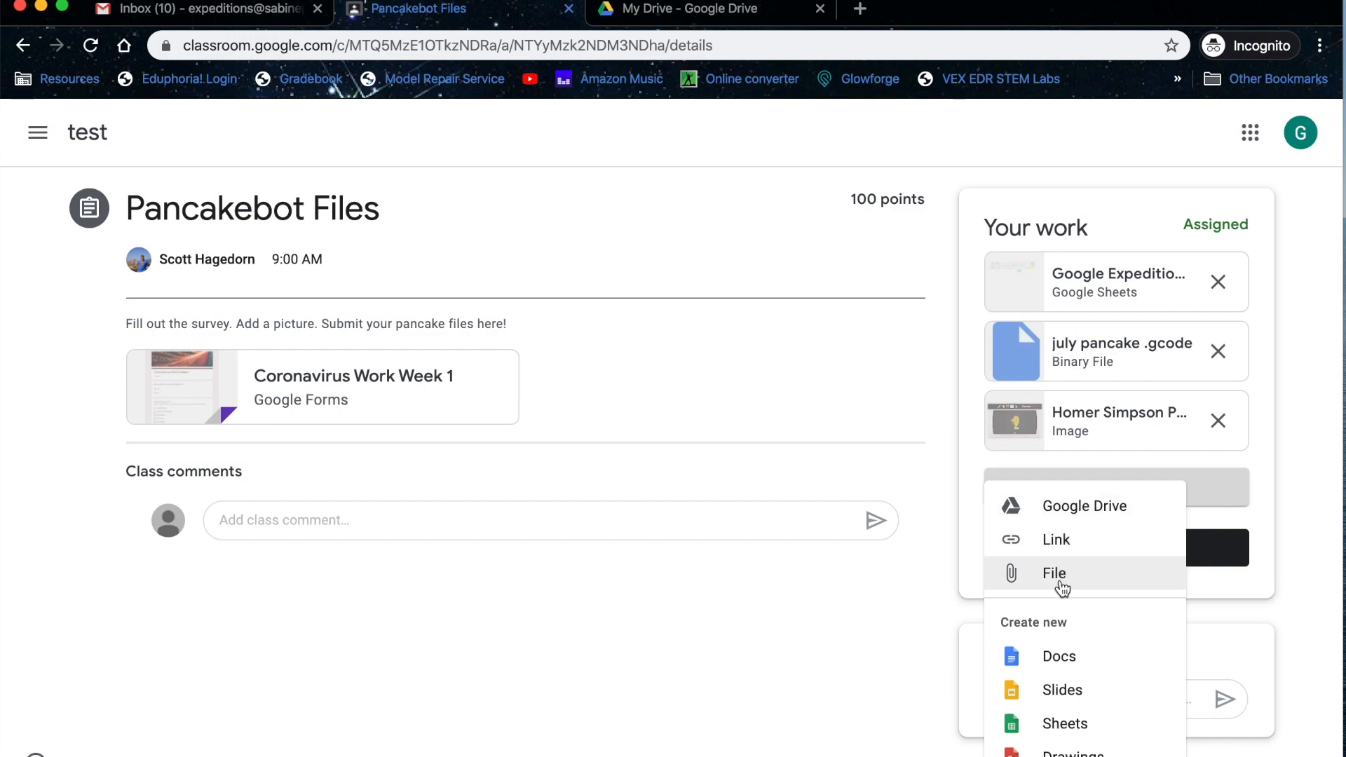
pyautogui.moveTo(1055, 574)
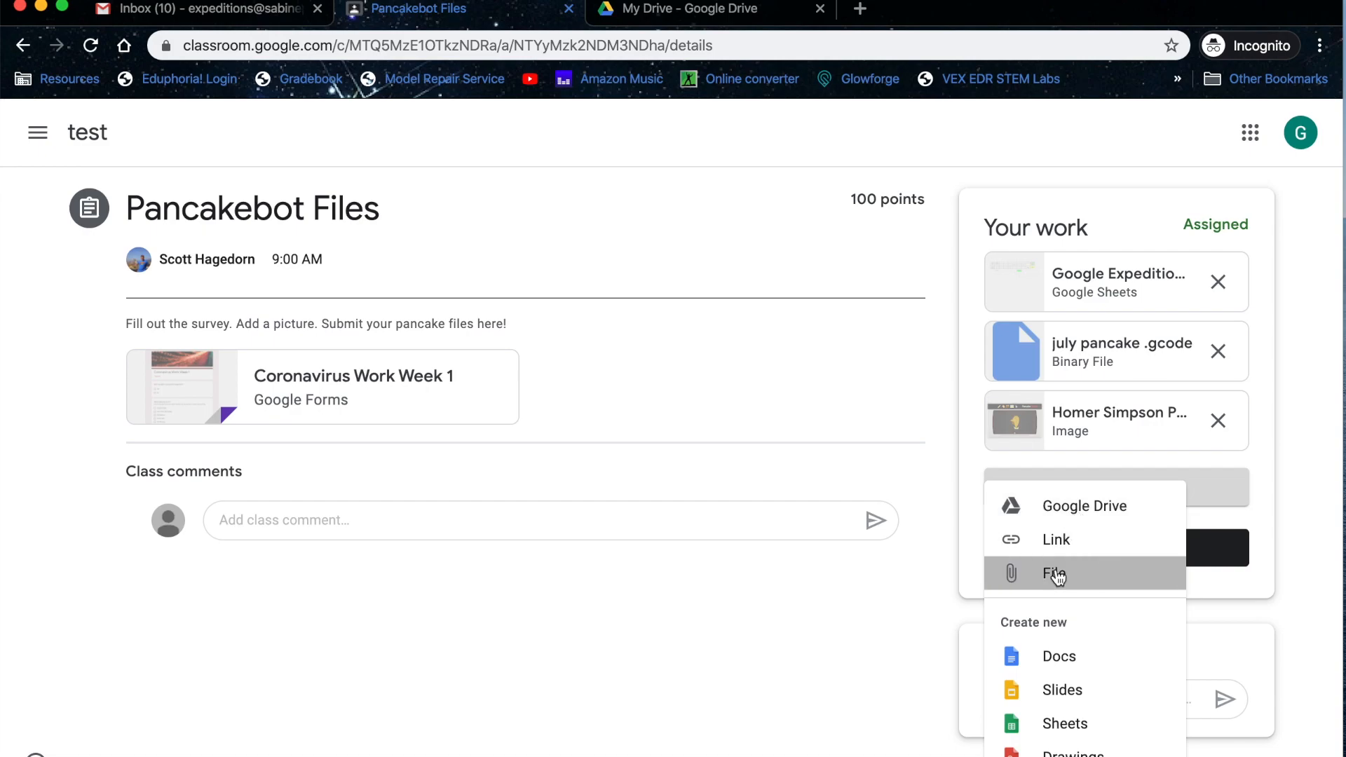
pyautogui.click(1055, 573)
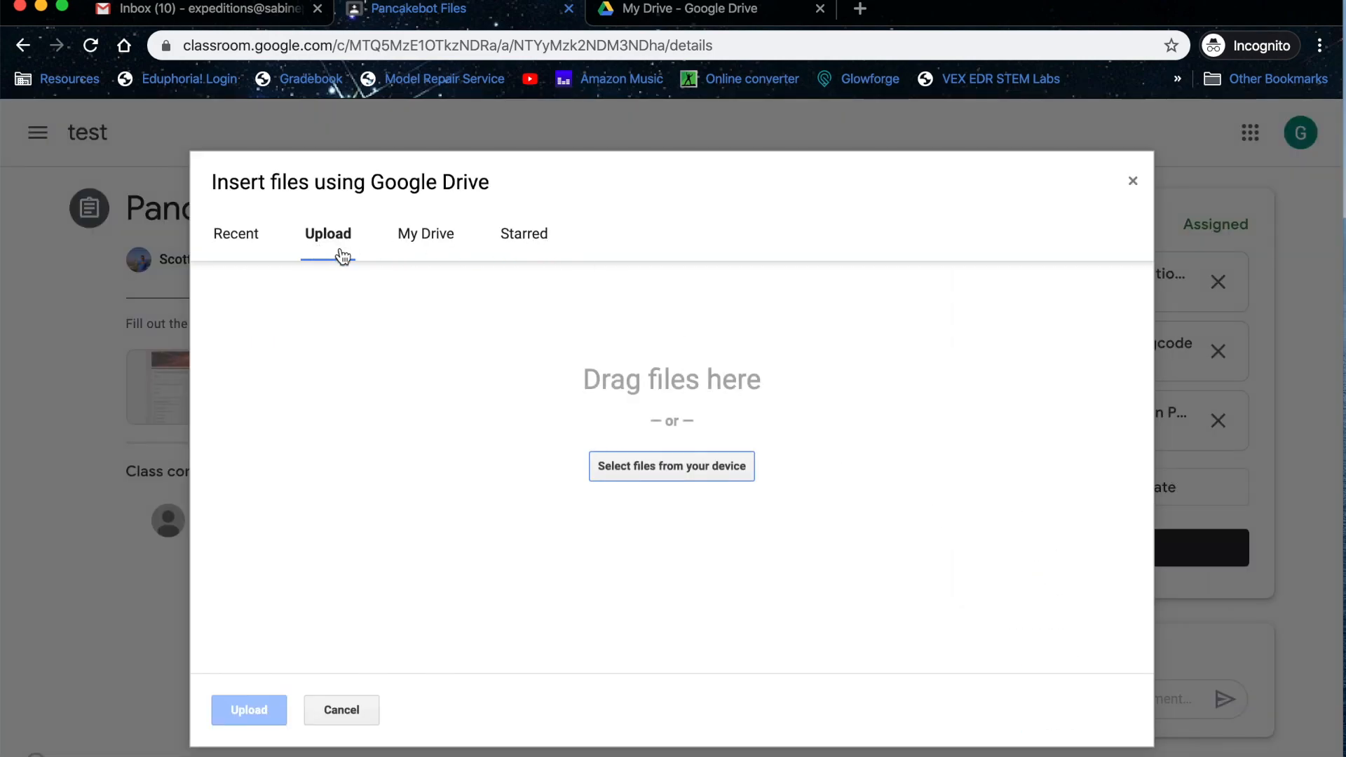
pyautogui.click(425, 234)
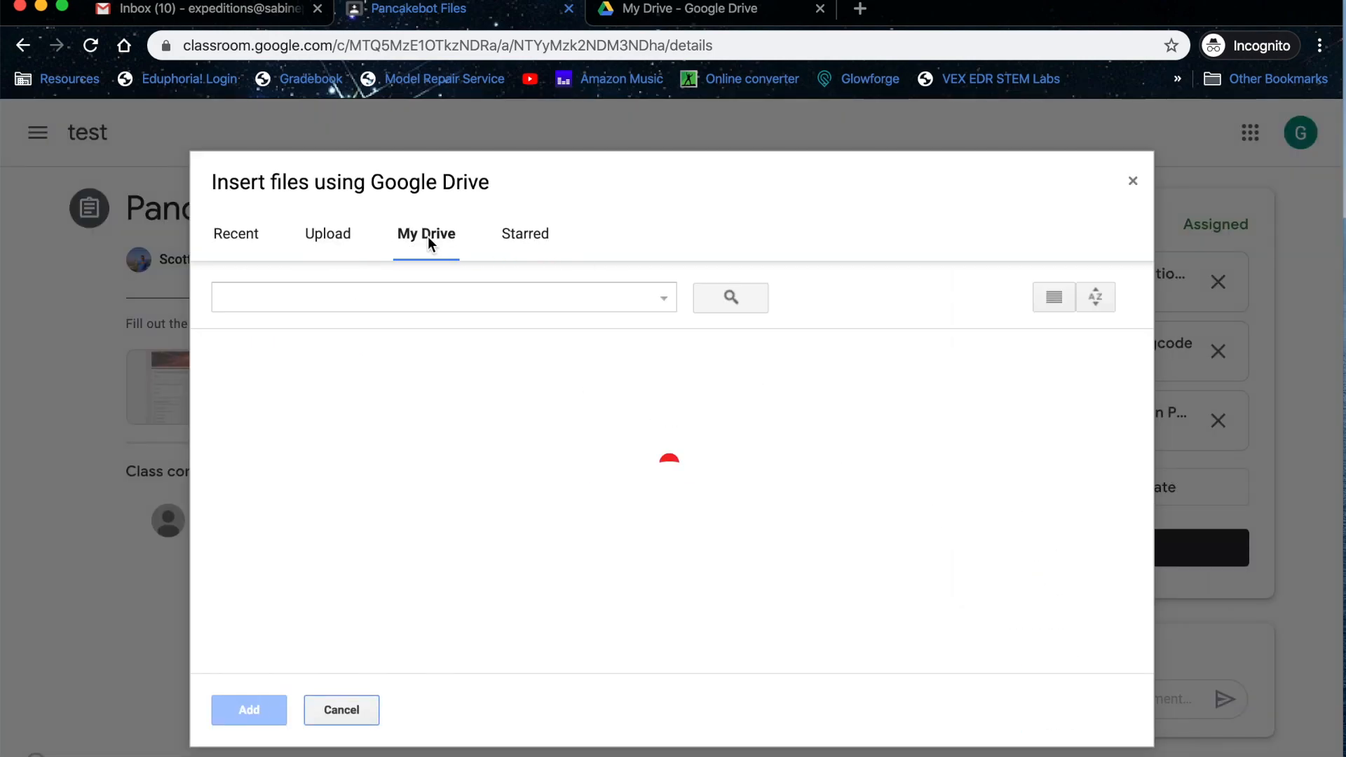
pyautogui.click(341, 710)
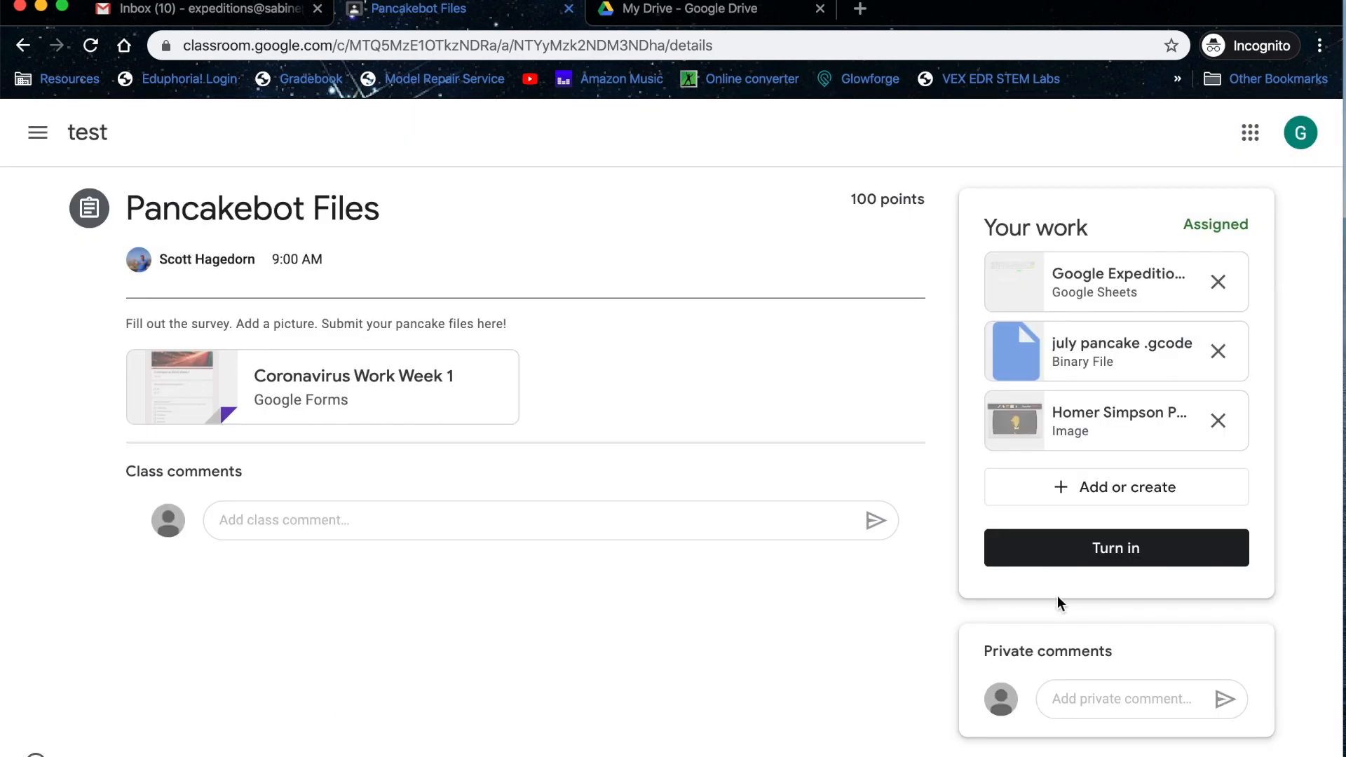
pyautogui.click(1116, 486)
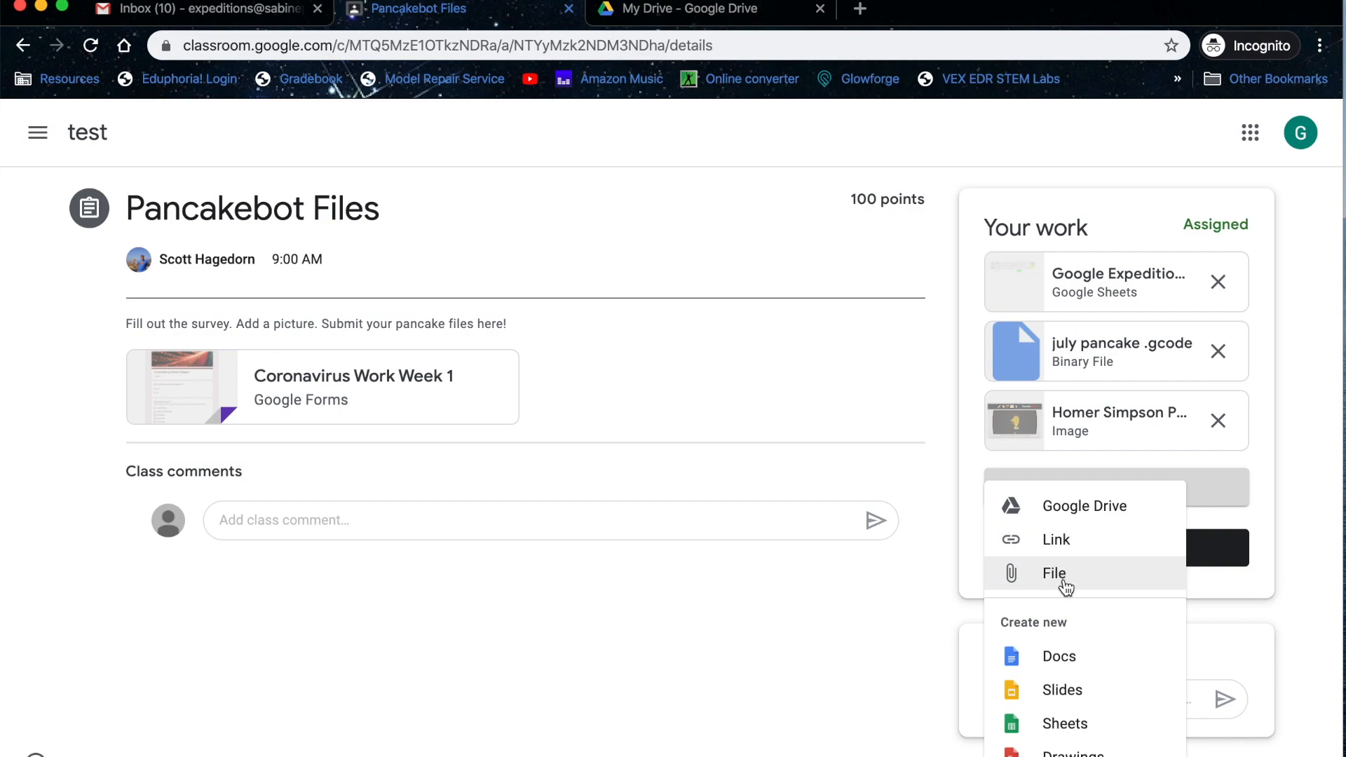
pyautogui.moveTo(1071, 657)
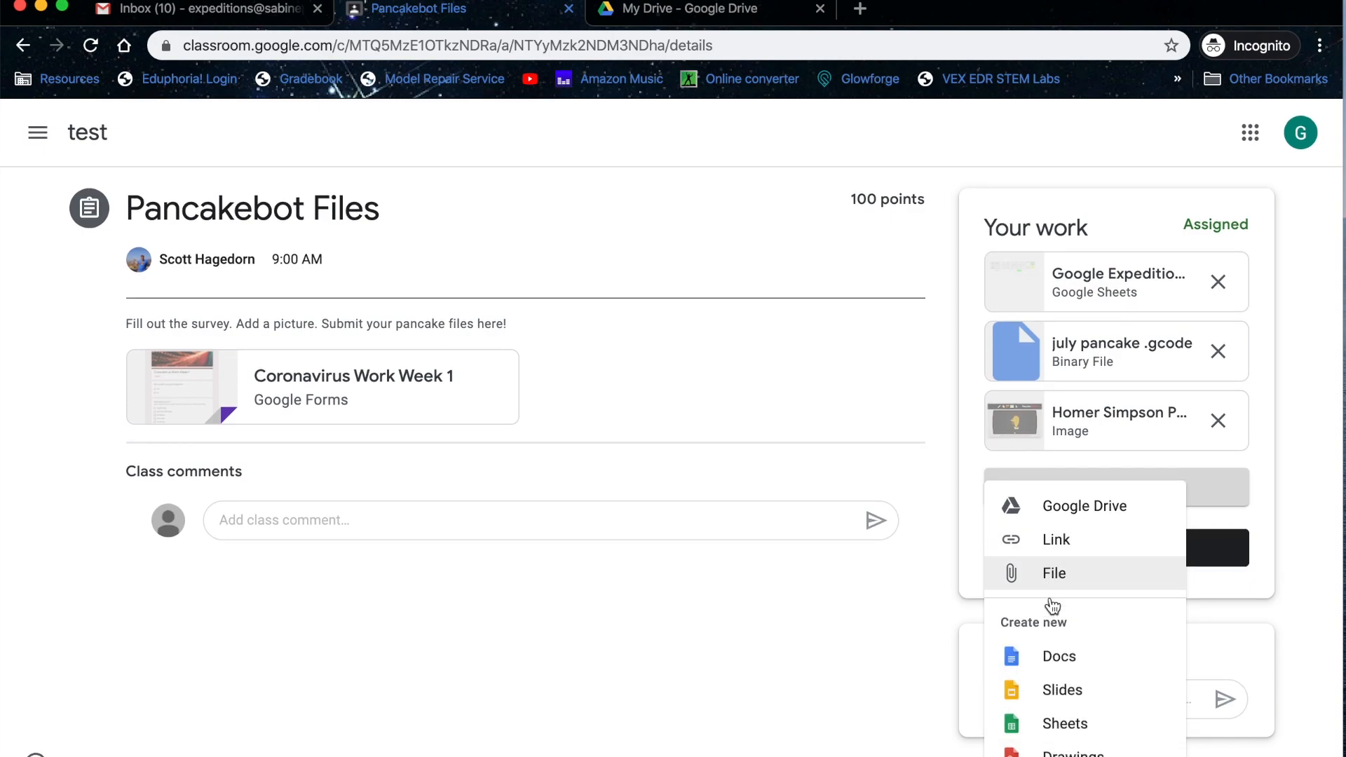
pyautogui.click(1067, 752)
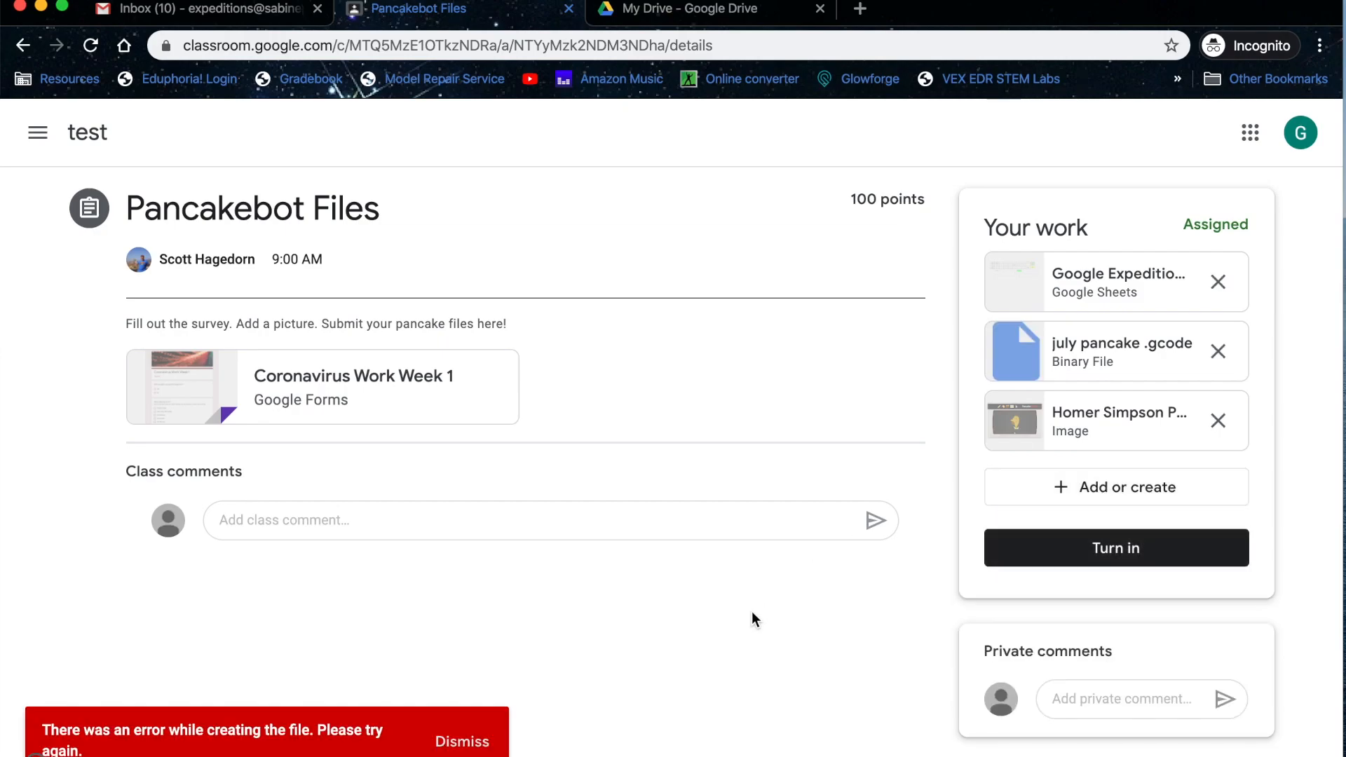
pyautogui.moveTo(462, 742)
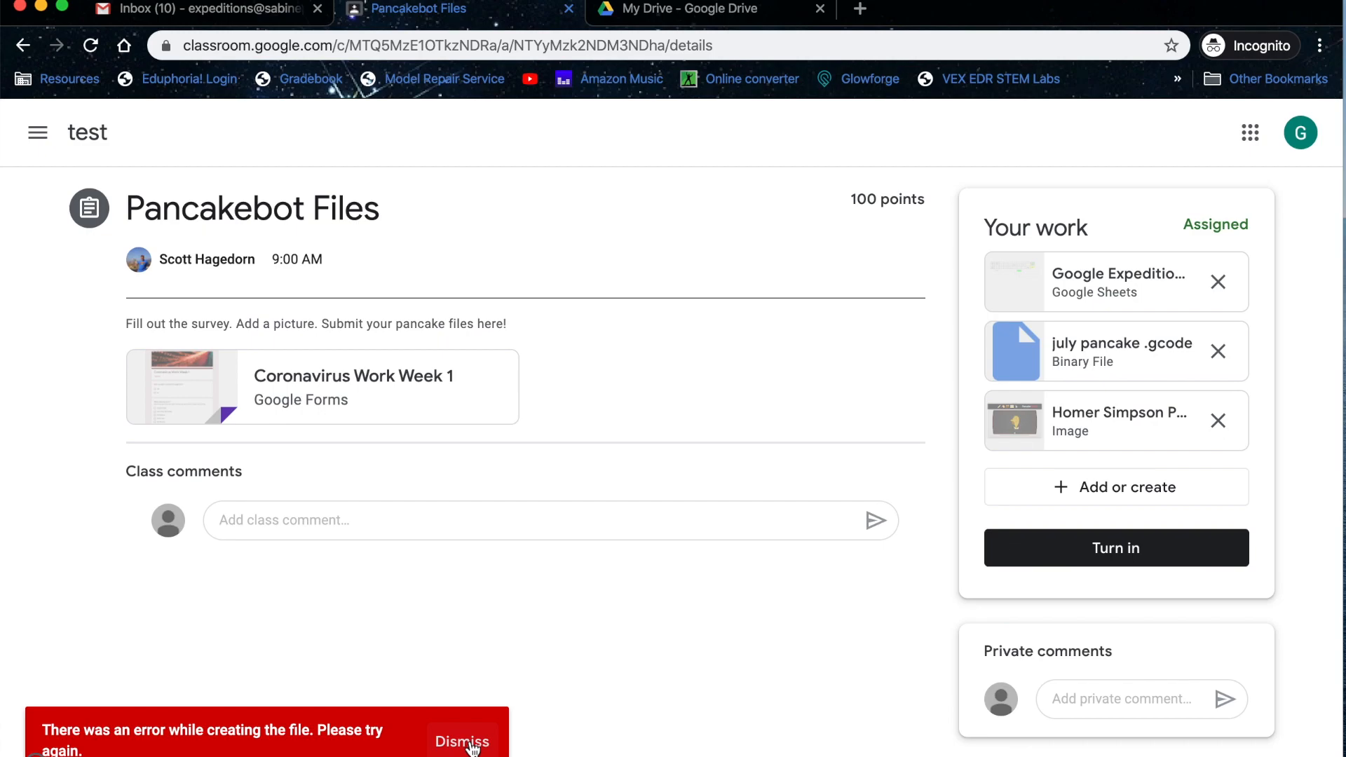
# Dismiss the file-creation error and reopen the Add or create menu
pyautogui.click(462, 742)
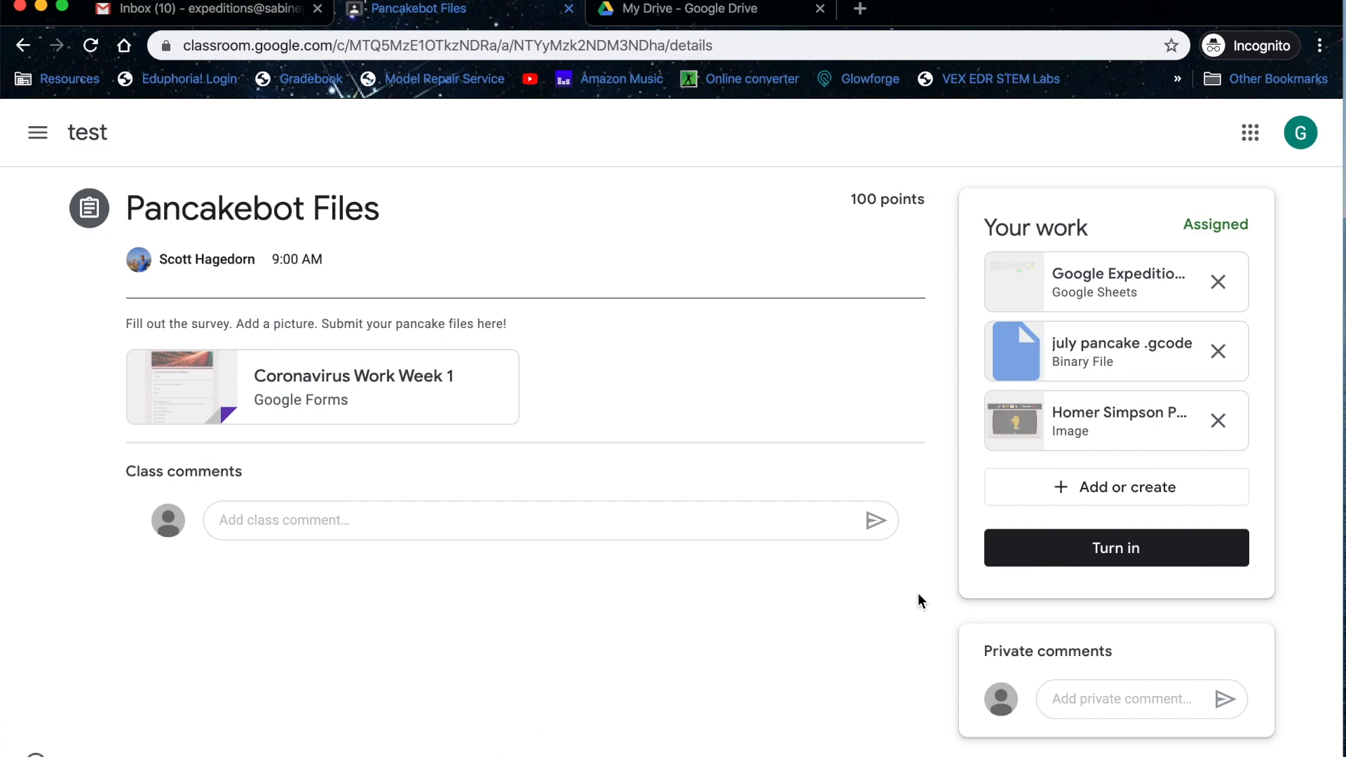
pyautogui.click(1116, 487)
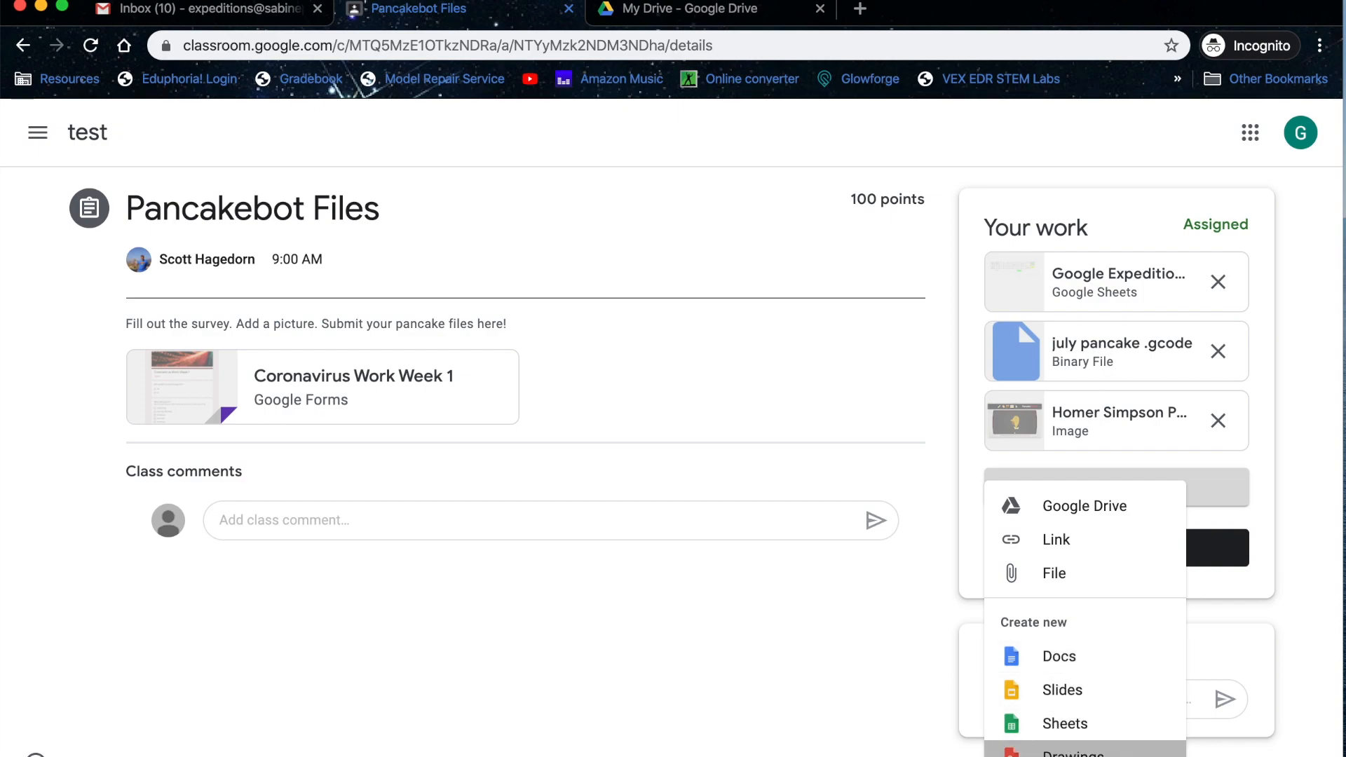
# Create a new Google Drawing for the work and open it
pyautogui.click(1067, 753)
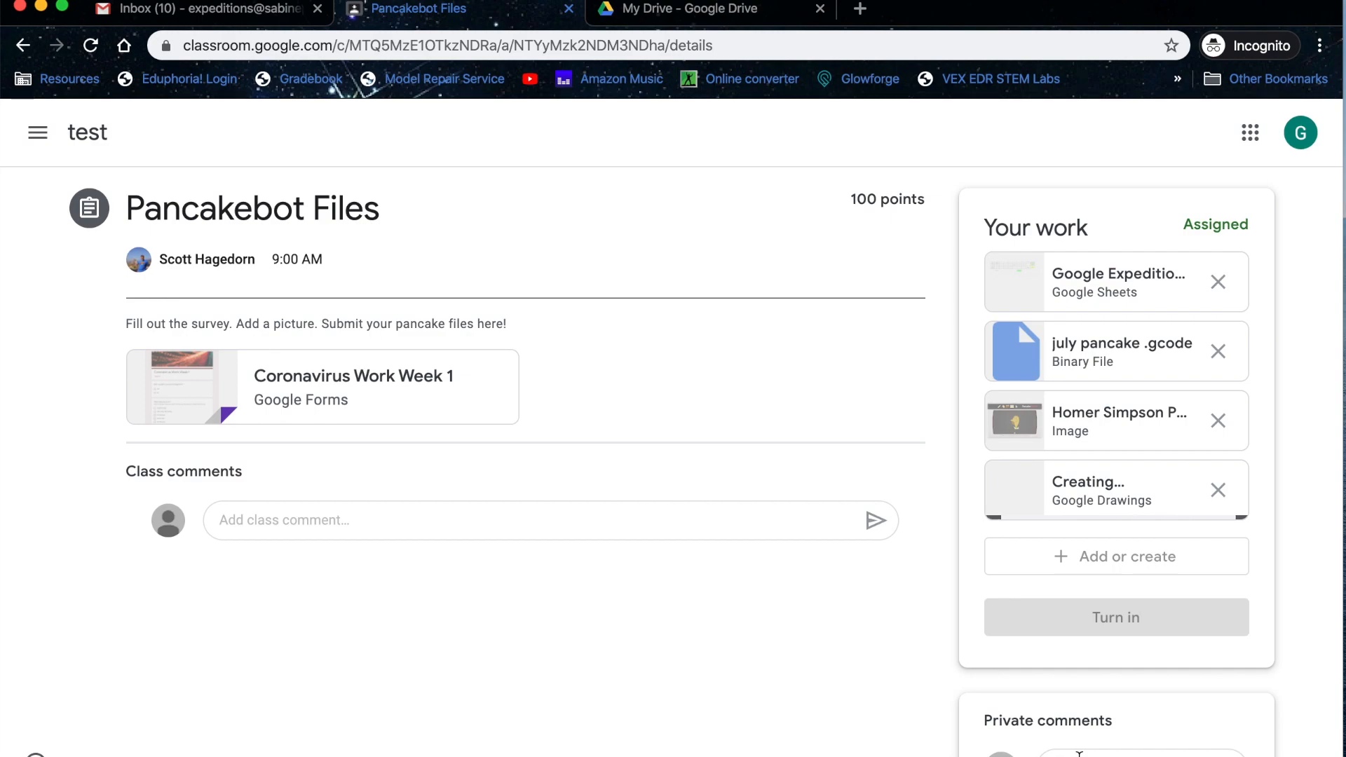
pyautogui.moveTo(904, 510)
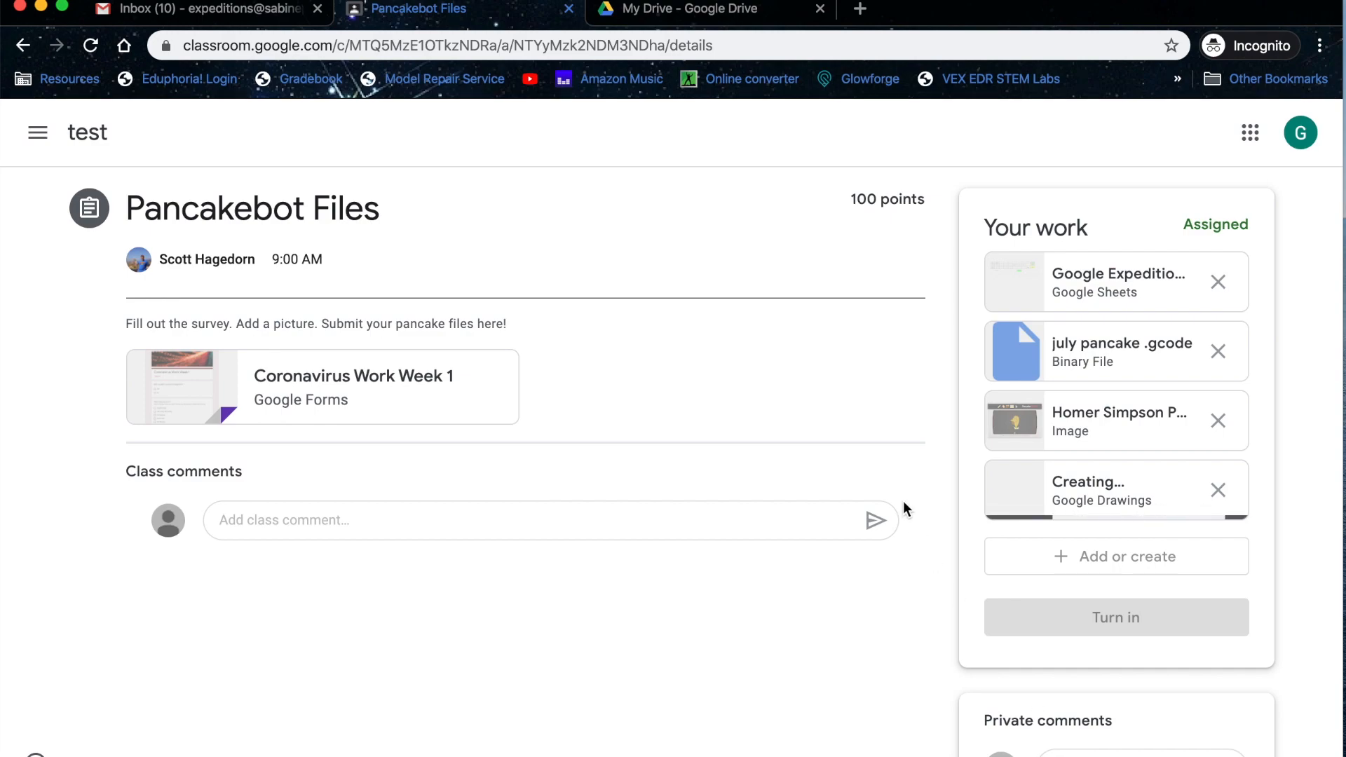
pyautogui.moveTo(558, 222)
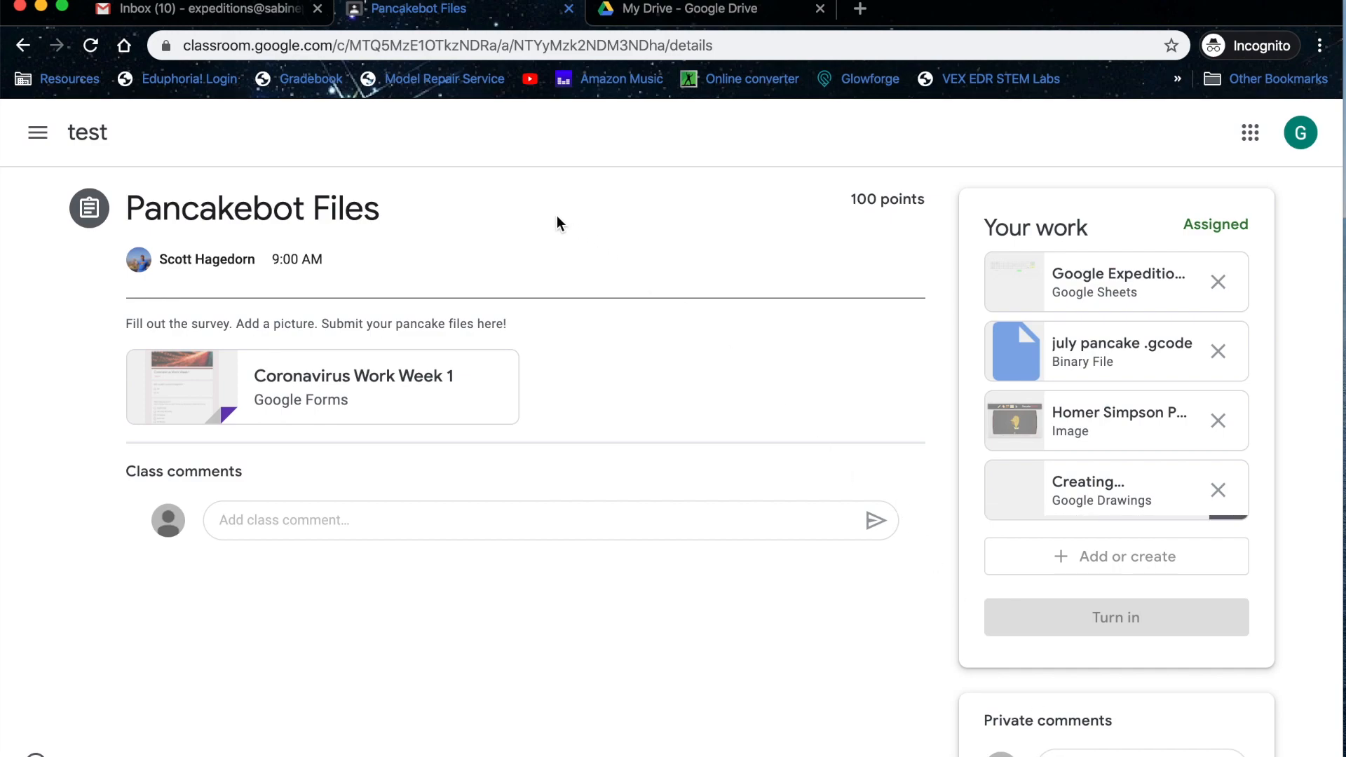
pyautogui.moveTo(930, 325)
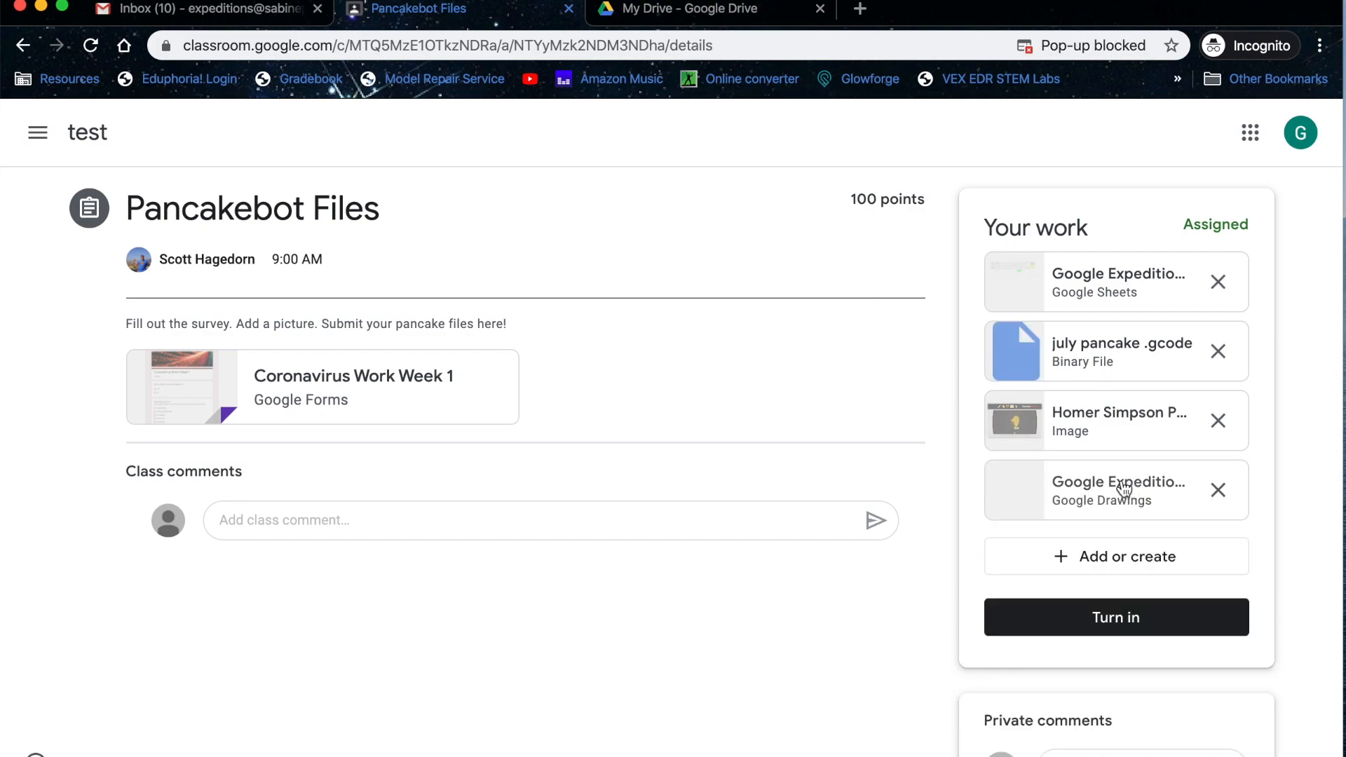
pyautogui.click(1099, 490)
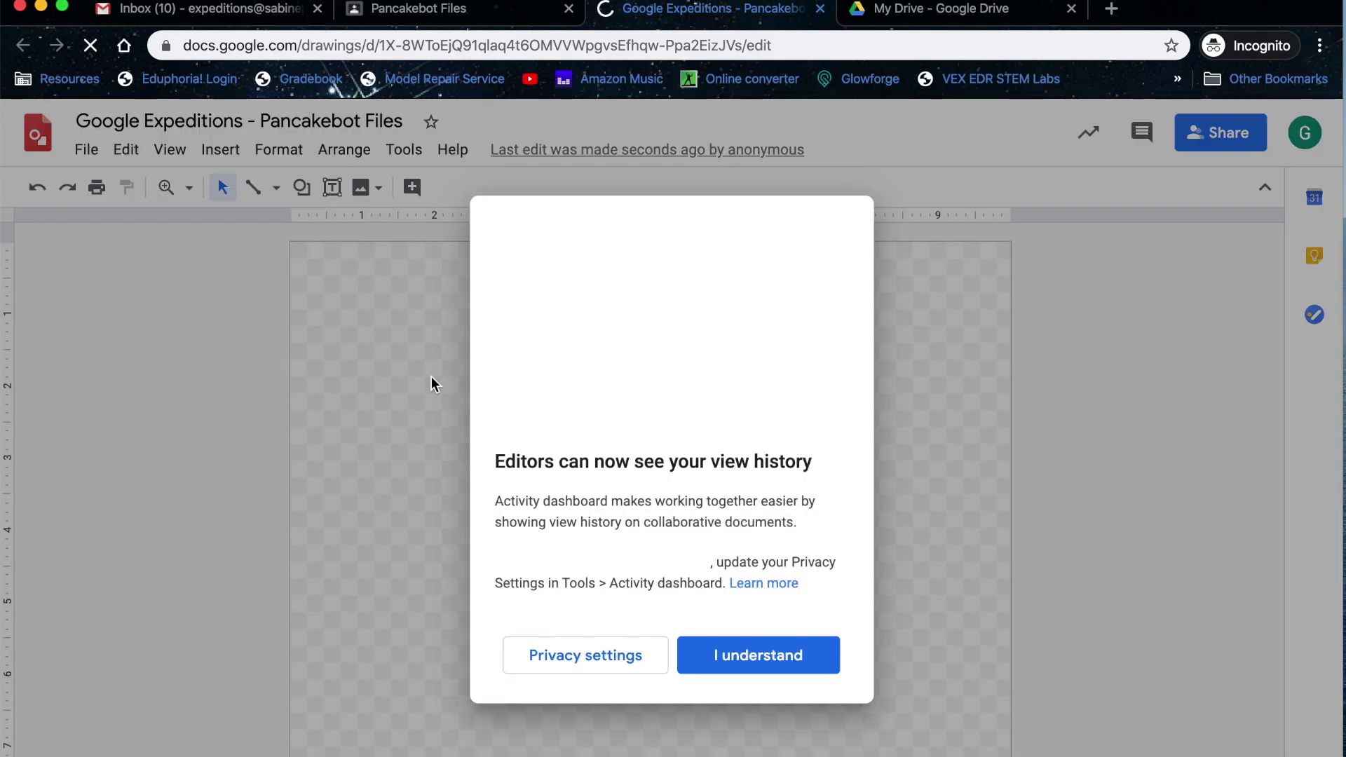
# Dismiss the notice, draw a large oval circle filled with yellow, and close the drawing
pyautogui.click(757, 655)
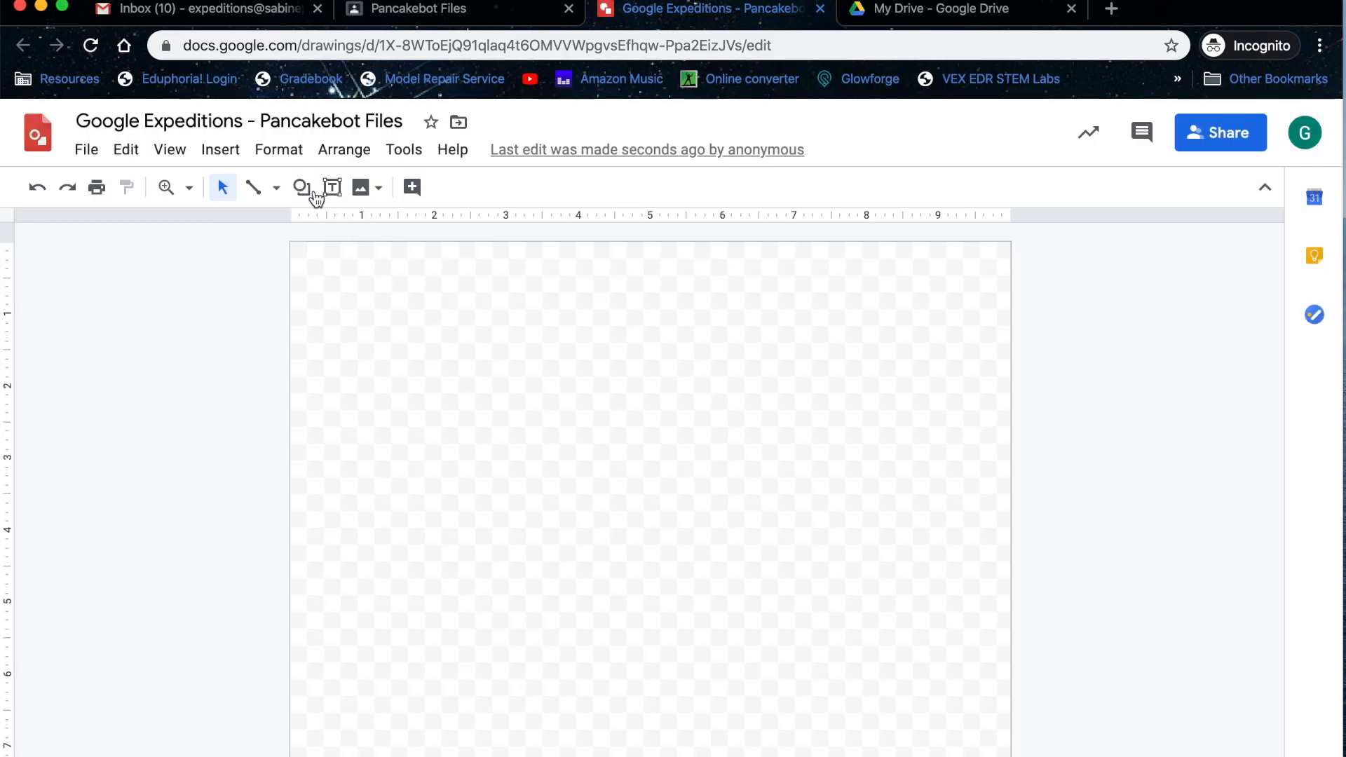
pyautogui.click(301, 188)
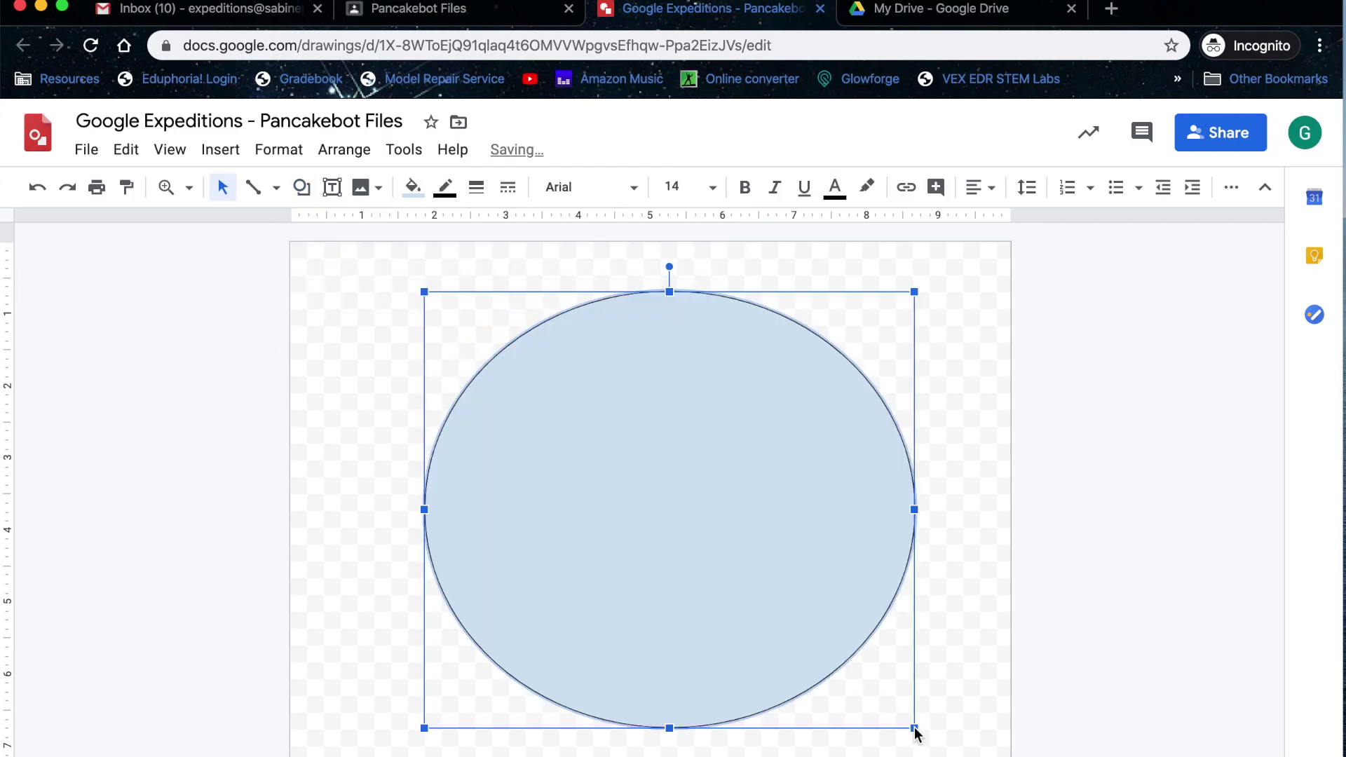
pyautogui.click(410, 187)
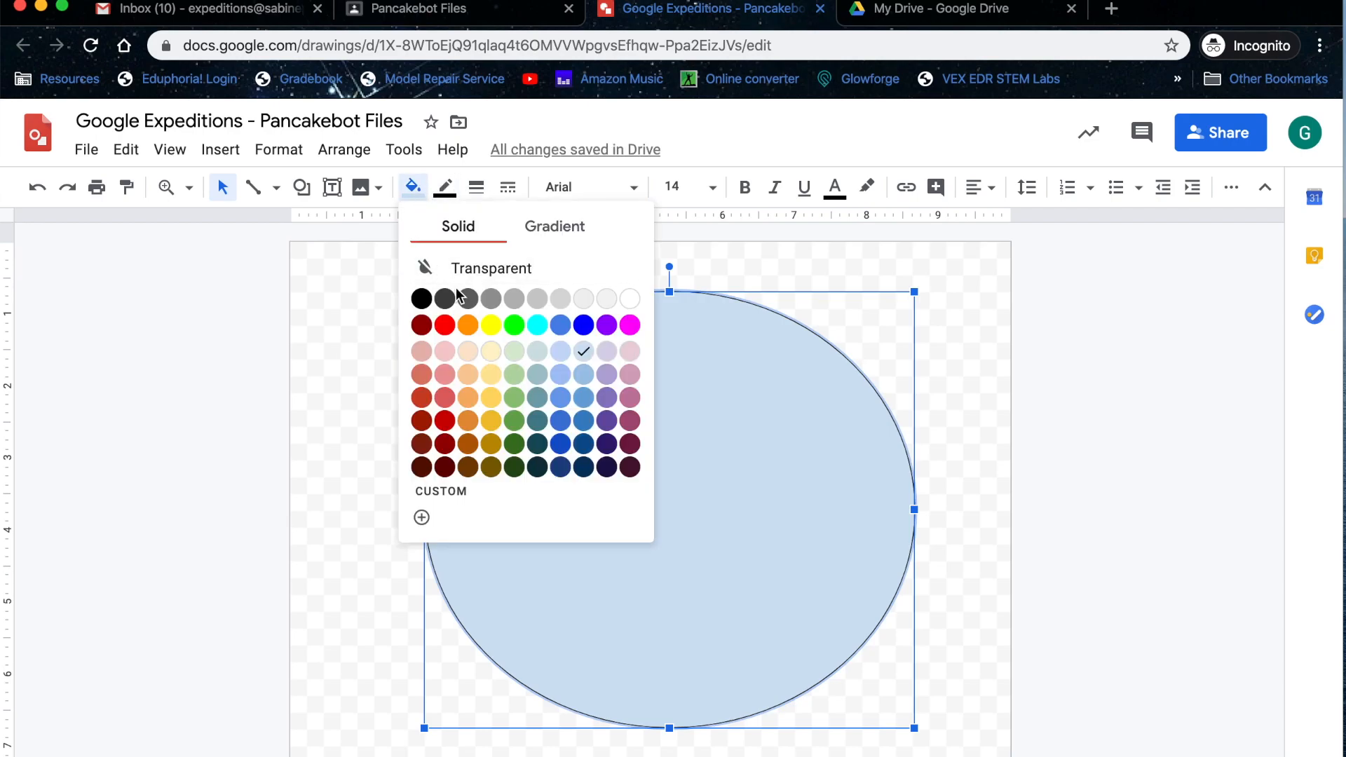
pyautogui.click(489, 324)
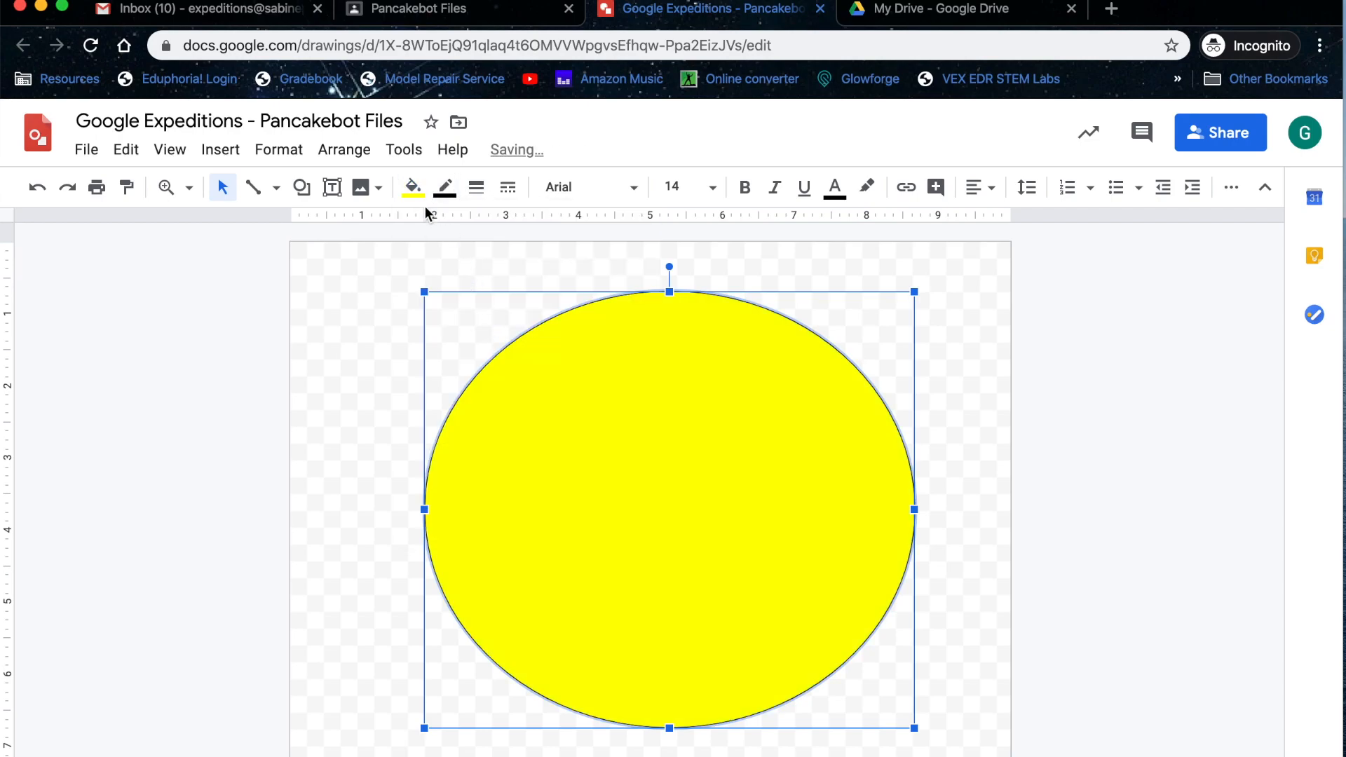
pyautogui.click(1166, 287)
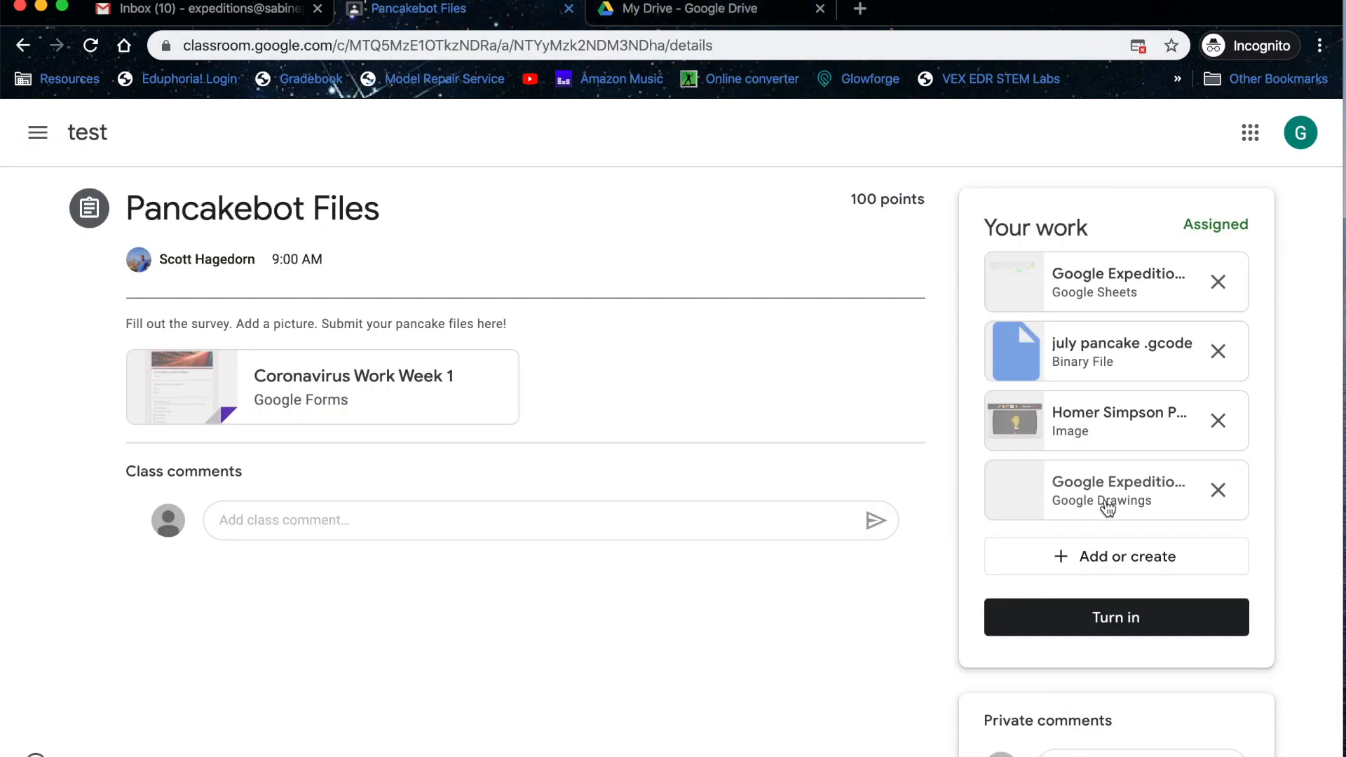
# Turn in the spreadsheet, gcode file, Homer image and yellow-circle drawing, confirming the submission
pyautogui.click(1116, 489)
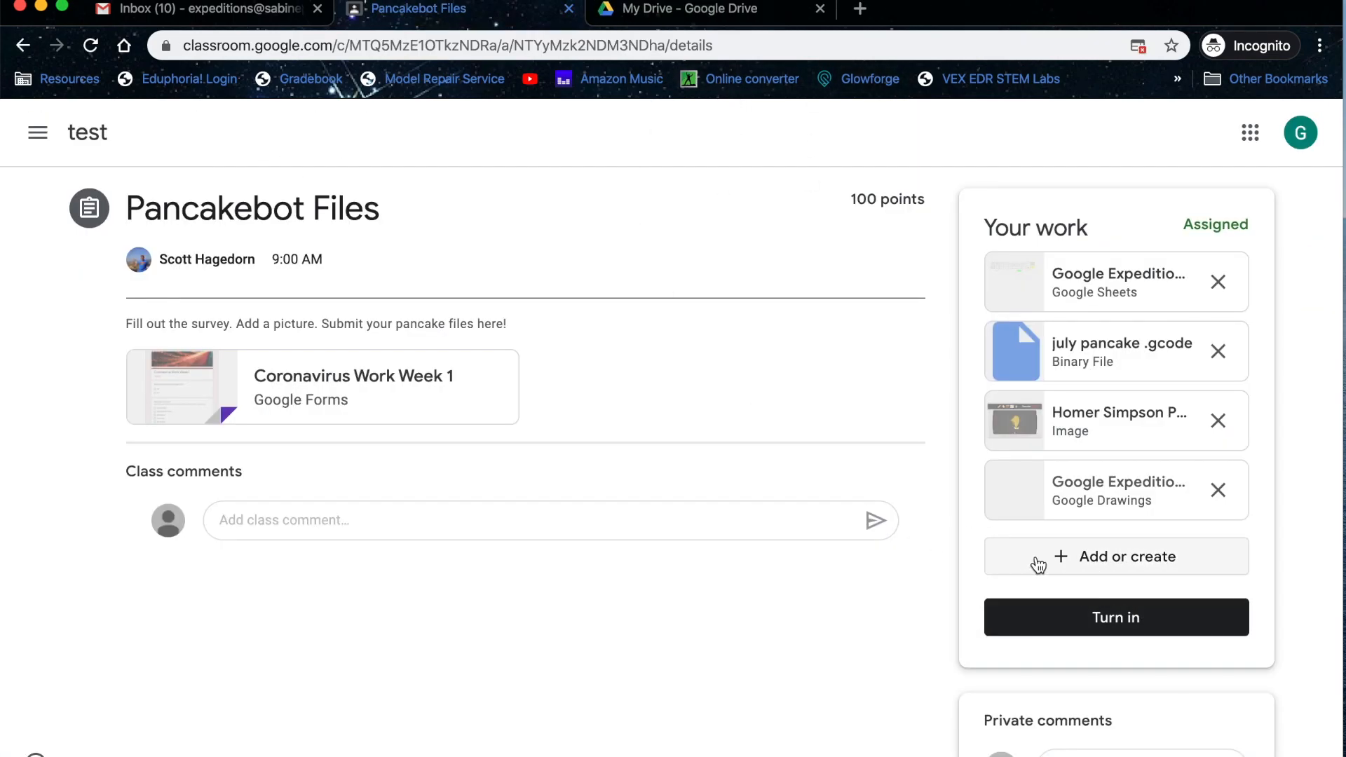
pyautogui.moveTo(822, 547)
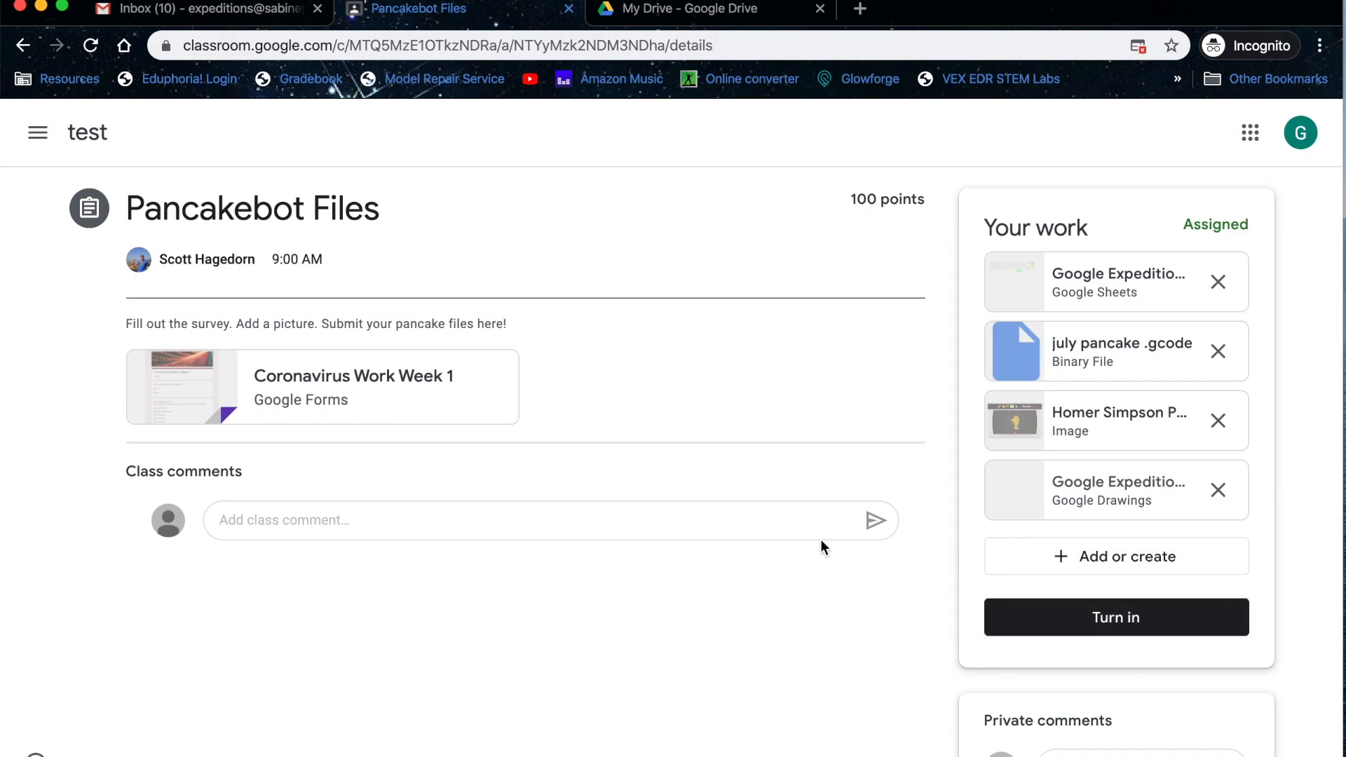
pyautogui.moveTo(661, 543)
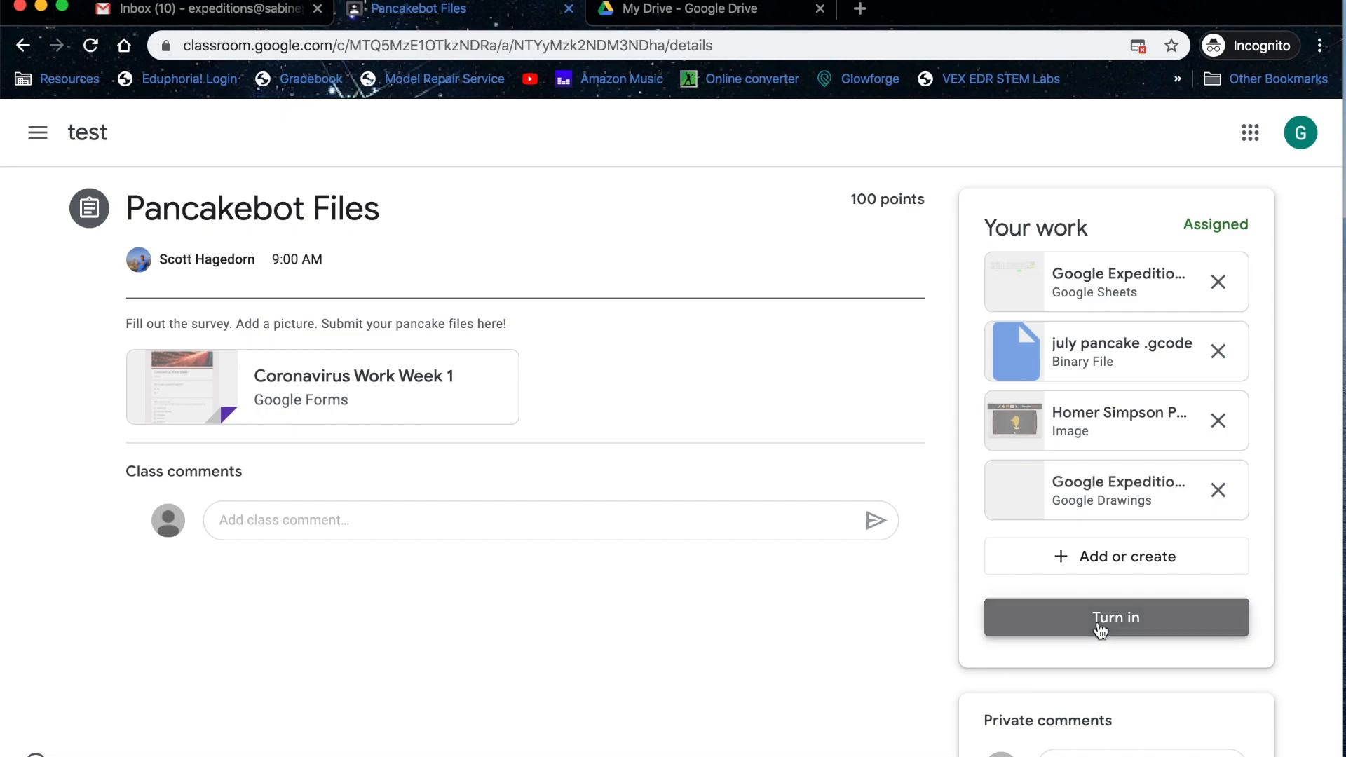
pyautogui.click(1116, 617)
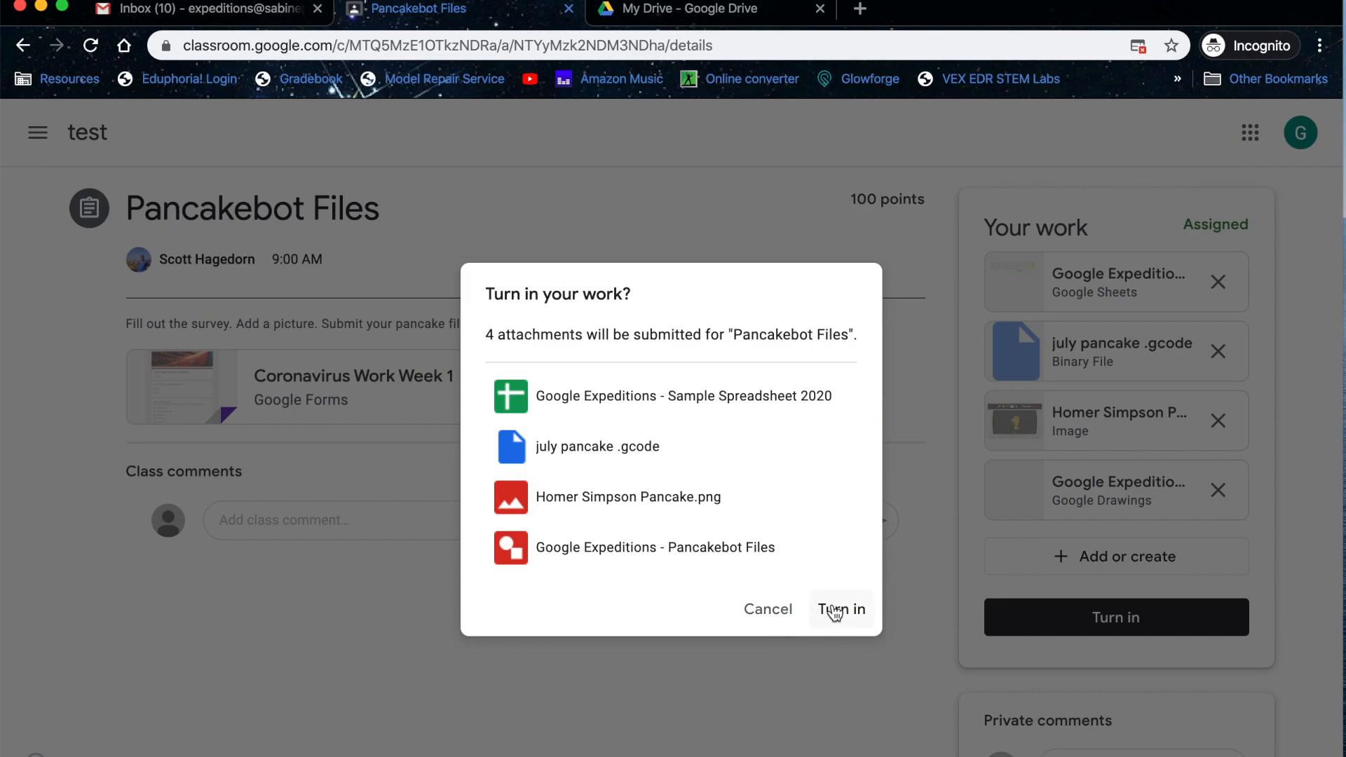
pyautogui.click(841, 609)
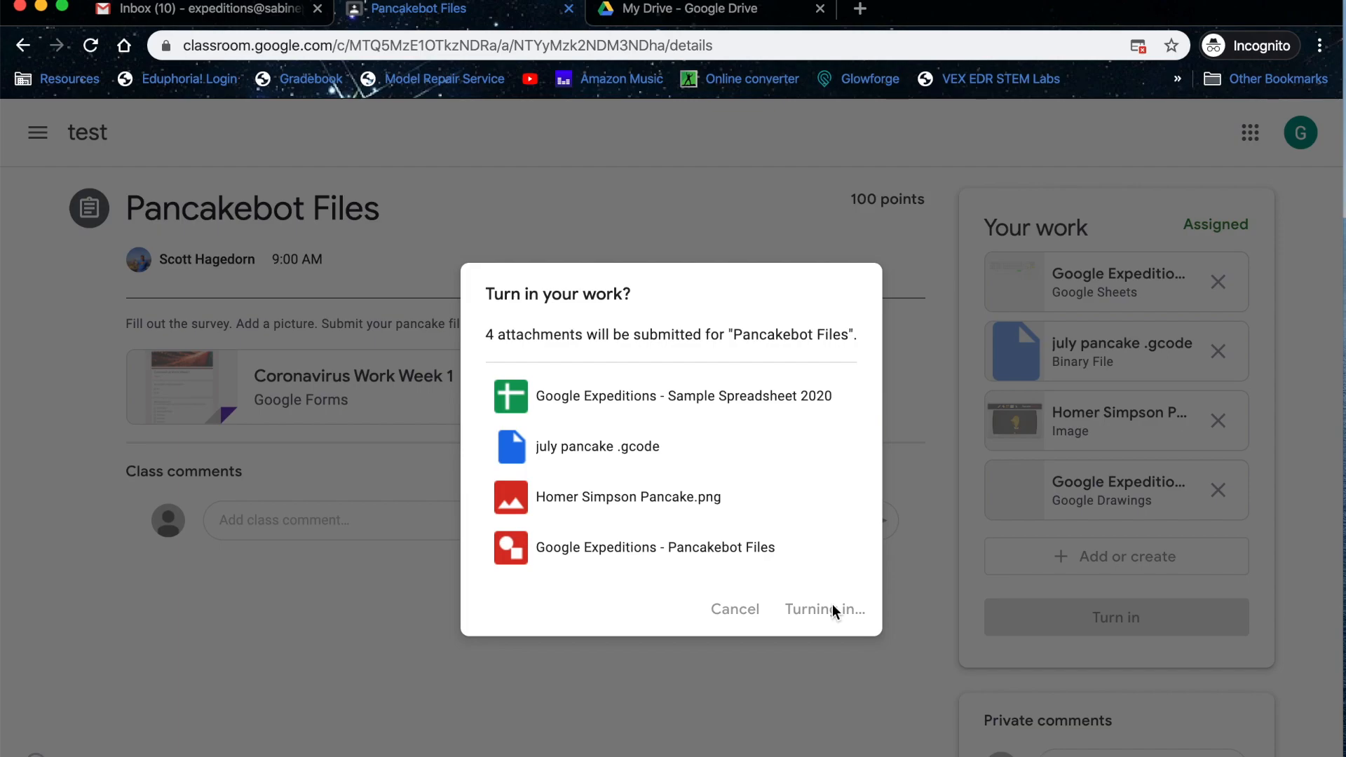
pyautogui.moveTo(521, 433)
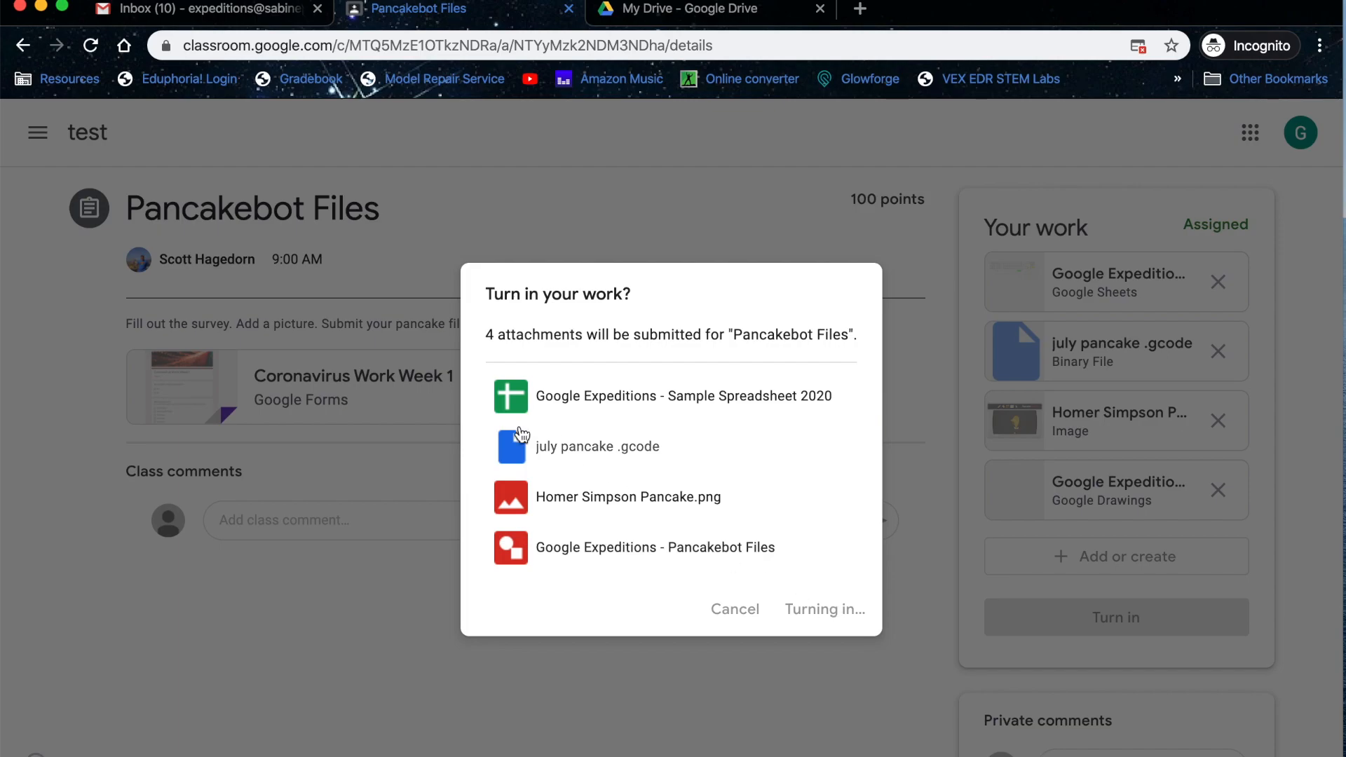
pyautogui.click(822, 609)
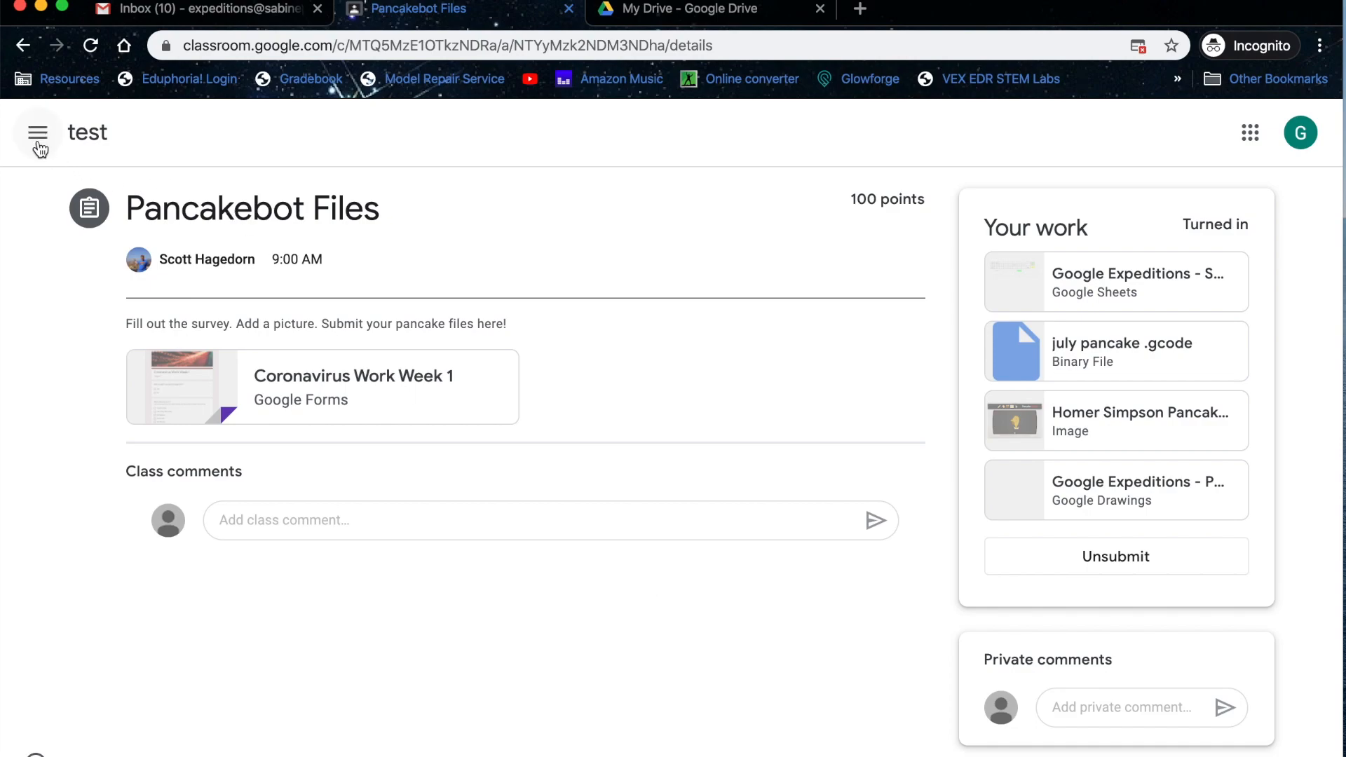
# Check the To-do page's Done list to confirm Pancakebot Files is turned in
pyautogui.click(37, 133)
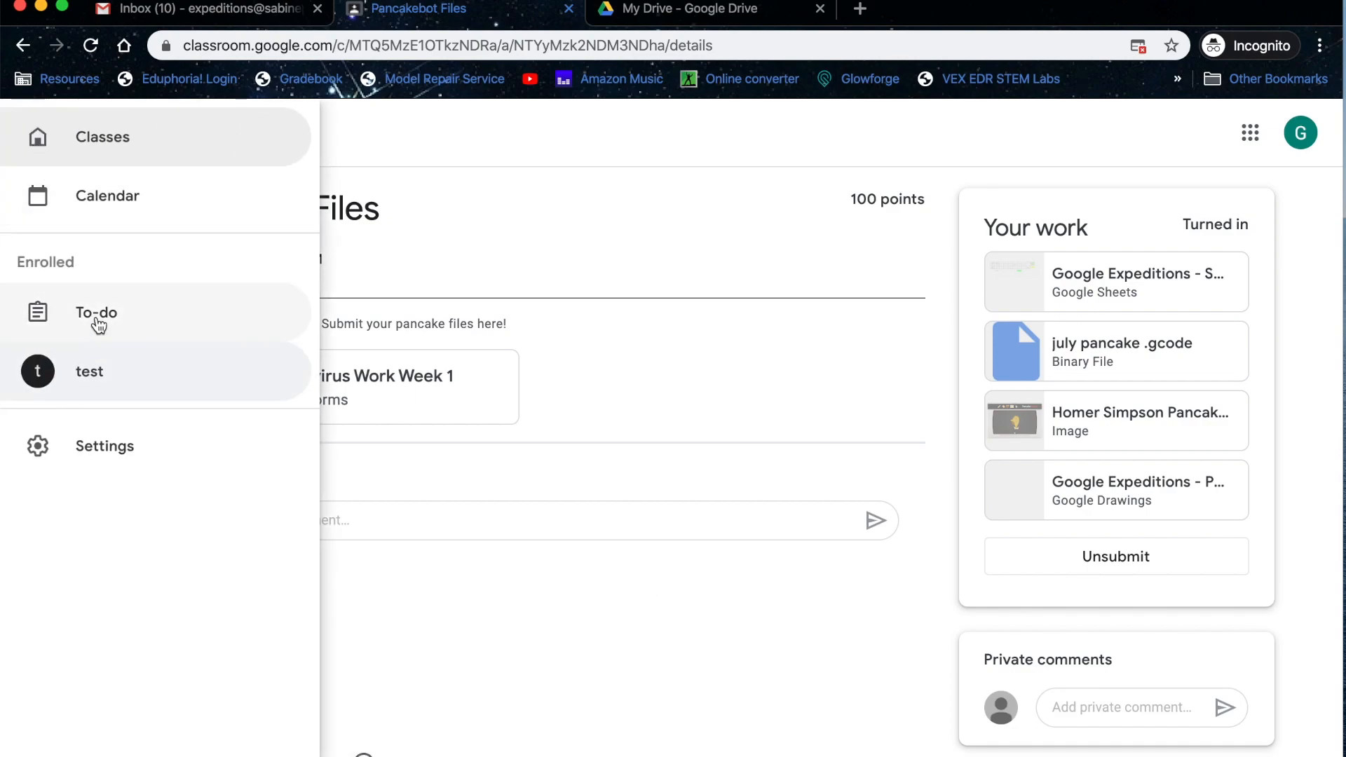
pyautogui.click(96, 311)
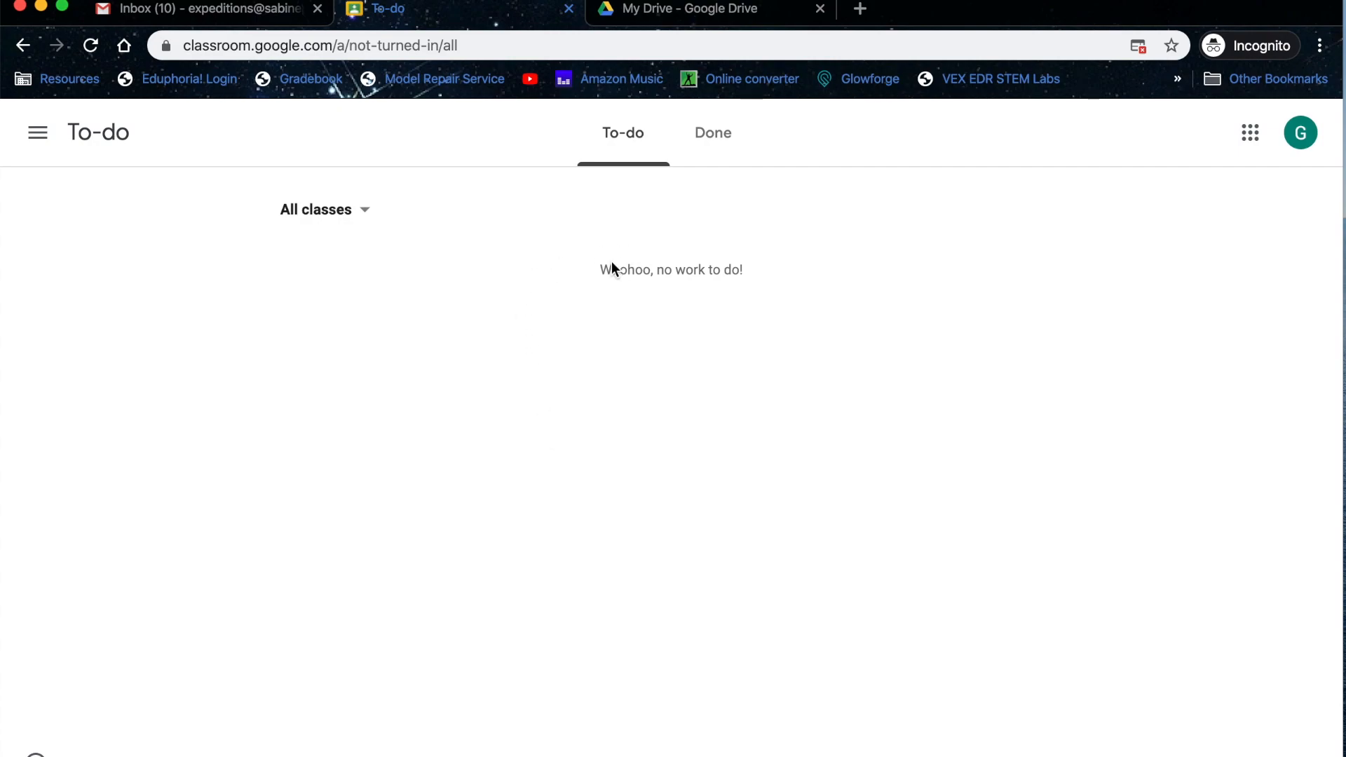
pyautogui.moveTo(712, 132)
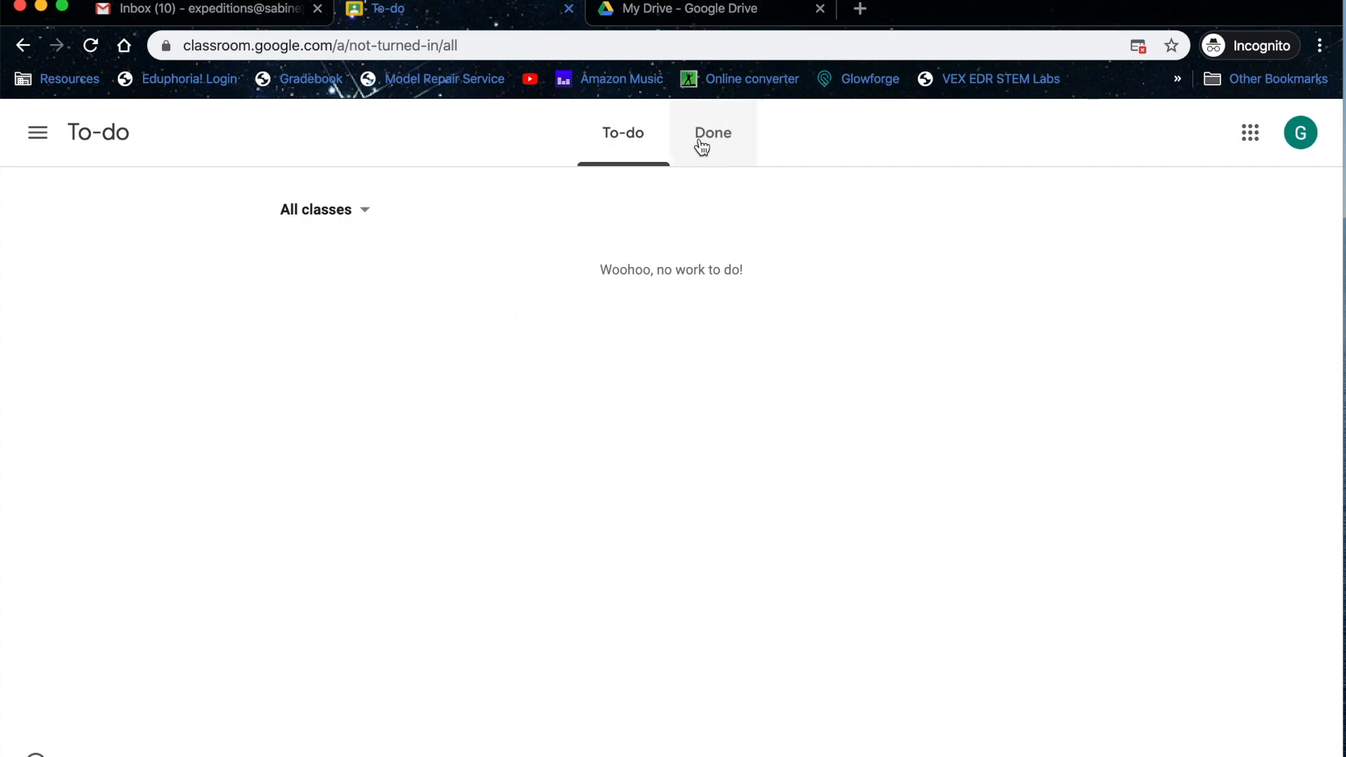
pyautogui.click(712, 133)
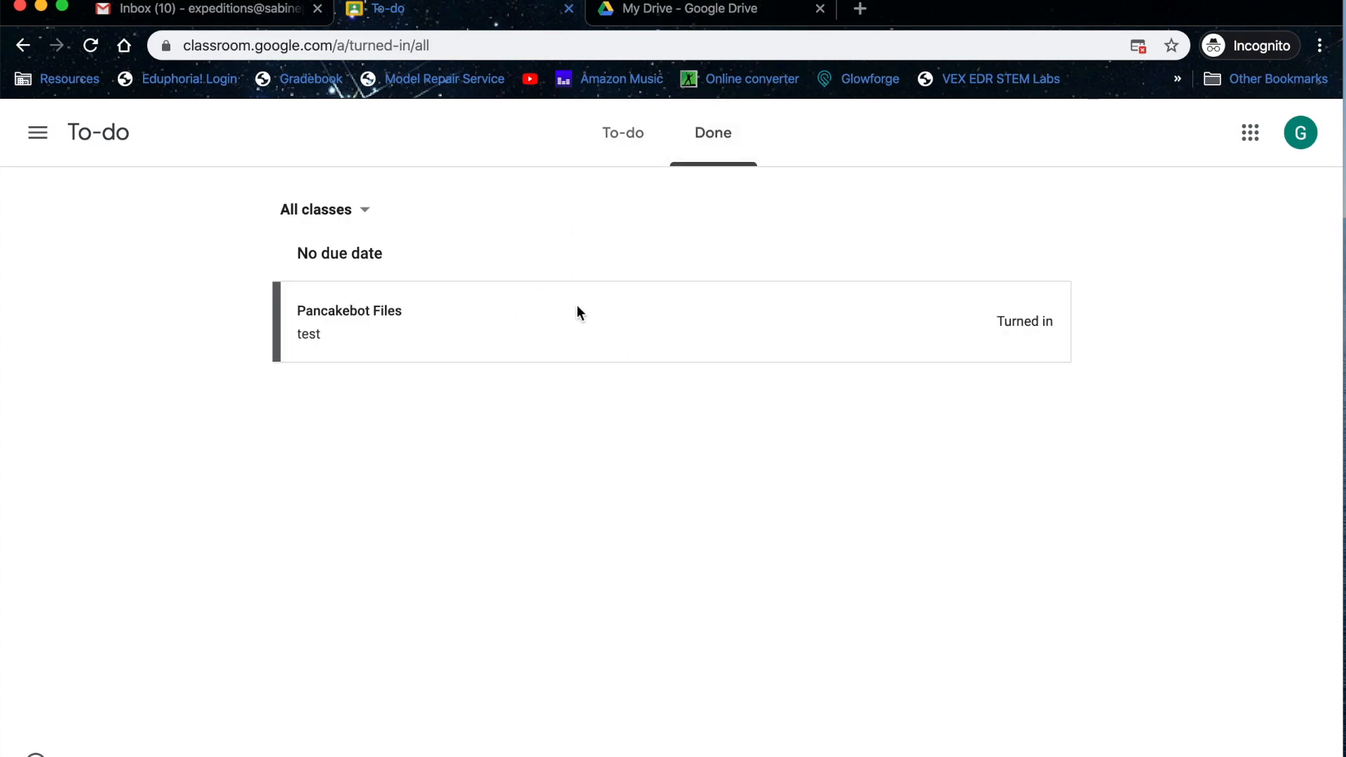
pyautogui.moveTo(959, 335)
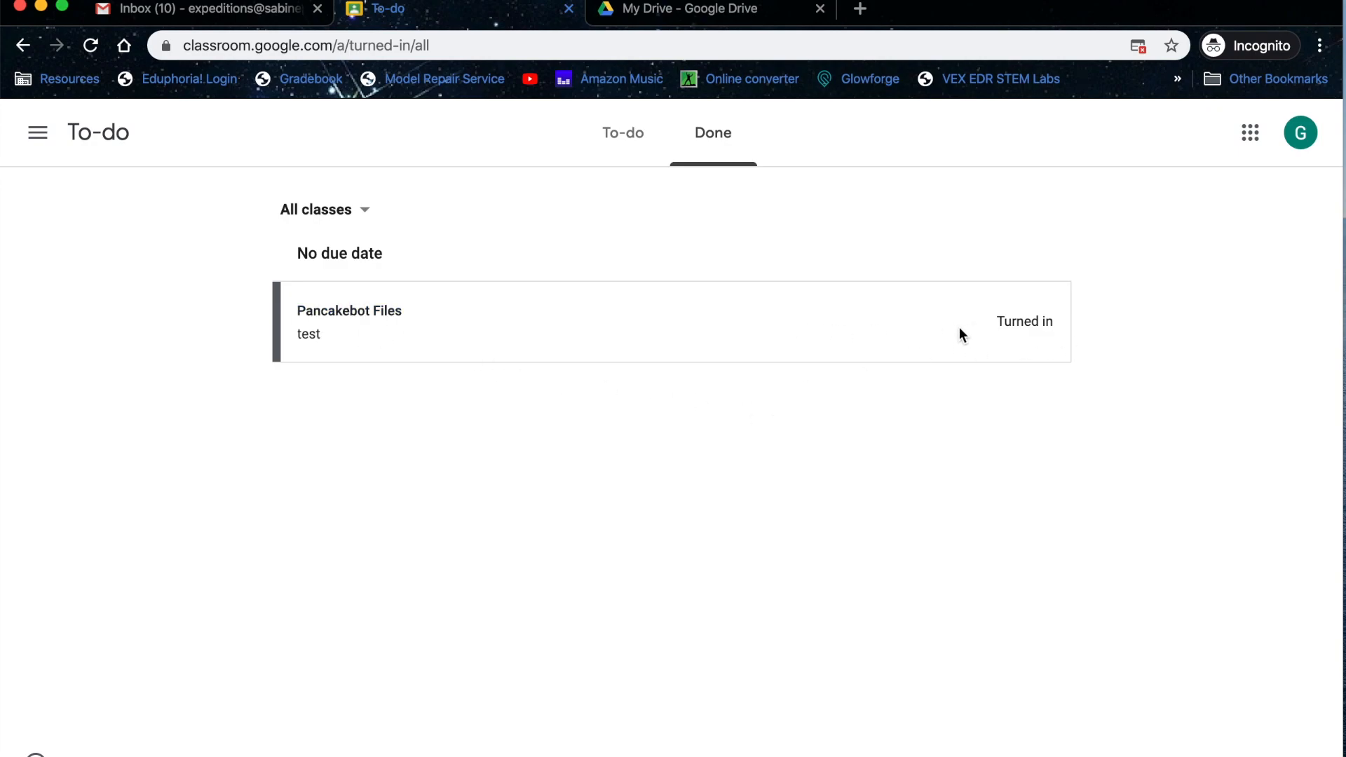
# Return to To-do and show the class calendar for Mar 22–28, 2020
pyautogui.click(622, 134)
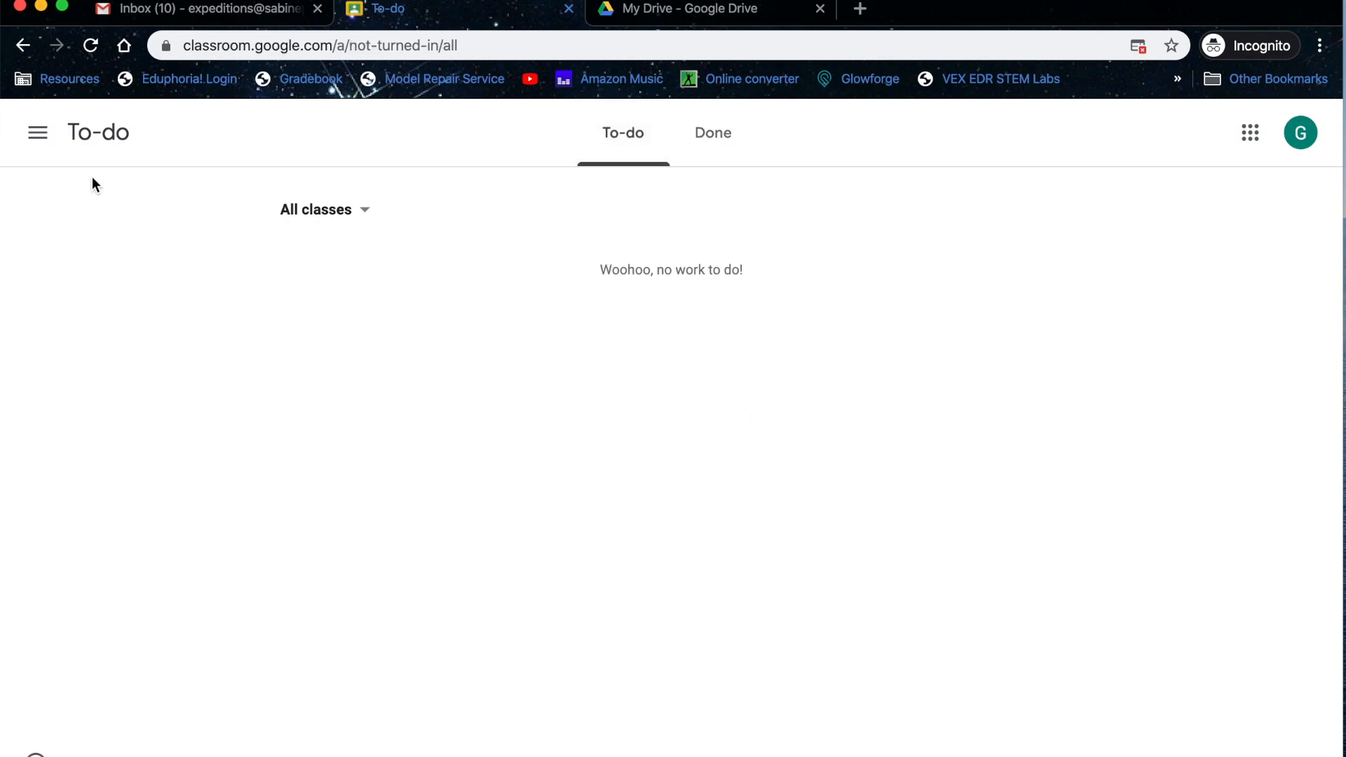
pyautogui.click(37, 132)
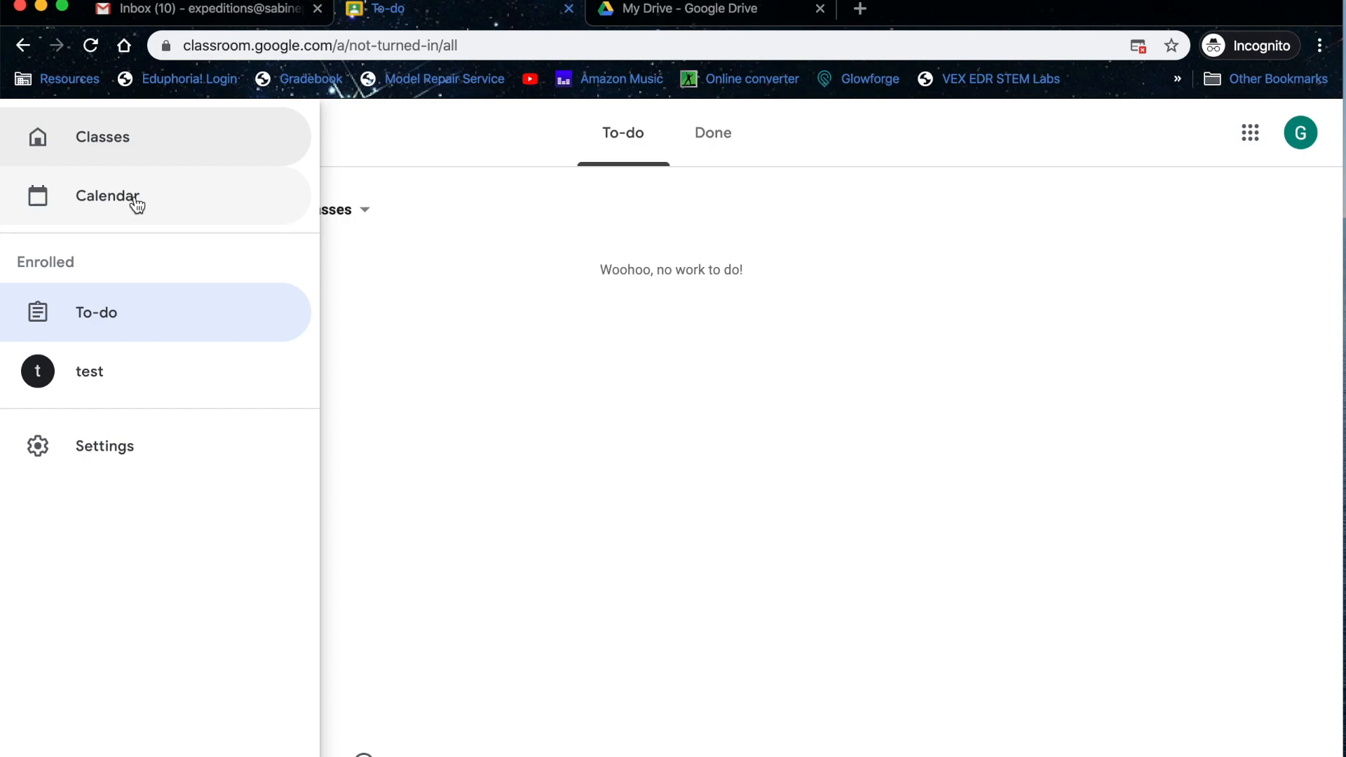
pyautogui.click(106, 196)
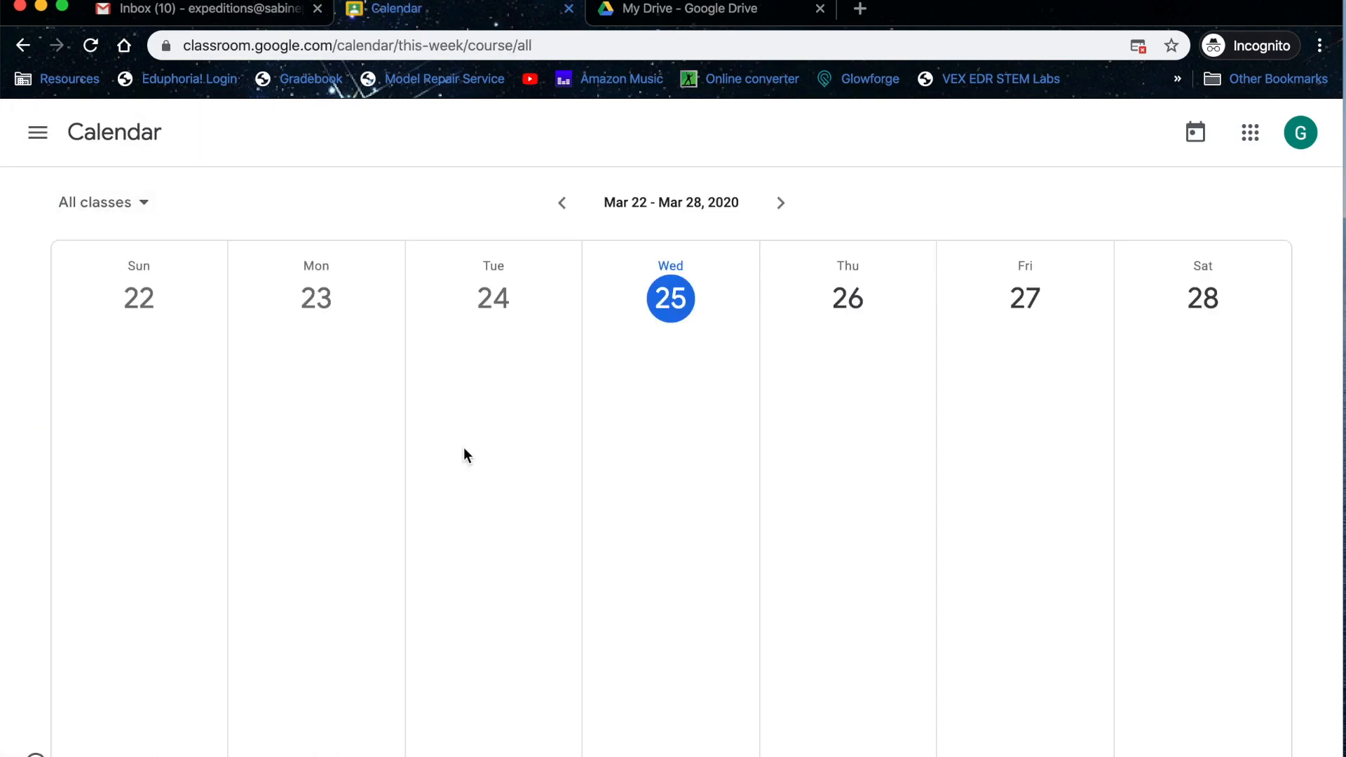
pyautogui.moveTo(892, 530)
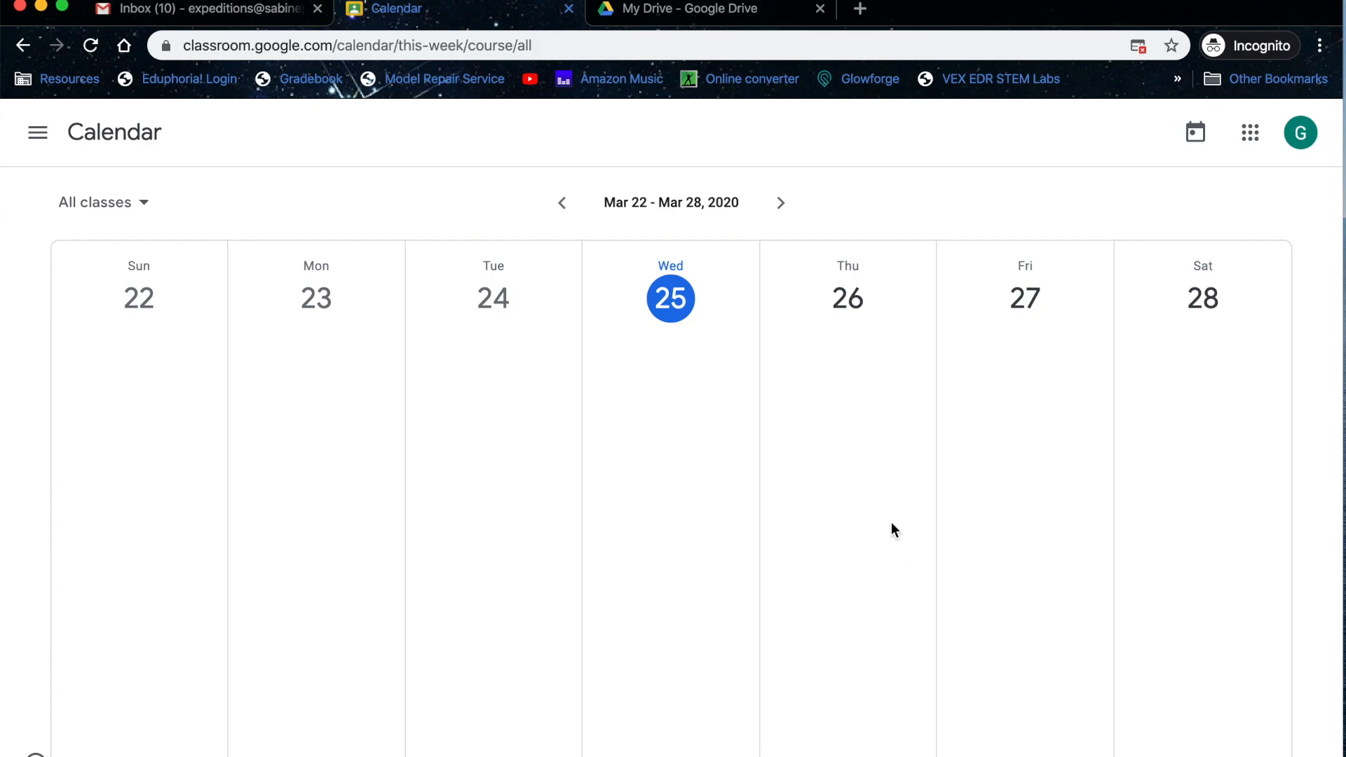
pyautogui.moveTo(1003, 363)
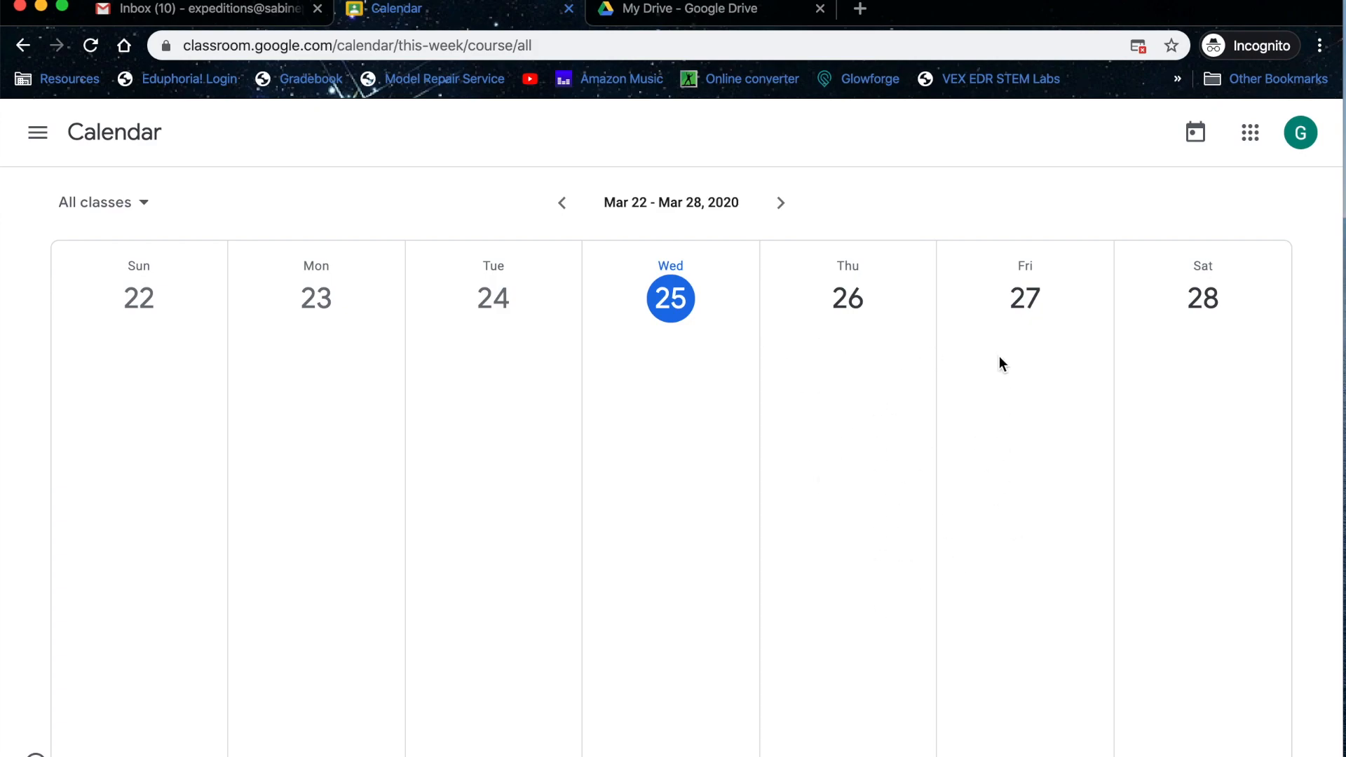
pyautogui.moveTo(517, 28)
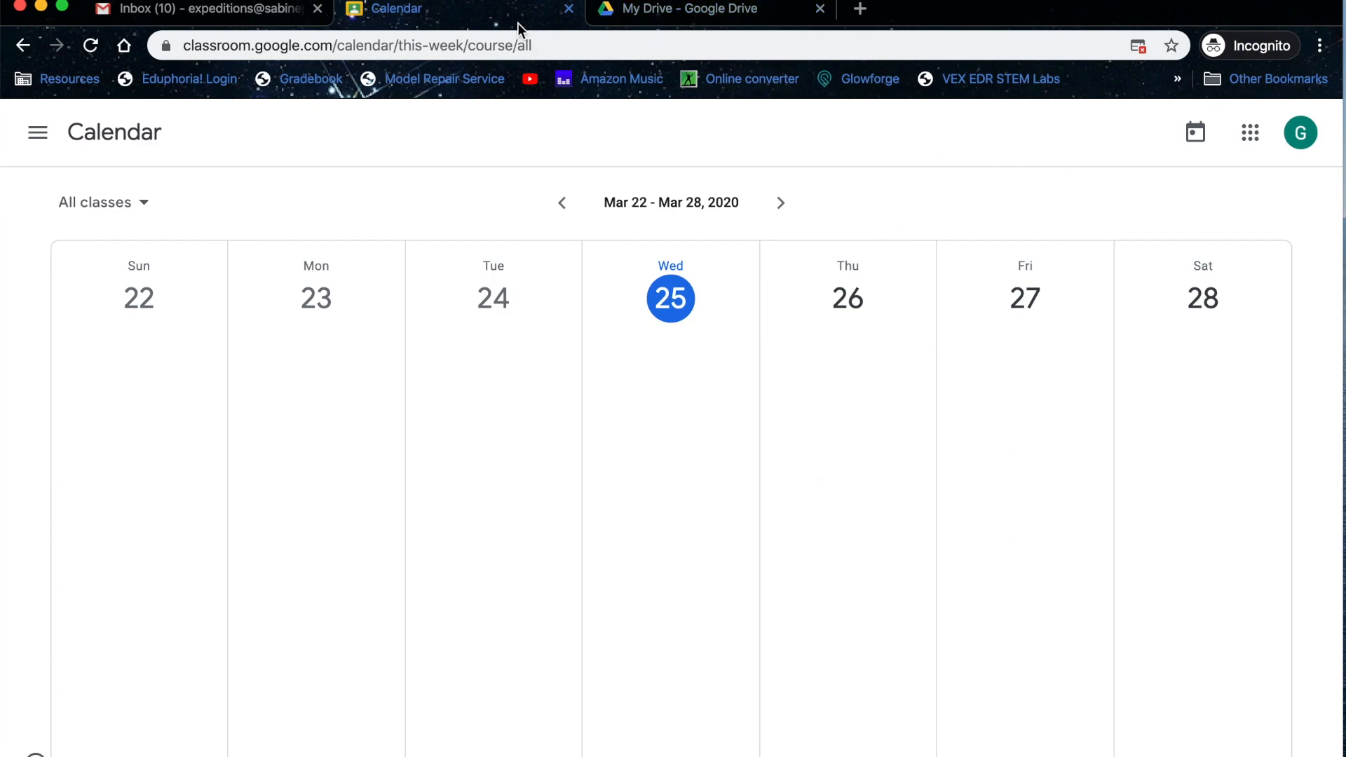